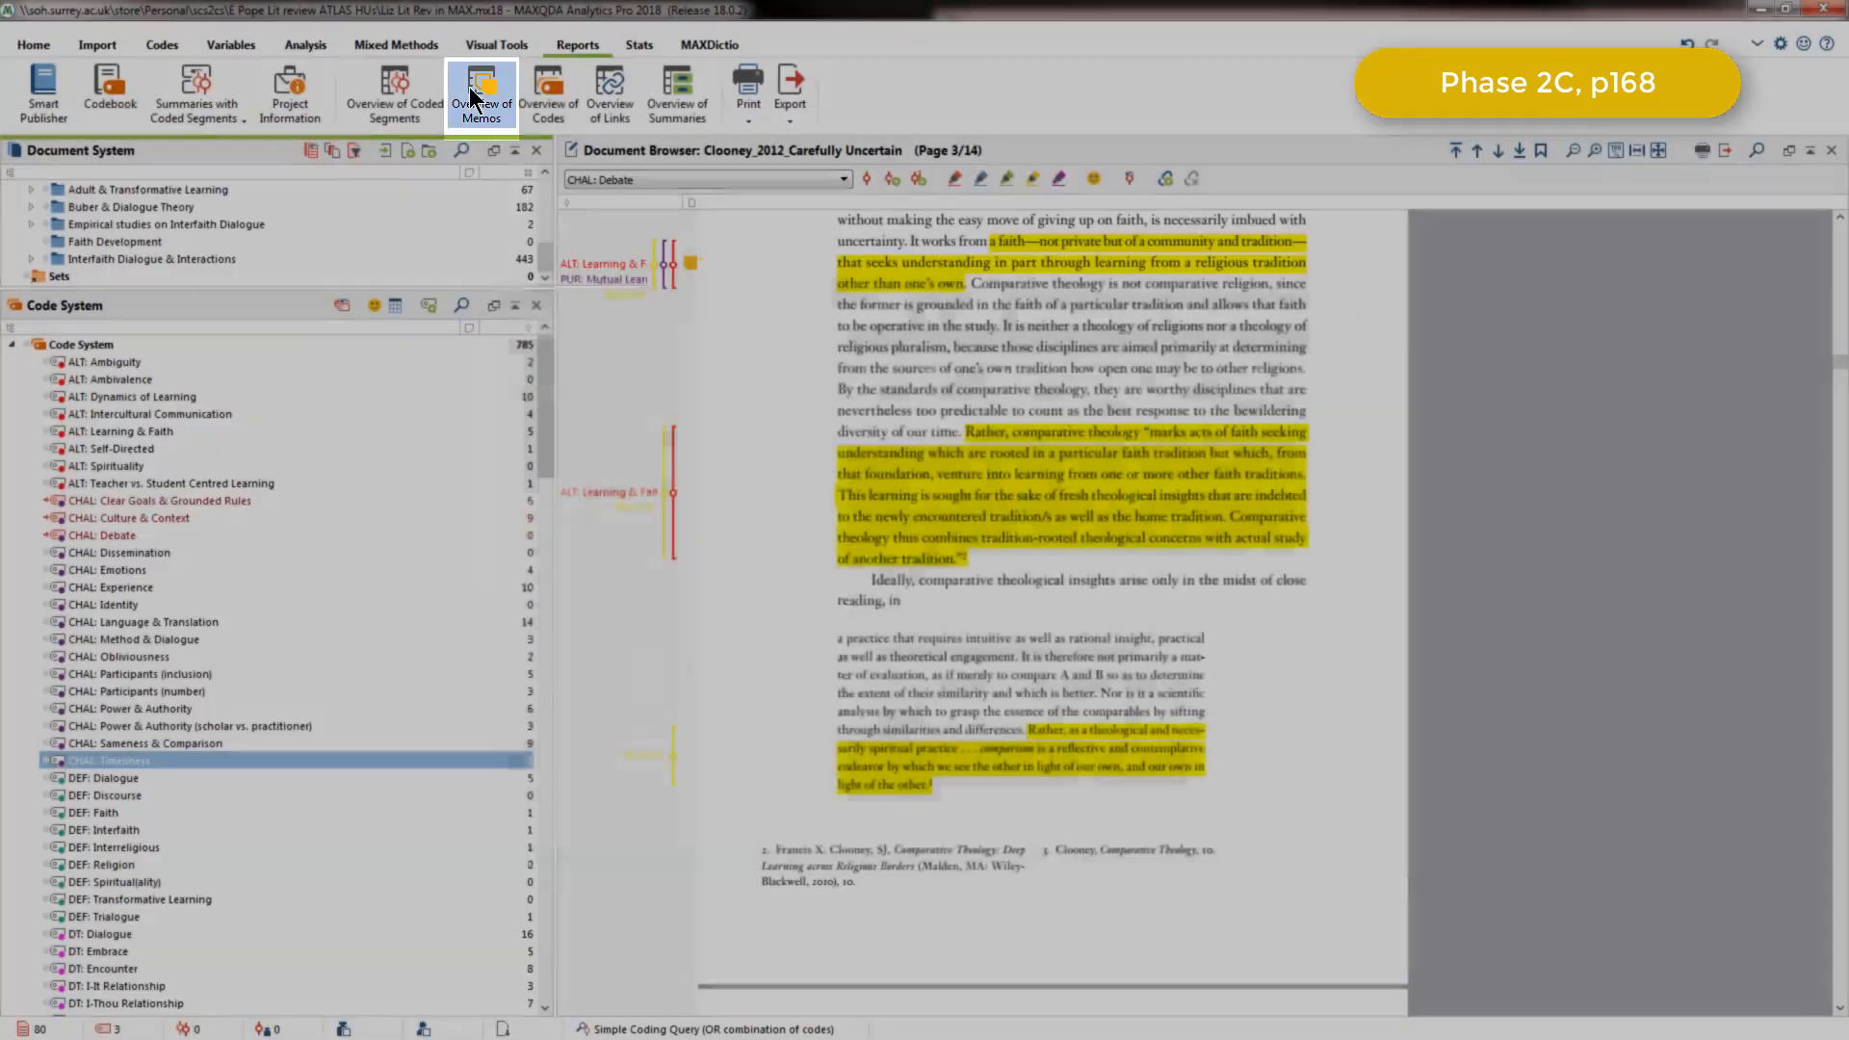
- Show the Overview of Memos listing all project memos
left_click(480, 93)
type("Initial thoughts")
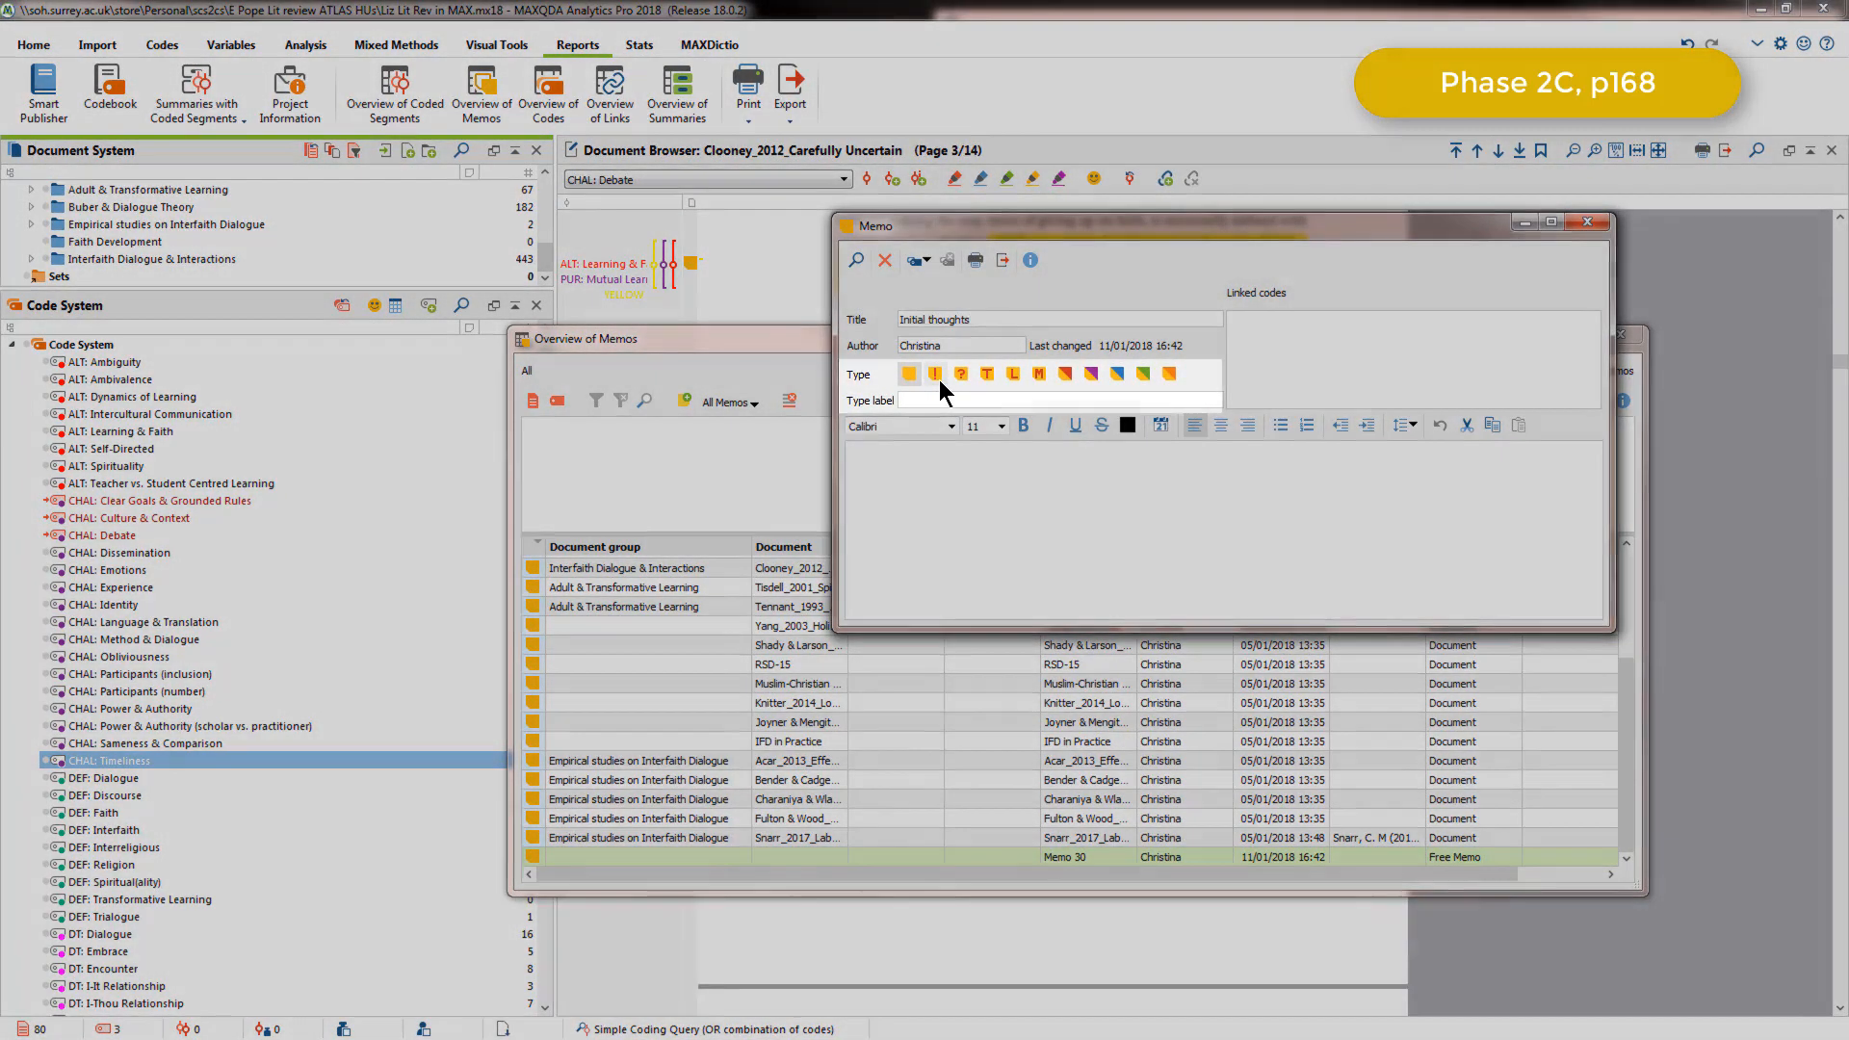
- Give the Initial thoughts memo the exclamation memo type with label 'important!' and close it
left_click(934, 373)
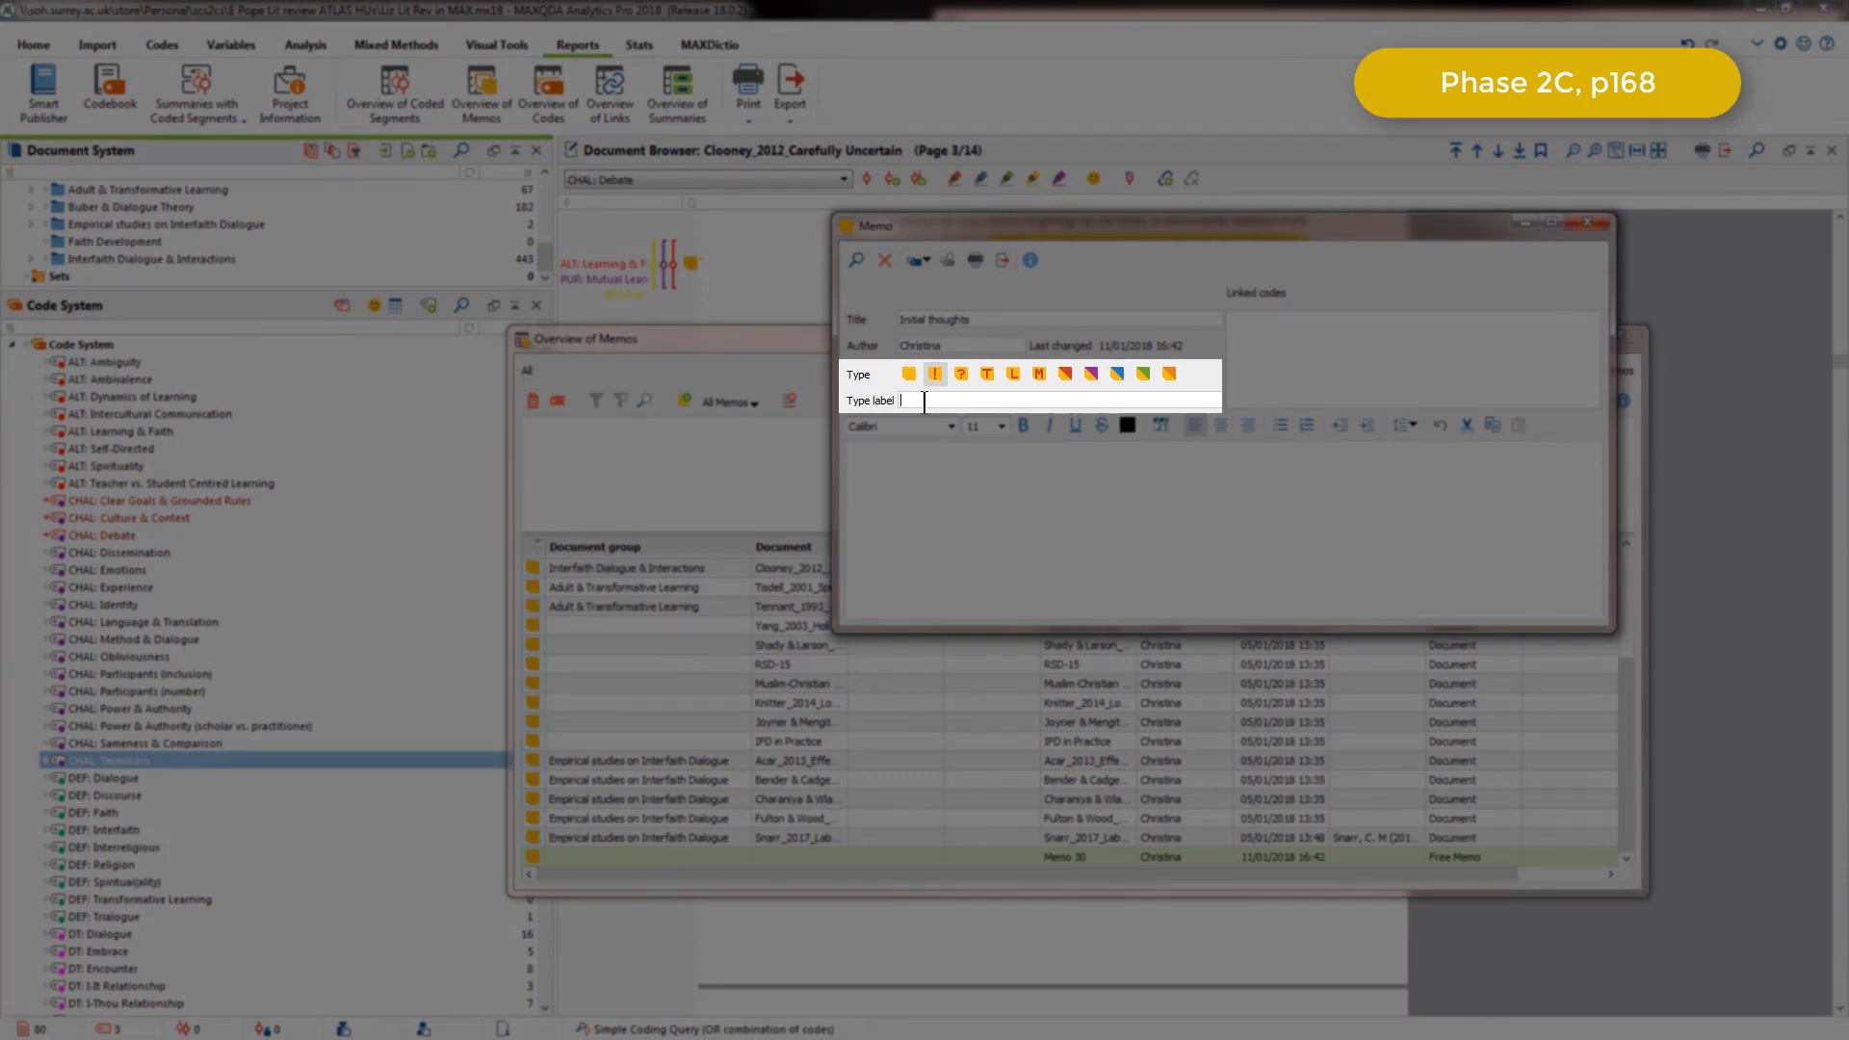
type("important!")
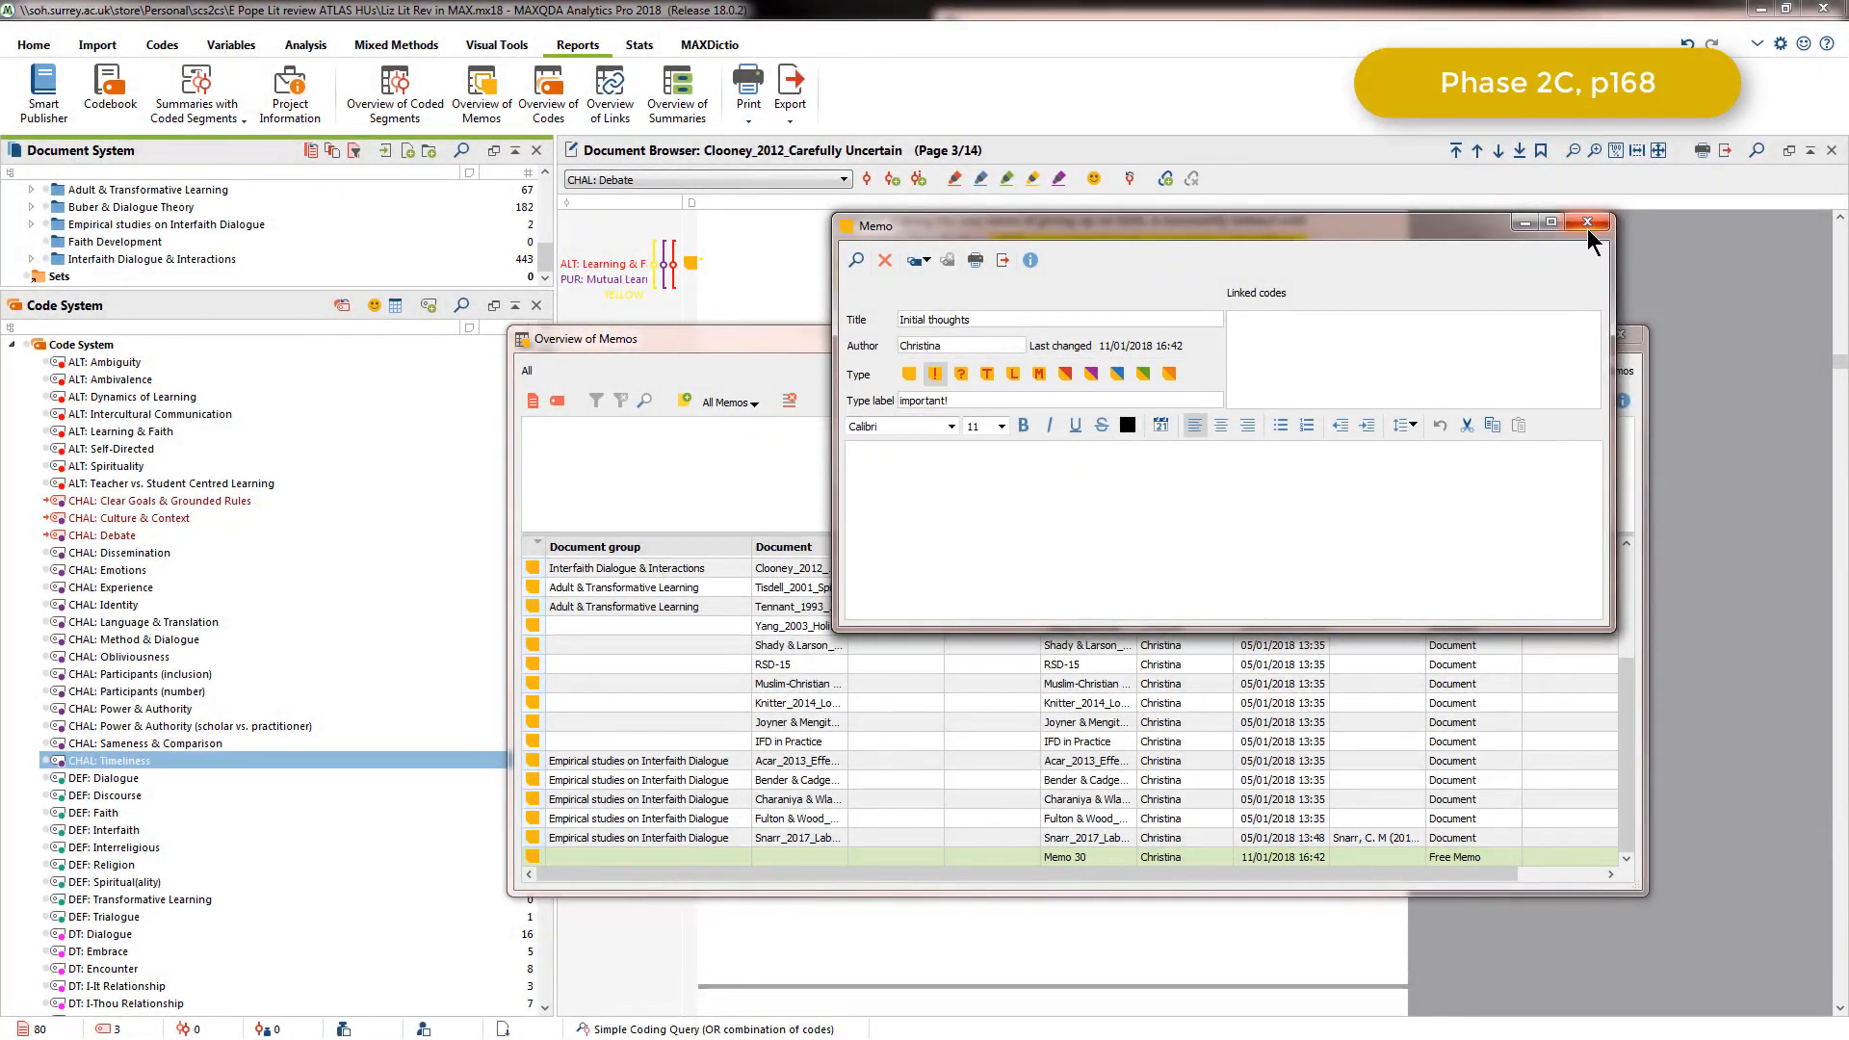
left_click(1587, 223)
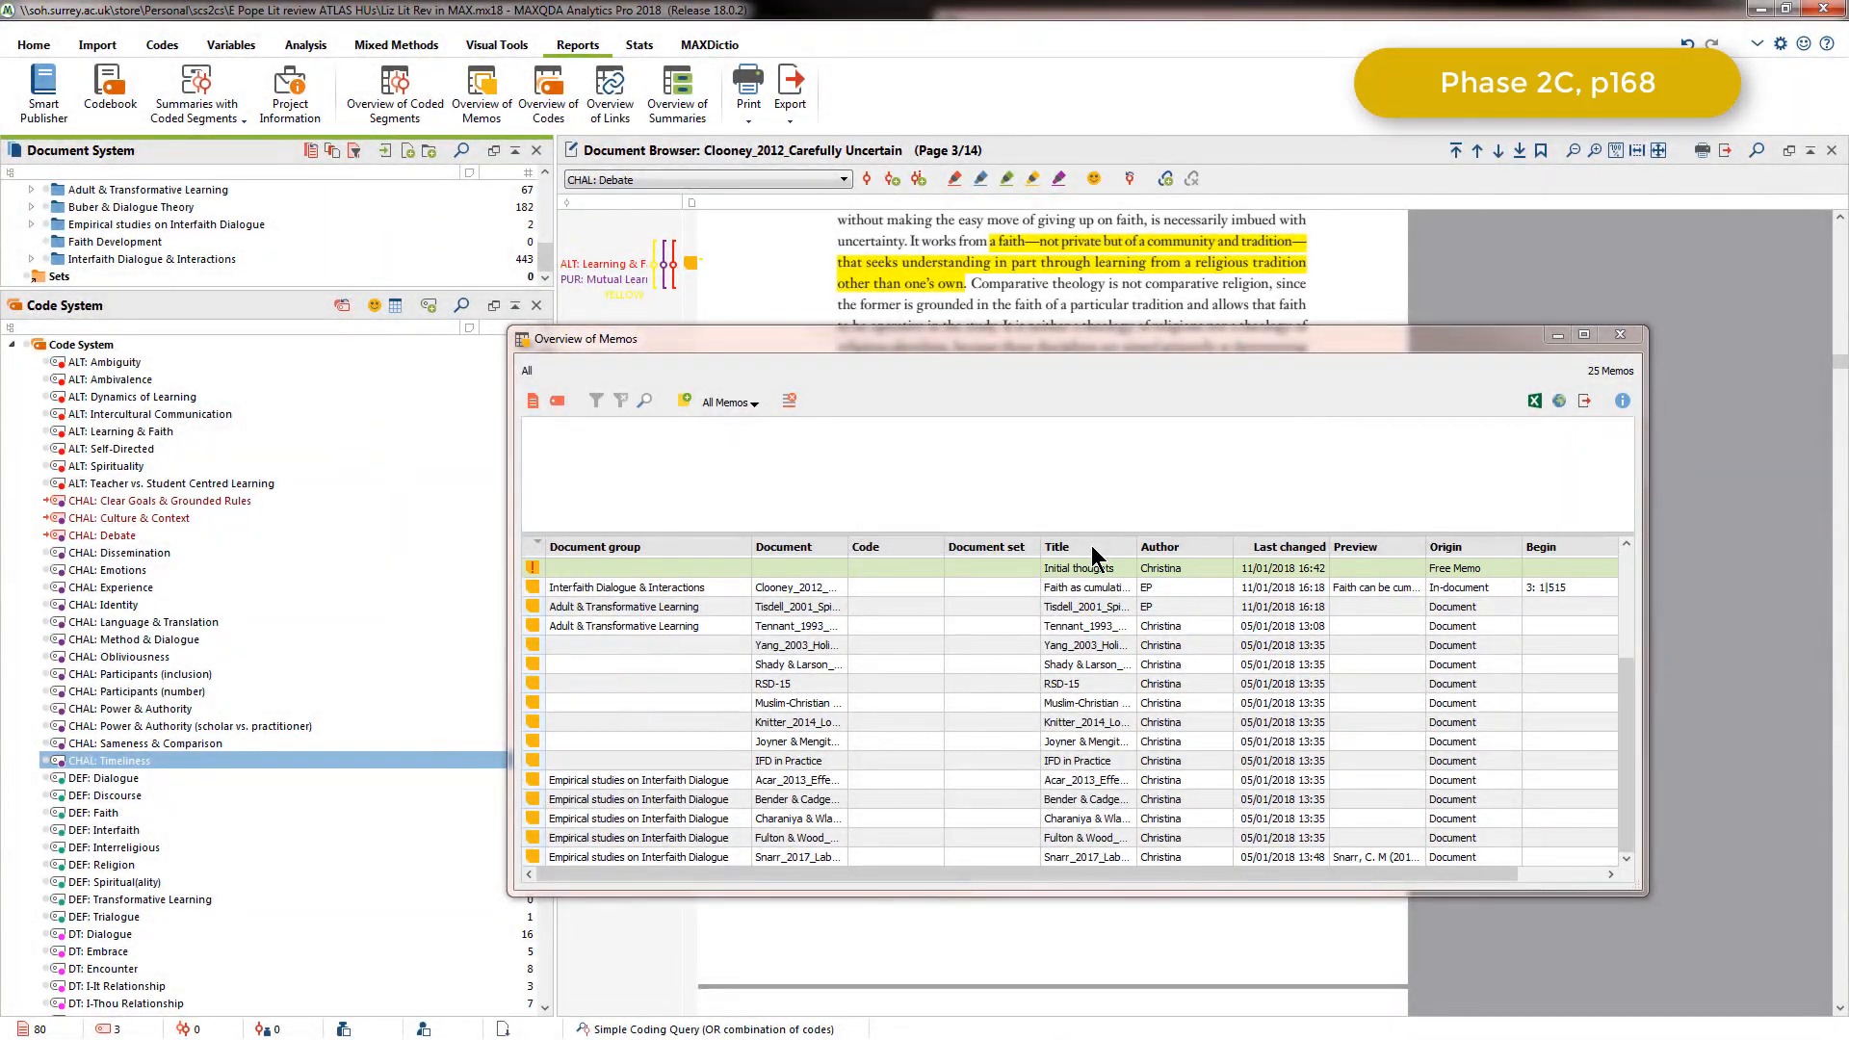
- Sort memos by title, read the Problem of Sameness memo, then close it
left_click(1057, 545)
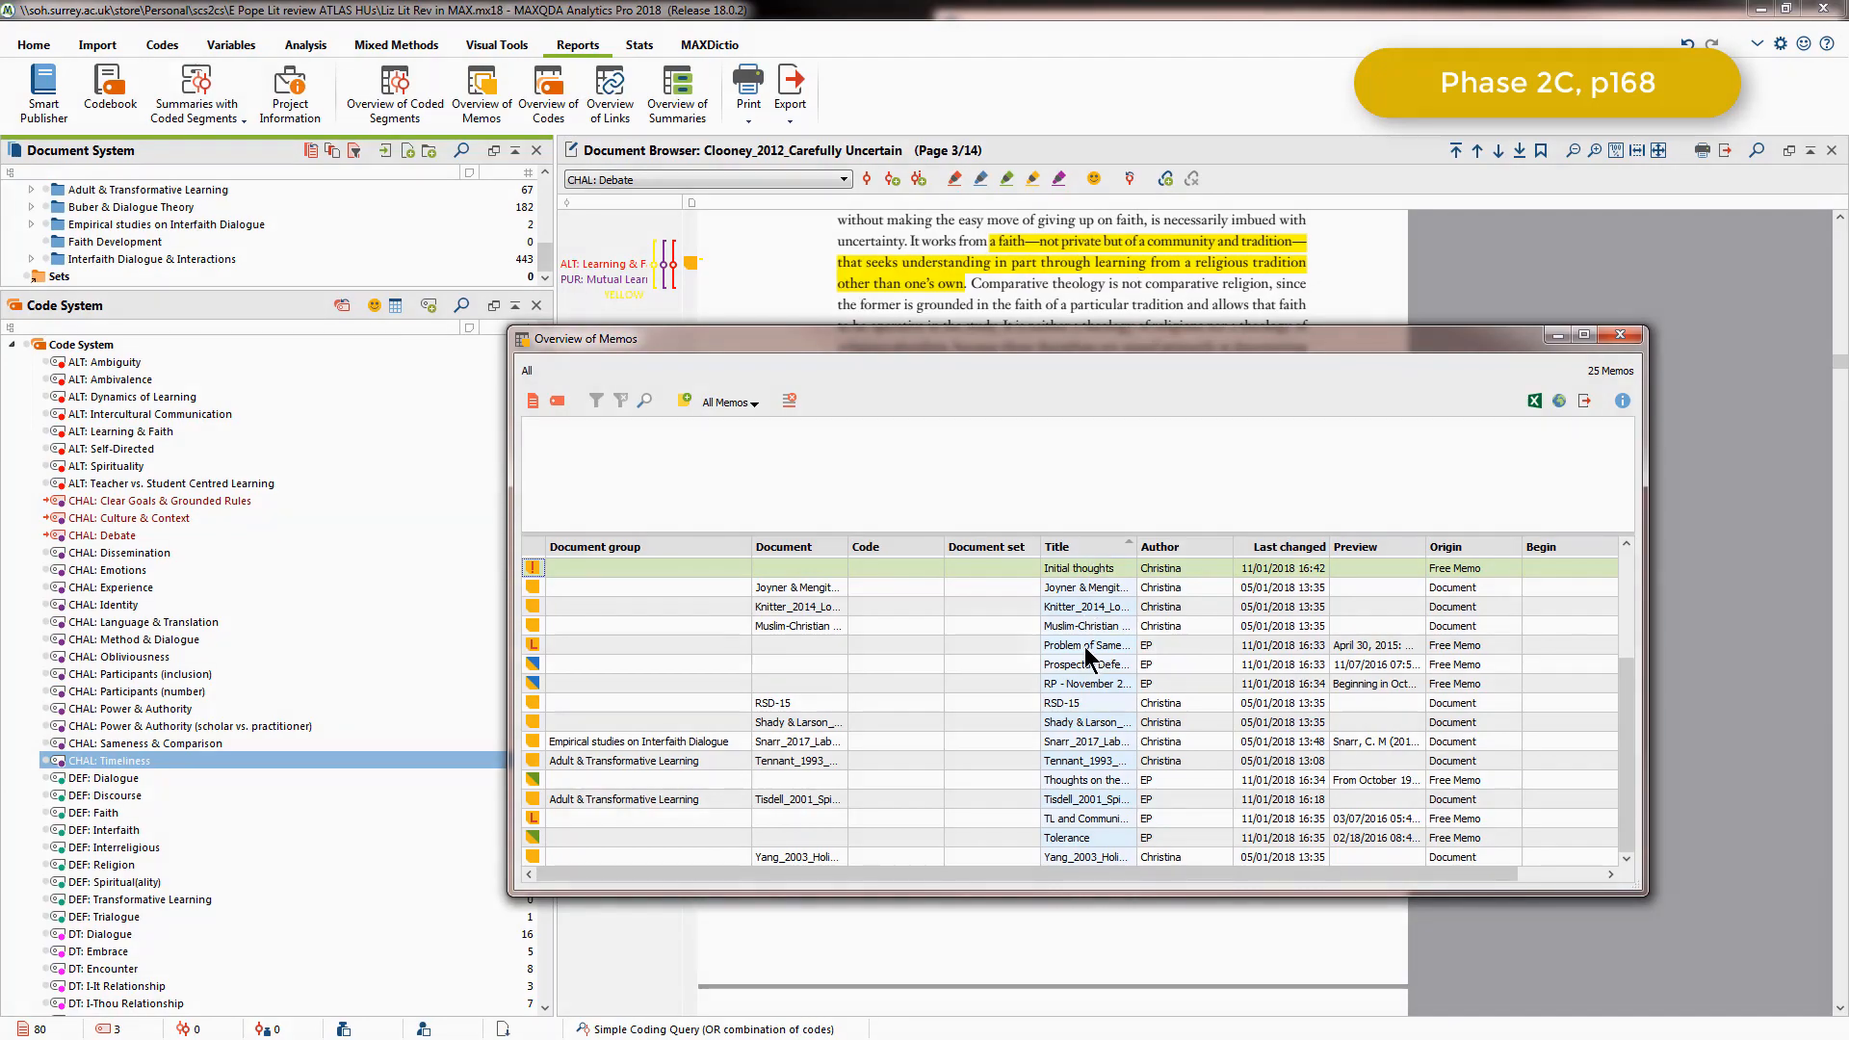
double_click(1085, 645)
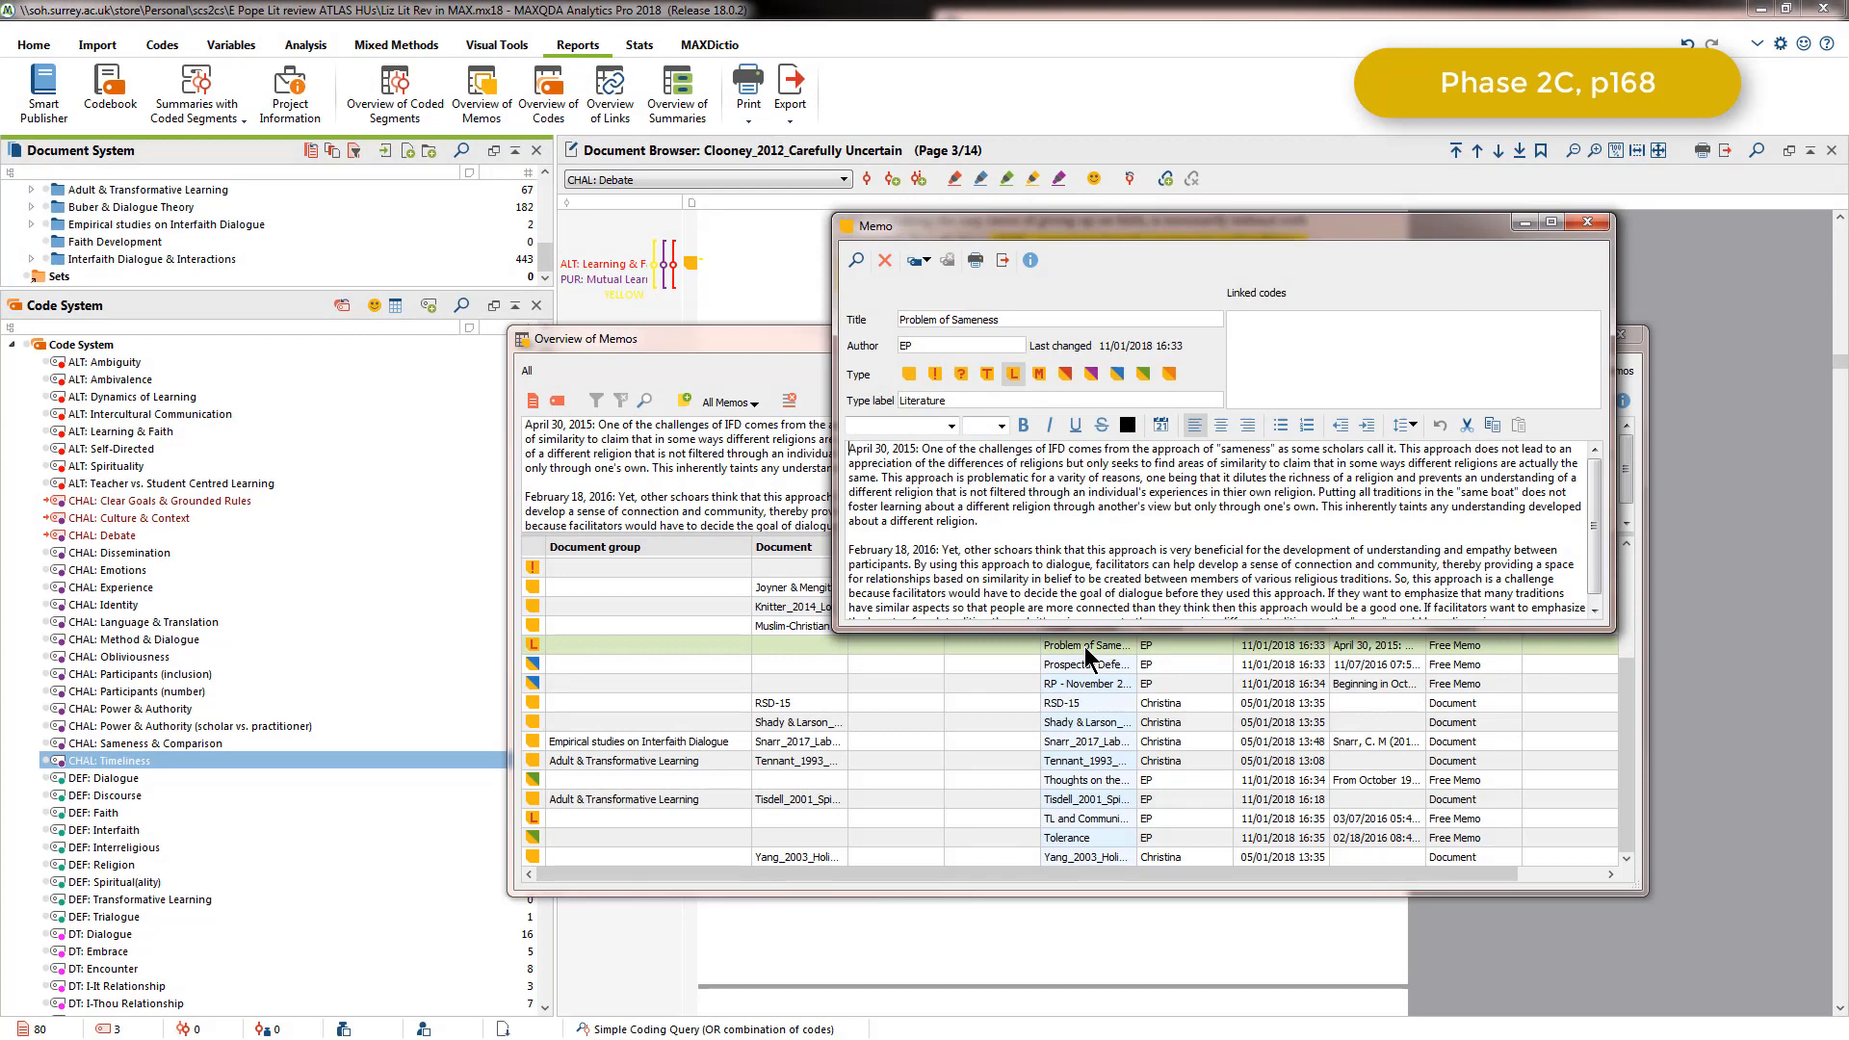
mouse_move(1094, 653)
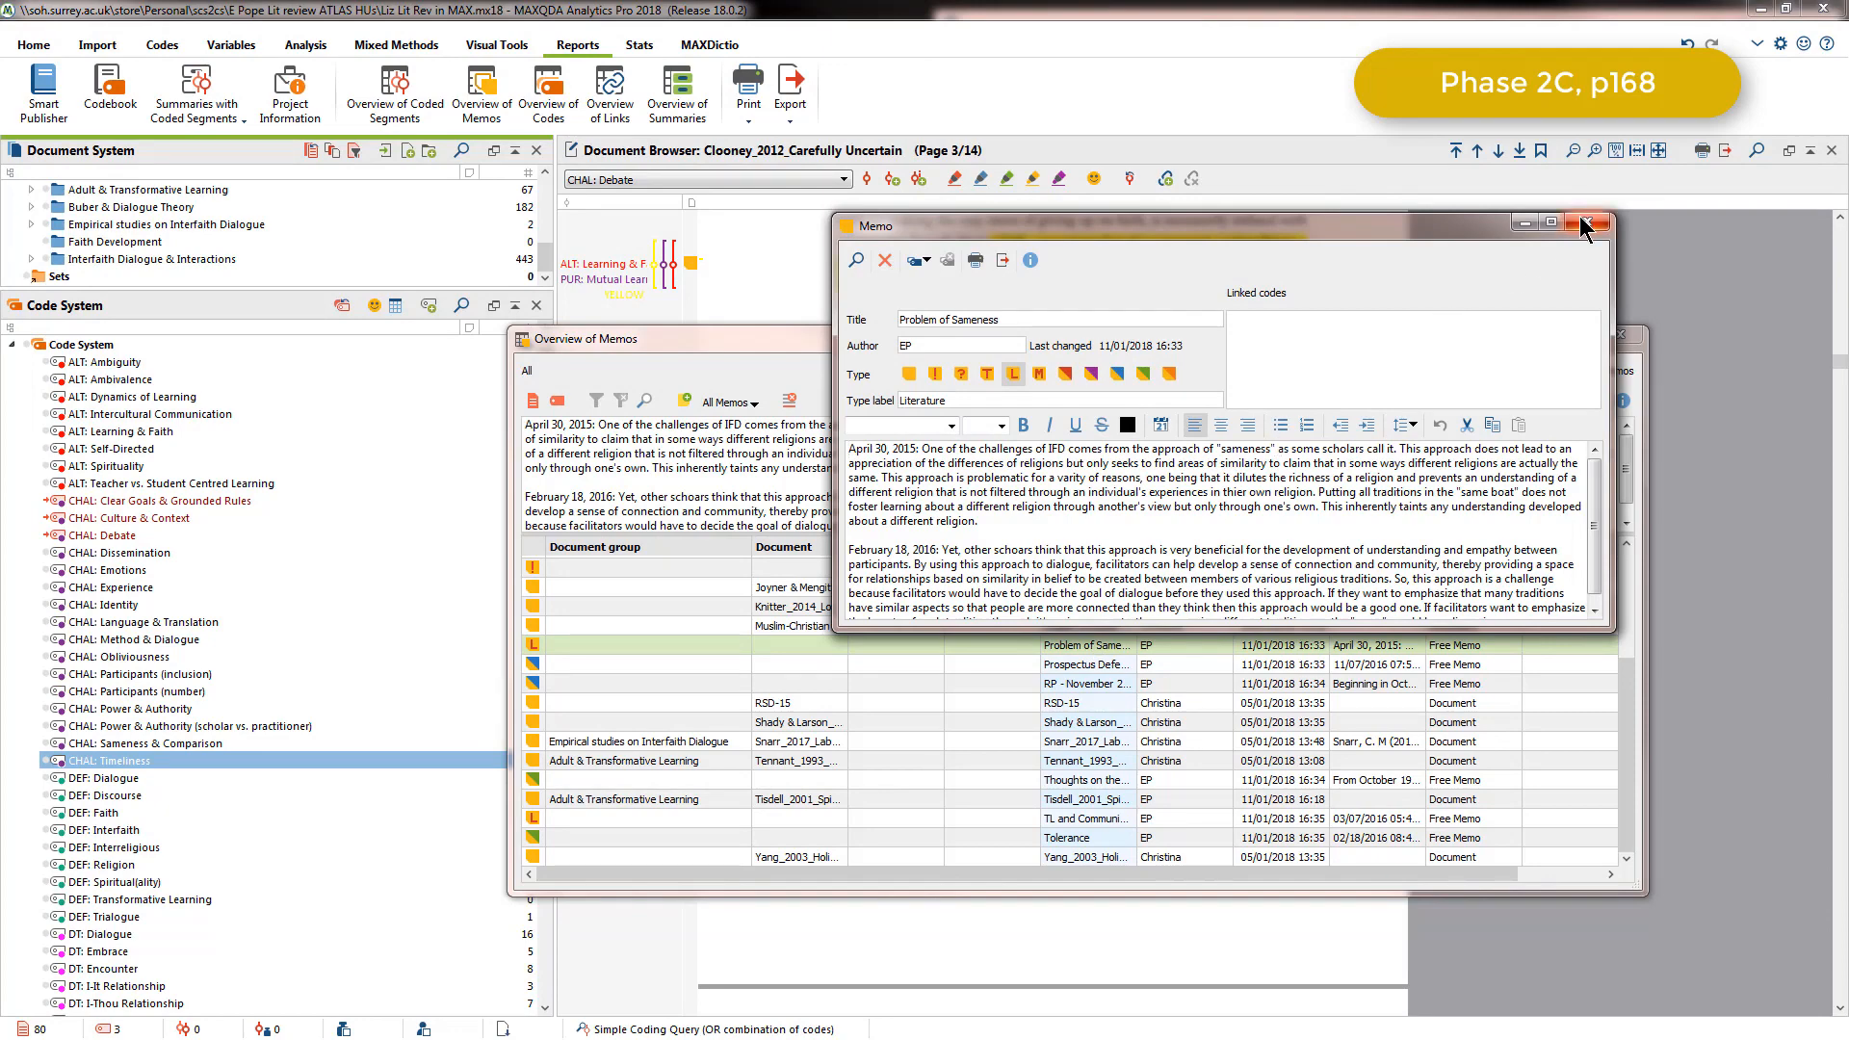
left_click(1584, 224)
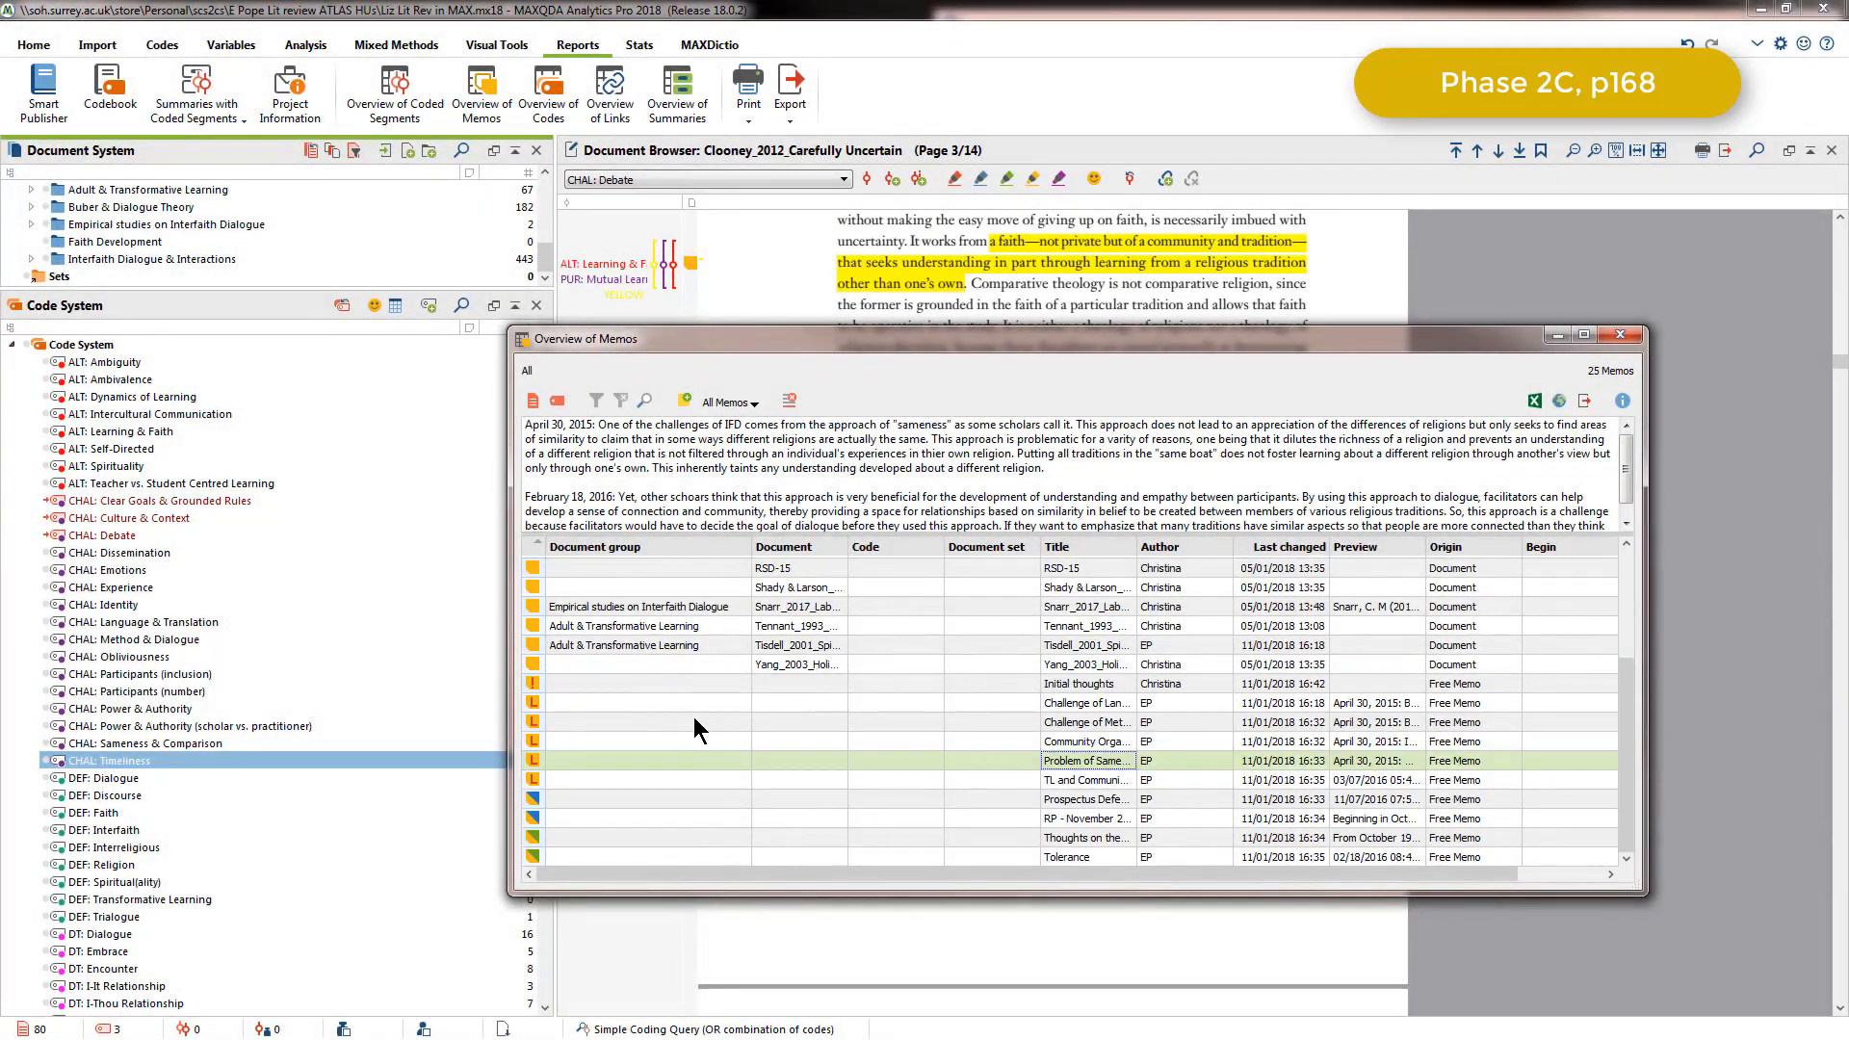
- Review the Challenge of Language & Culture and another memo in tabs, then close the memo window
double_click(1084, 703)
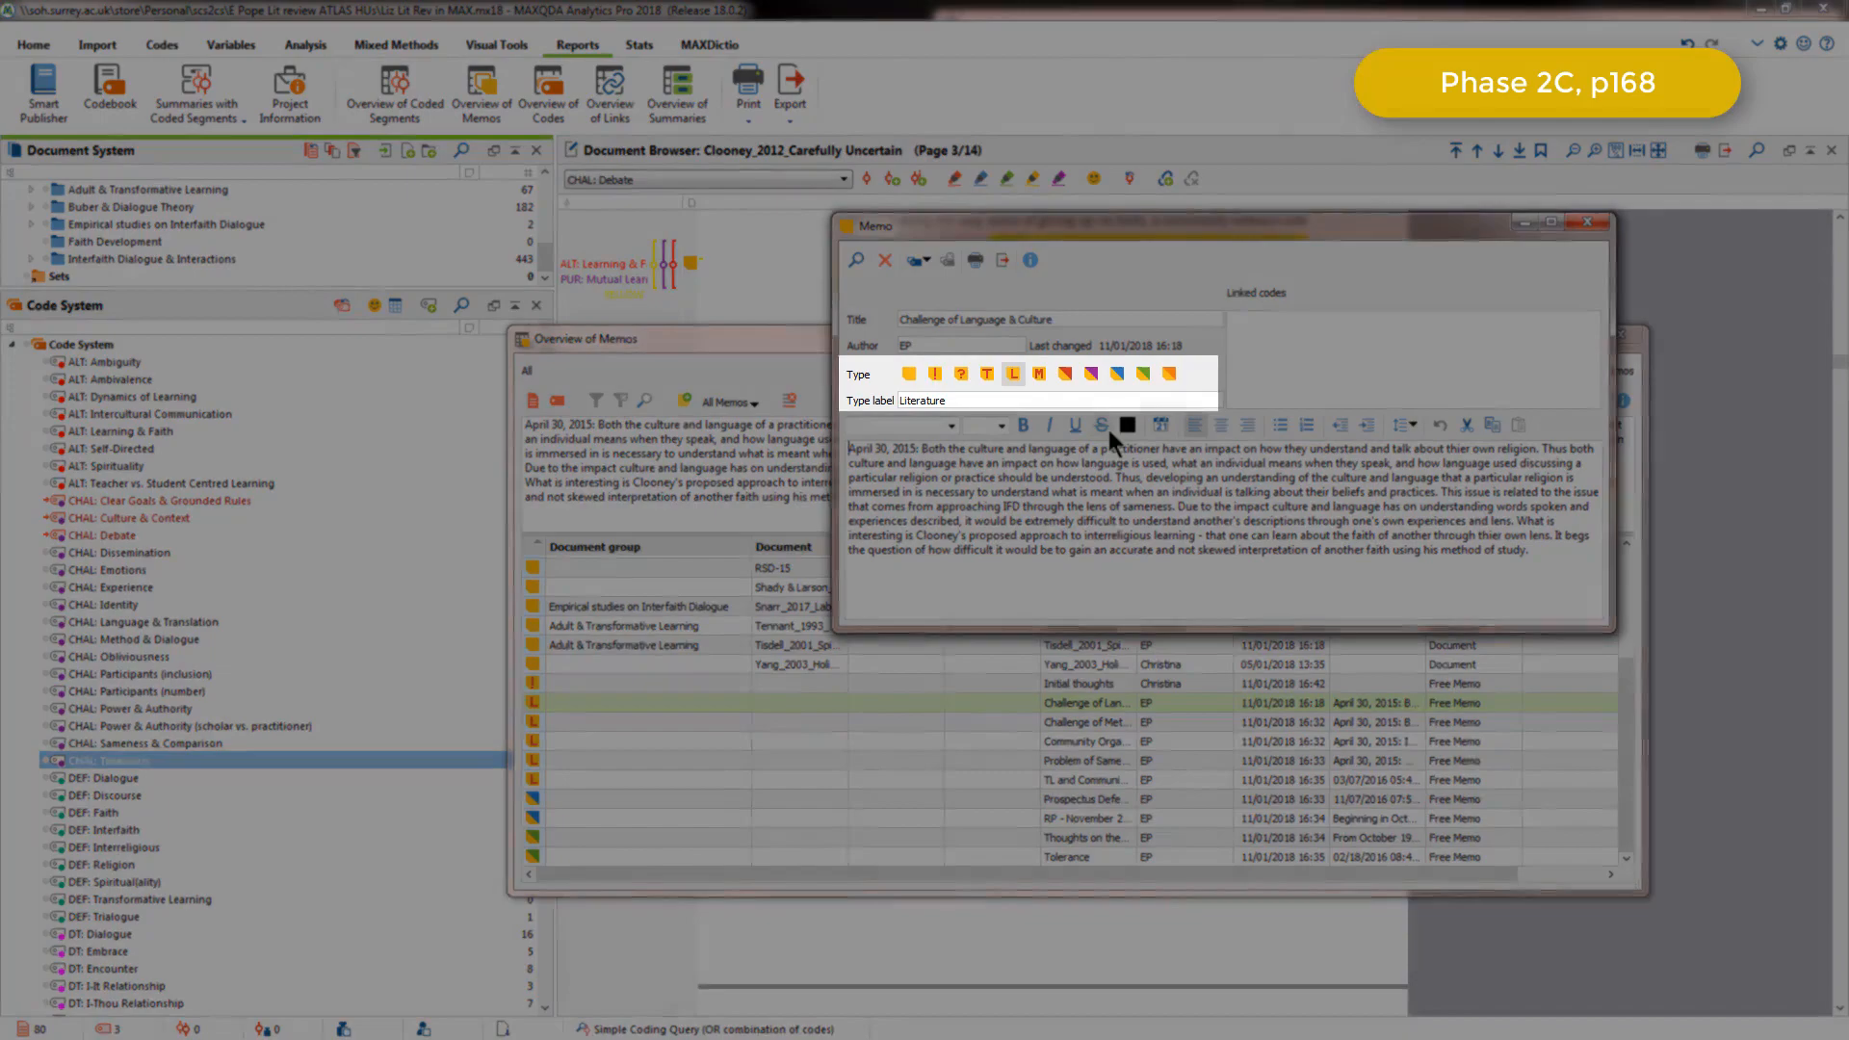
double_click(1085, 797)
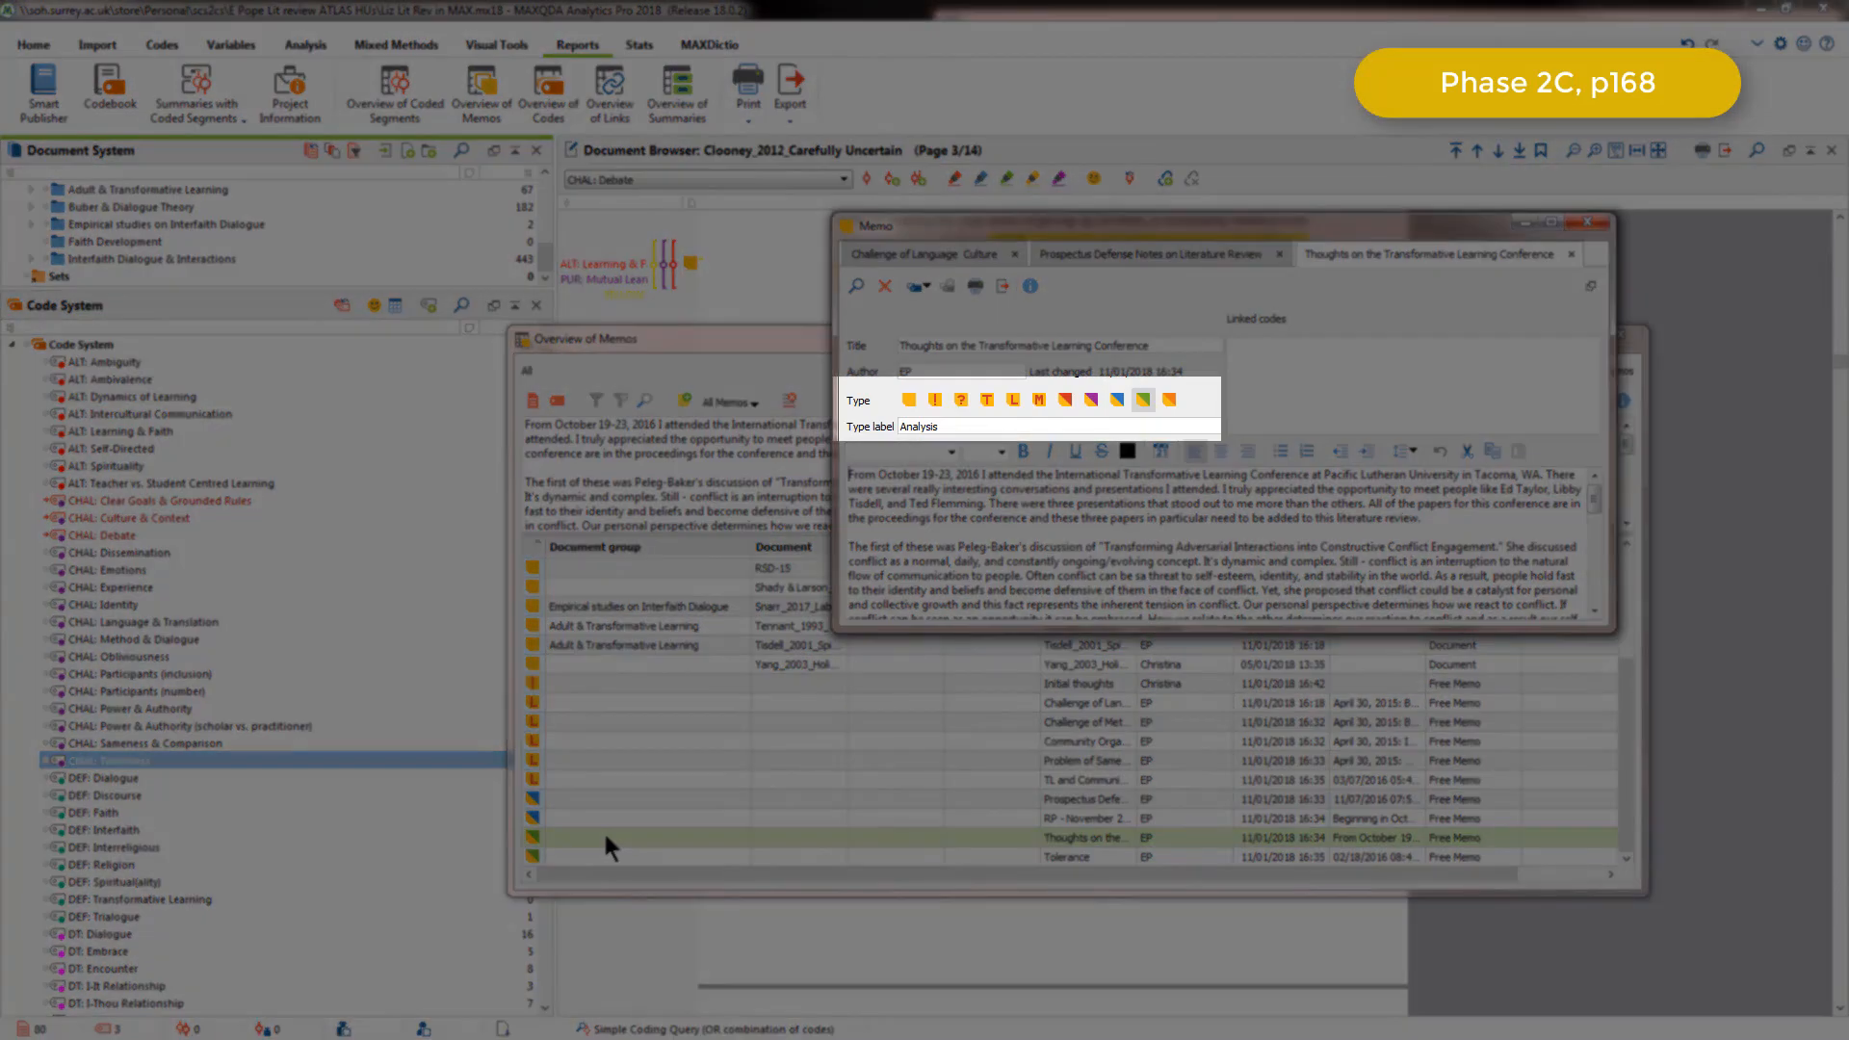
left_click(1591, 222)
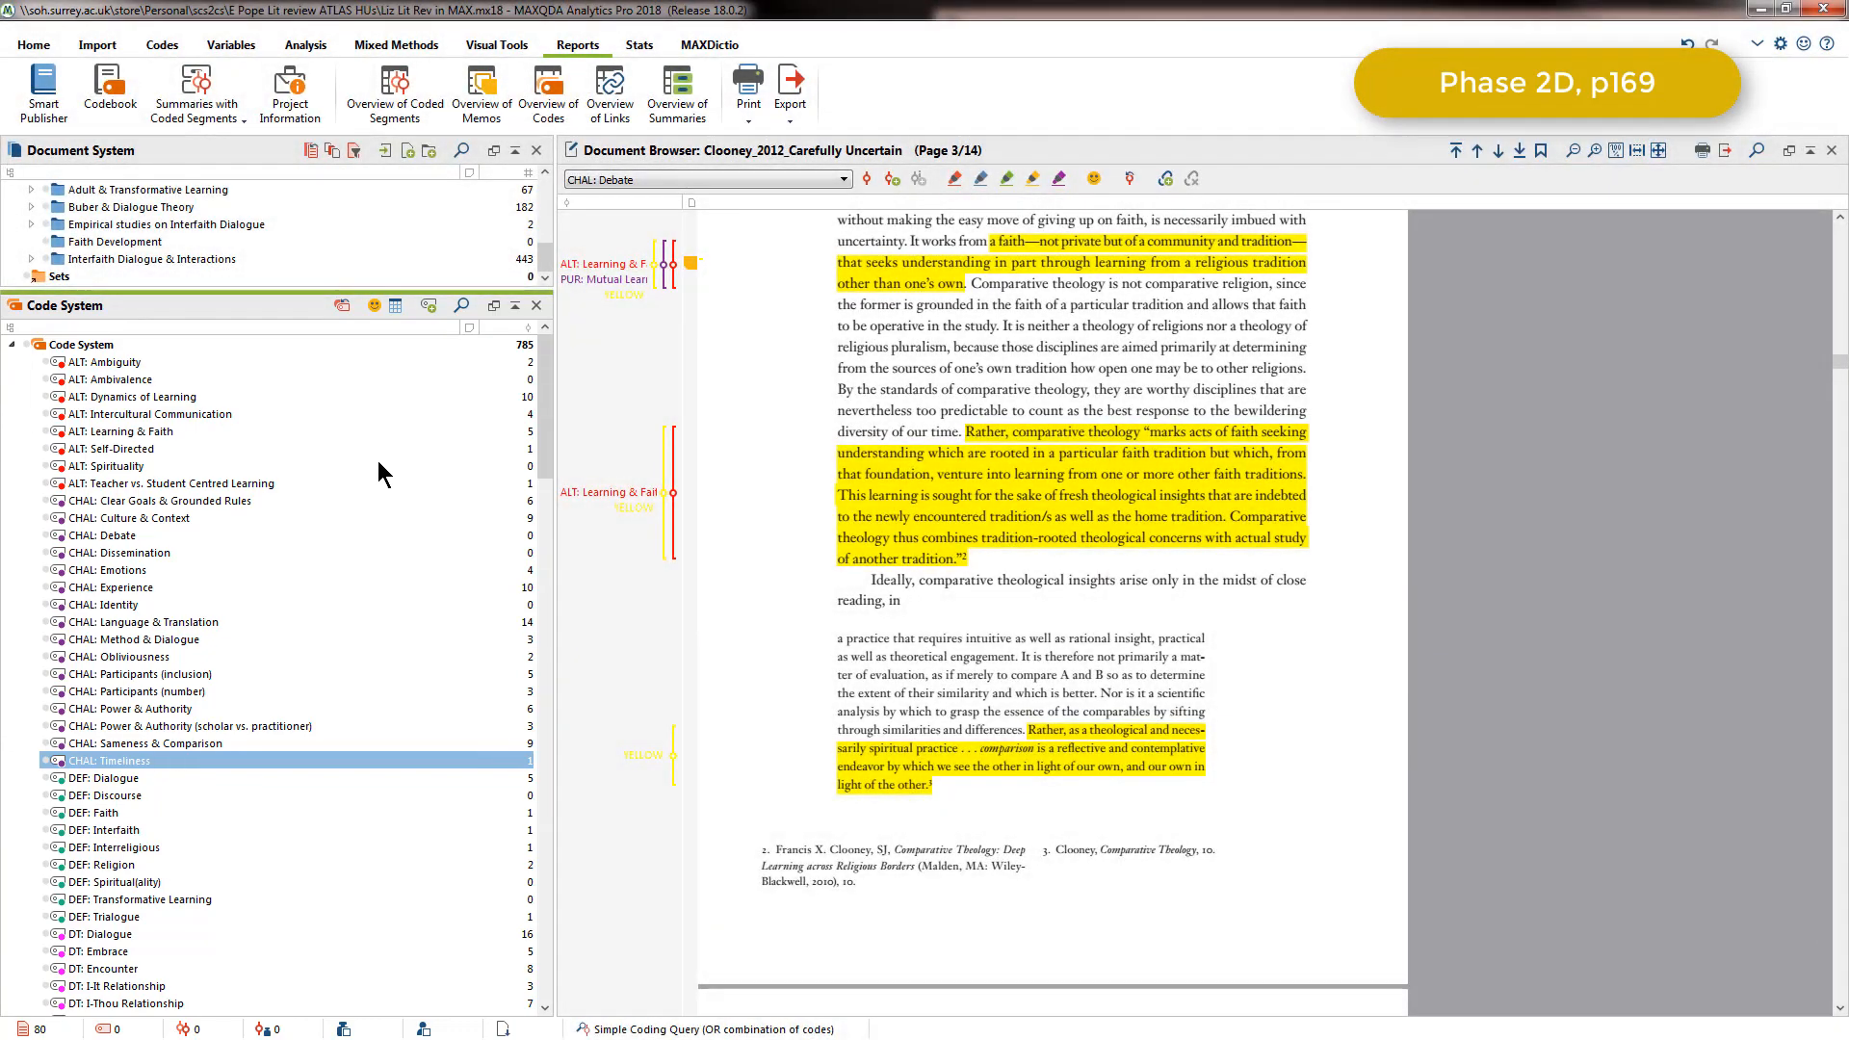
- Rename the code 'ALT: Ambivalence' to 'Ambivalence' via its context menu
left_click(113, 380)
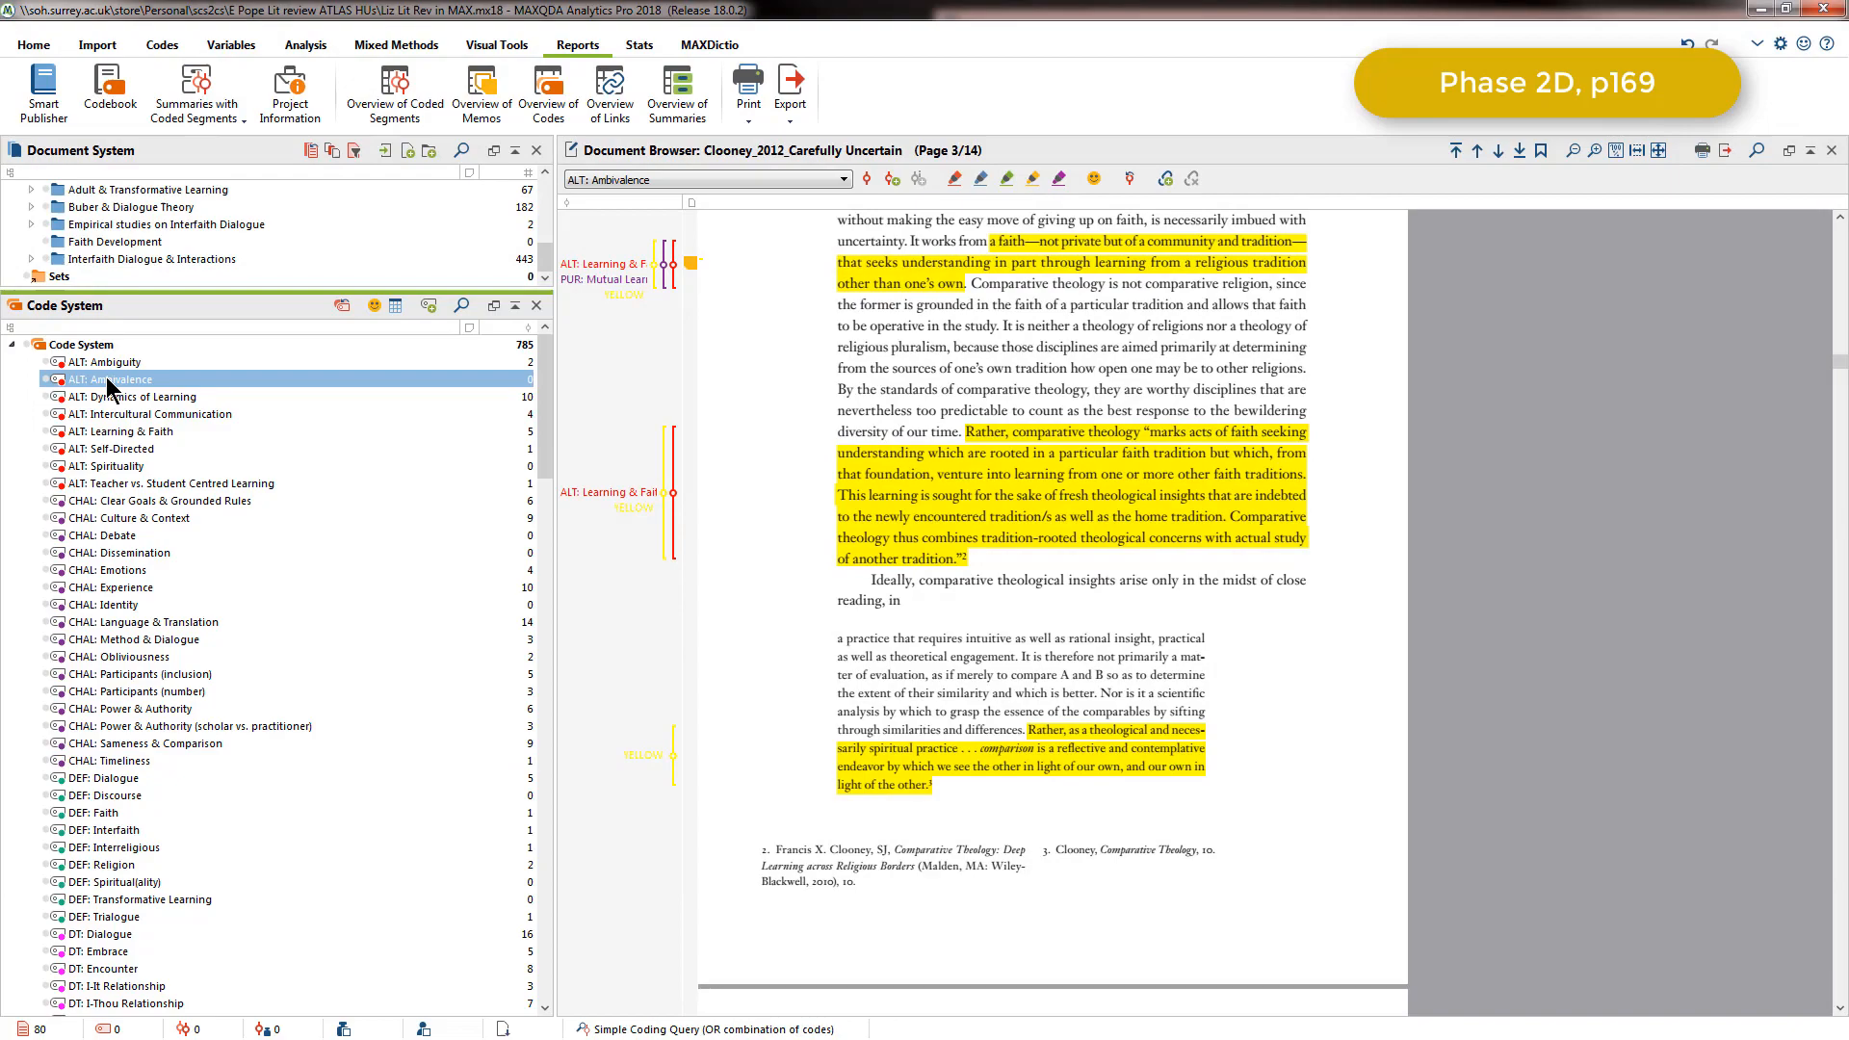
right_click(104, 379)
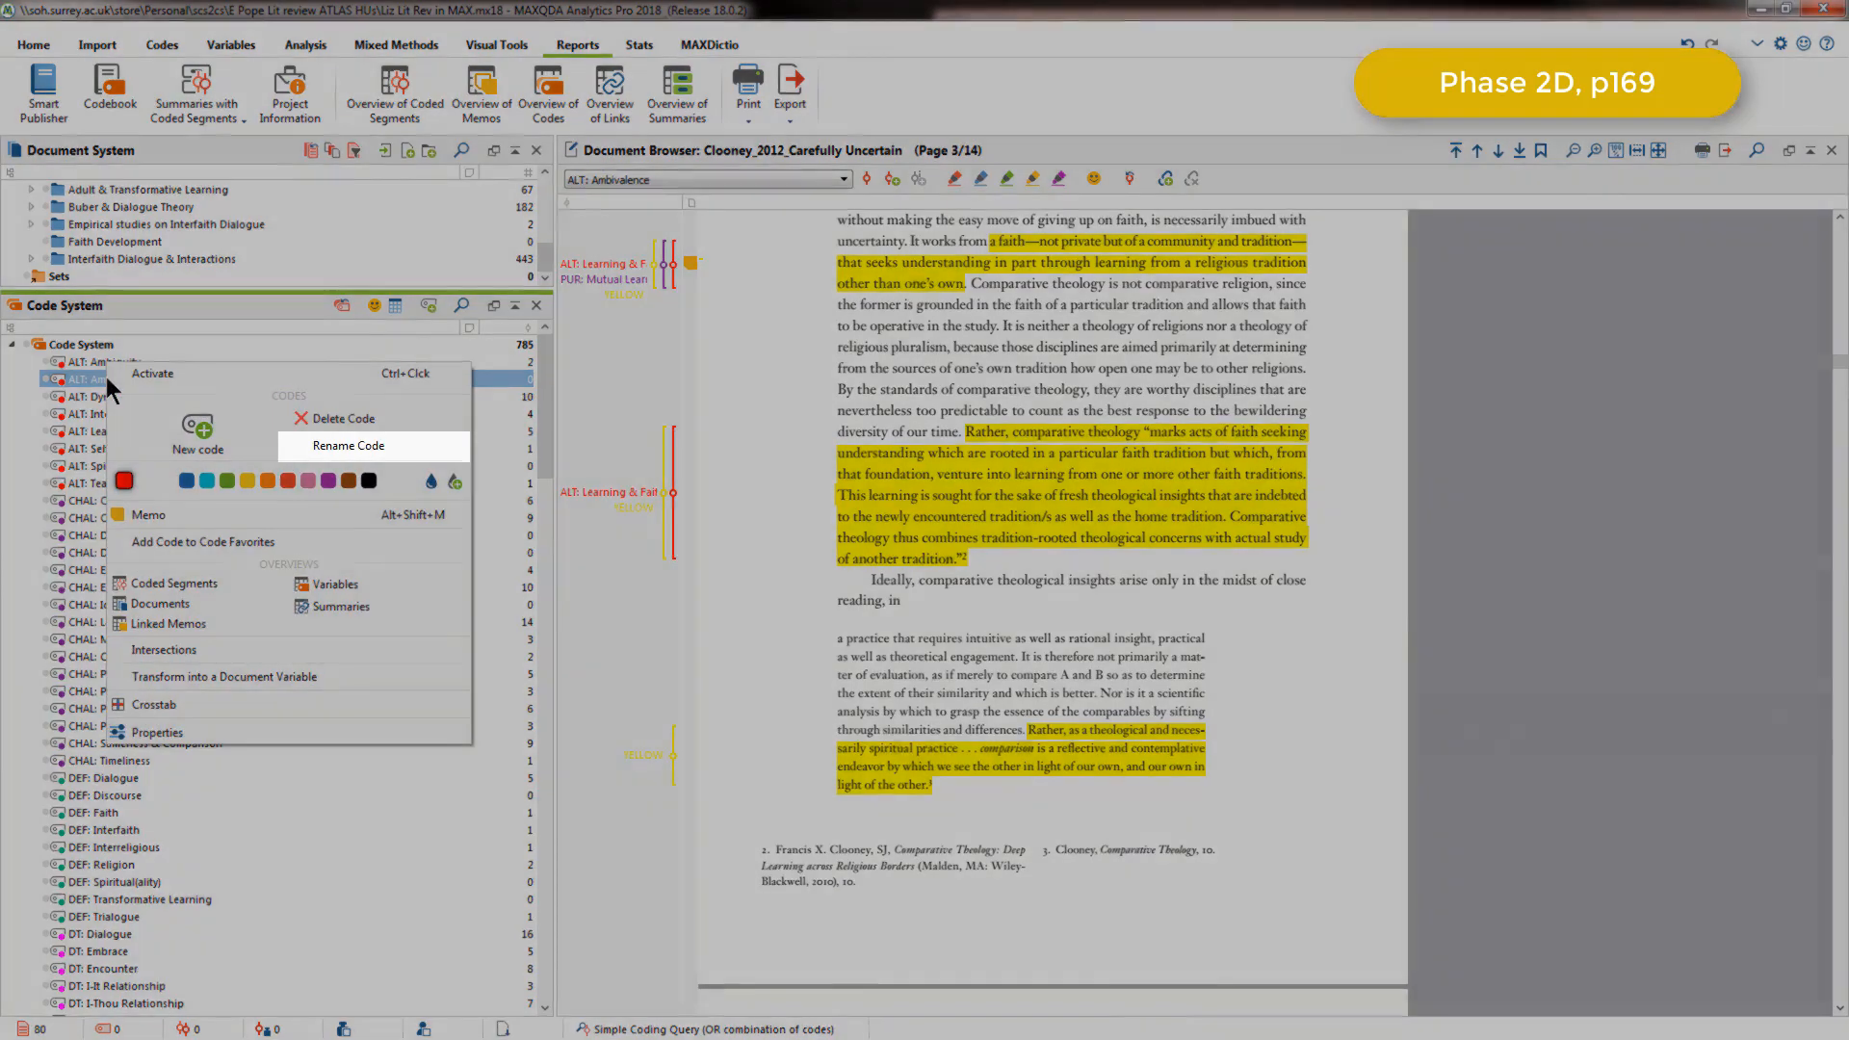
left_click(347, 445)
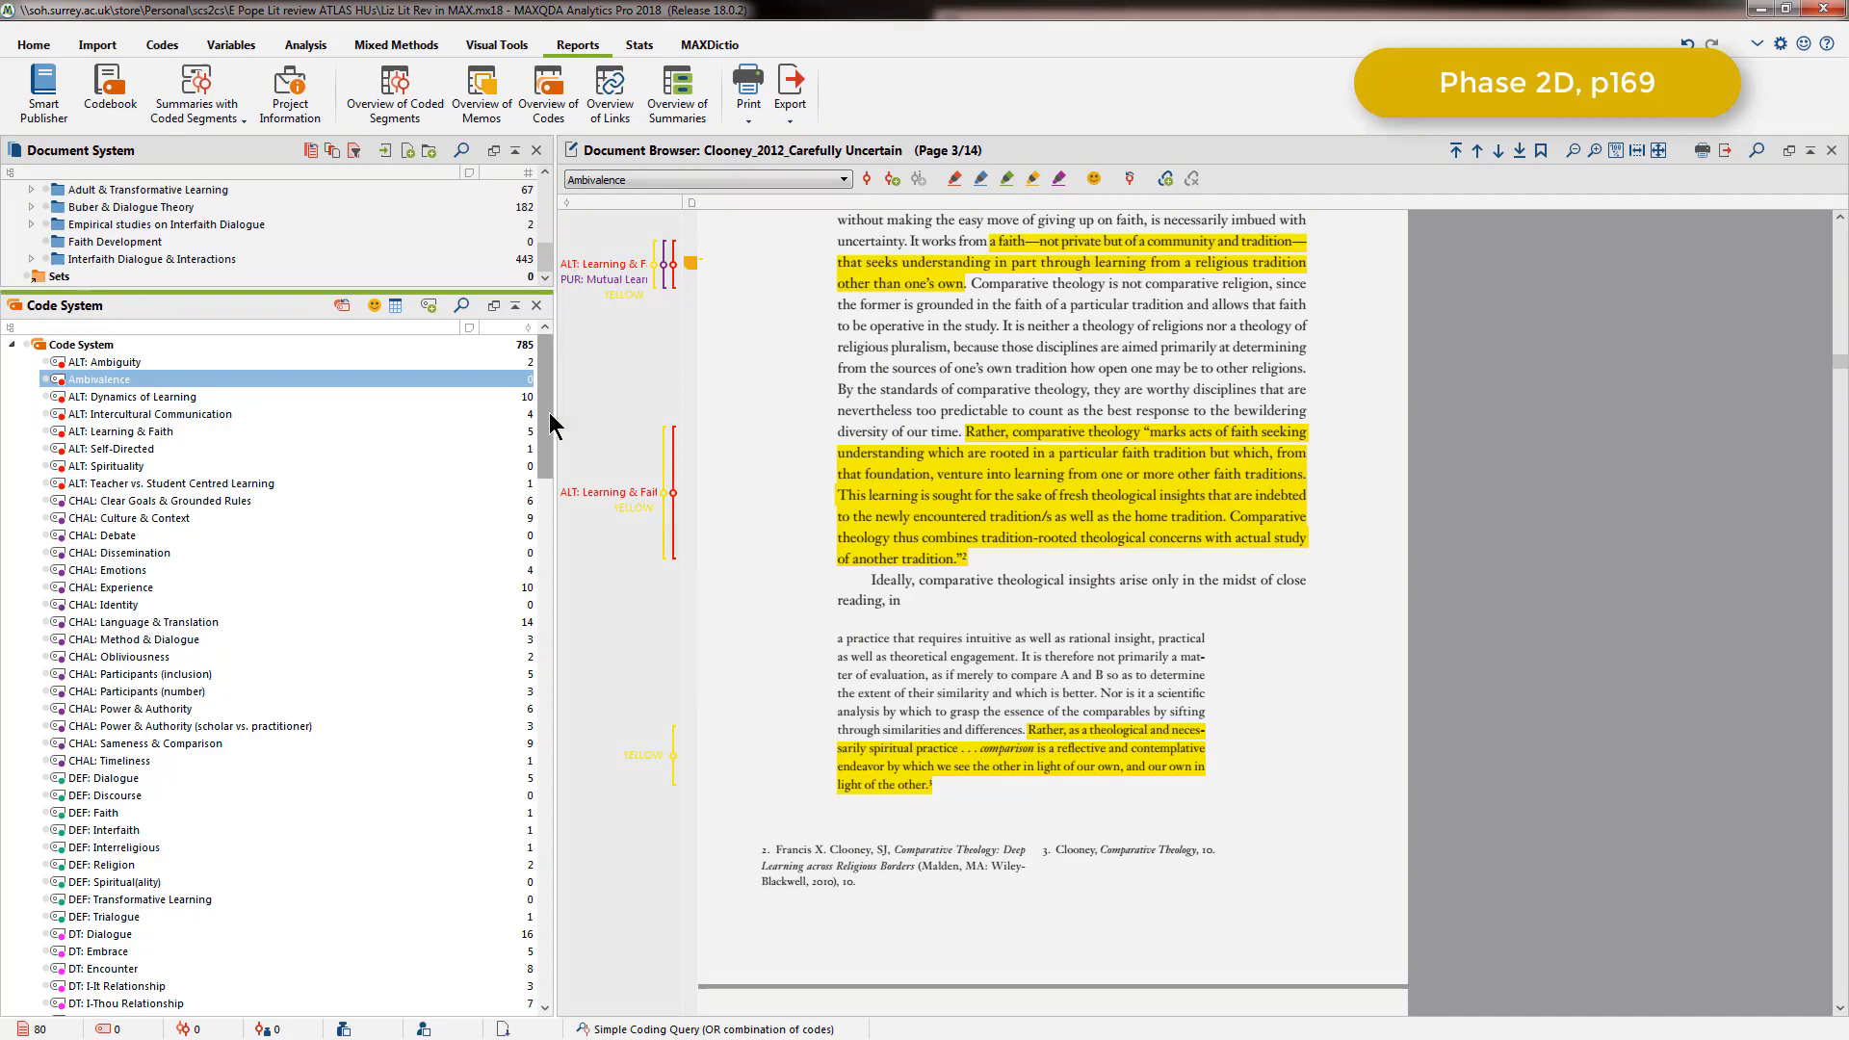
scroll("down", 3)
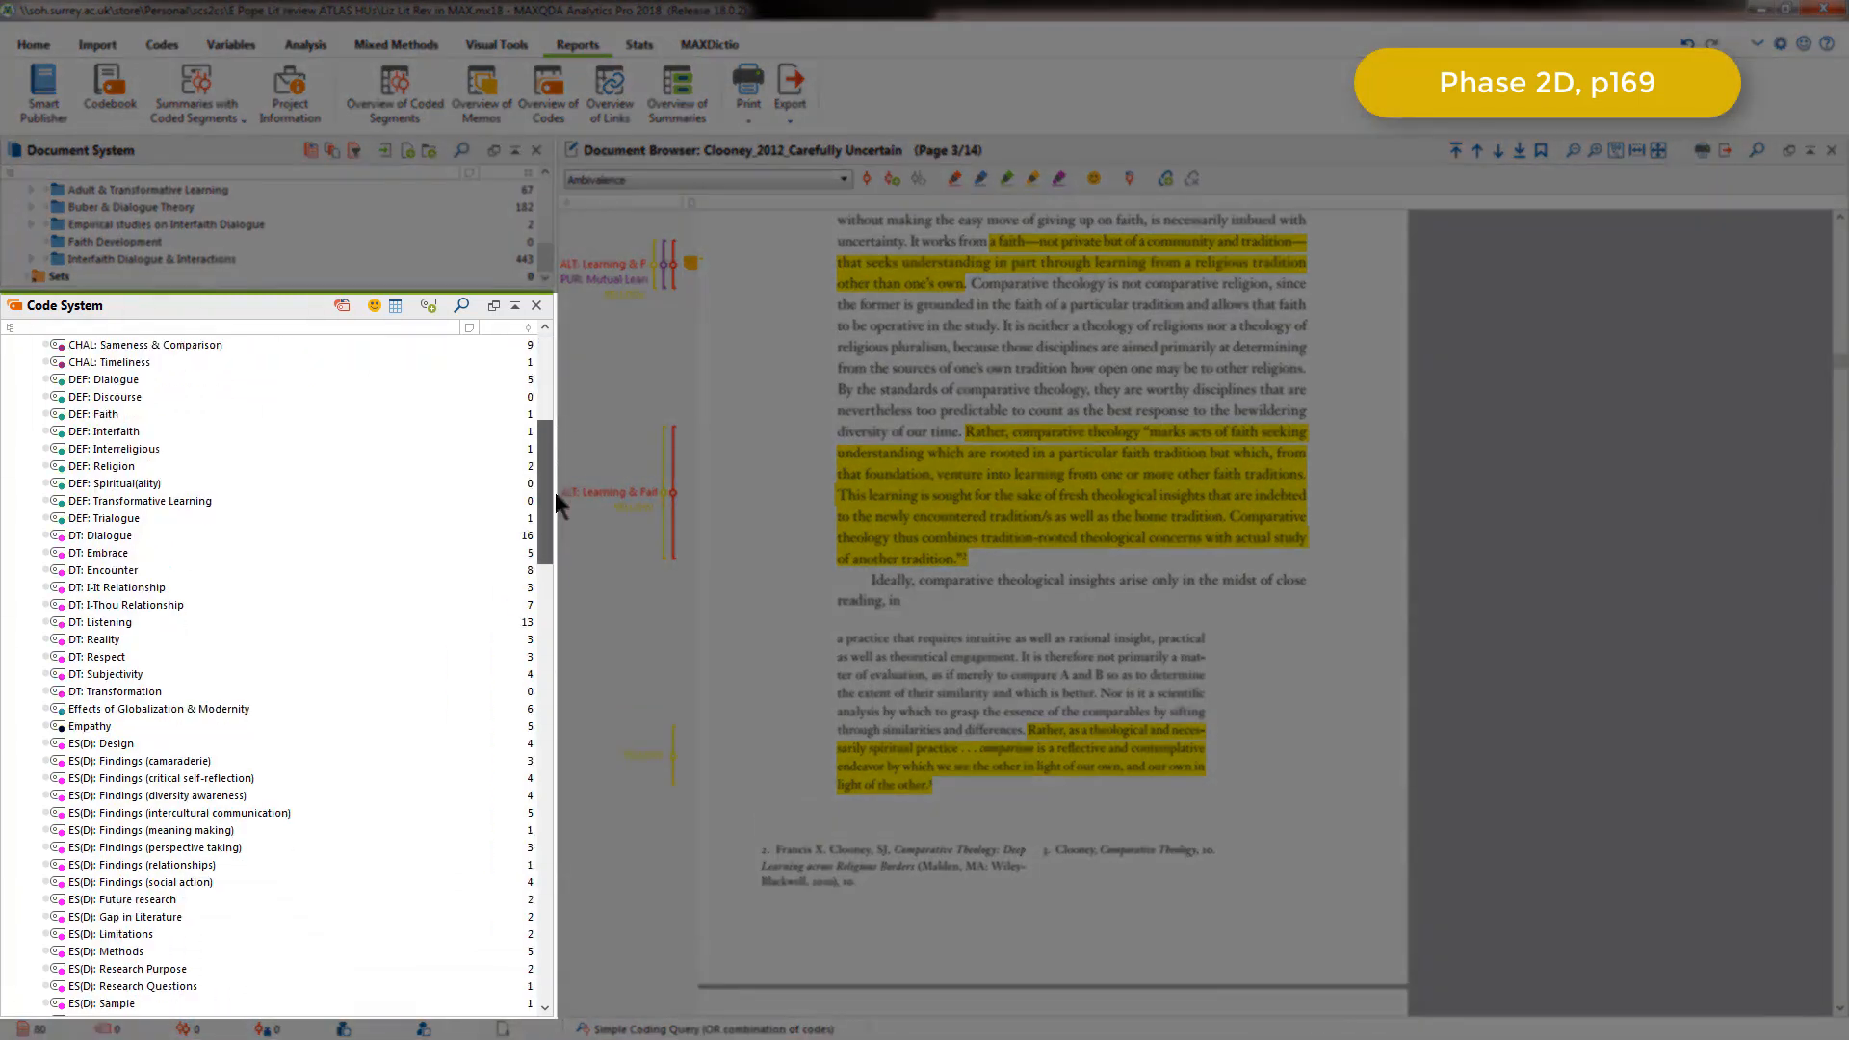
scroll("down", 3)
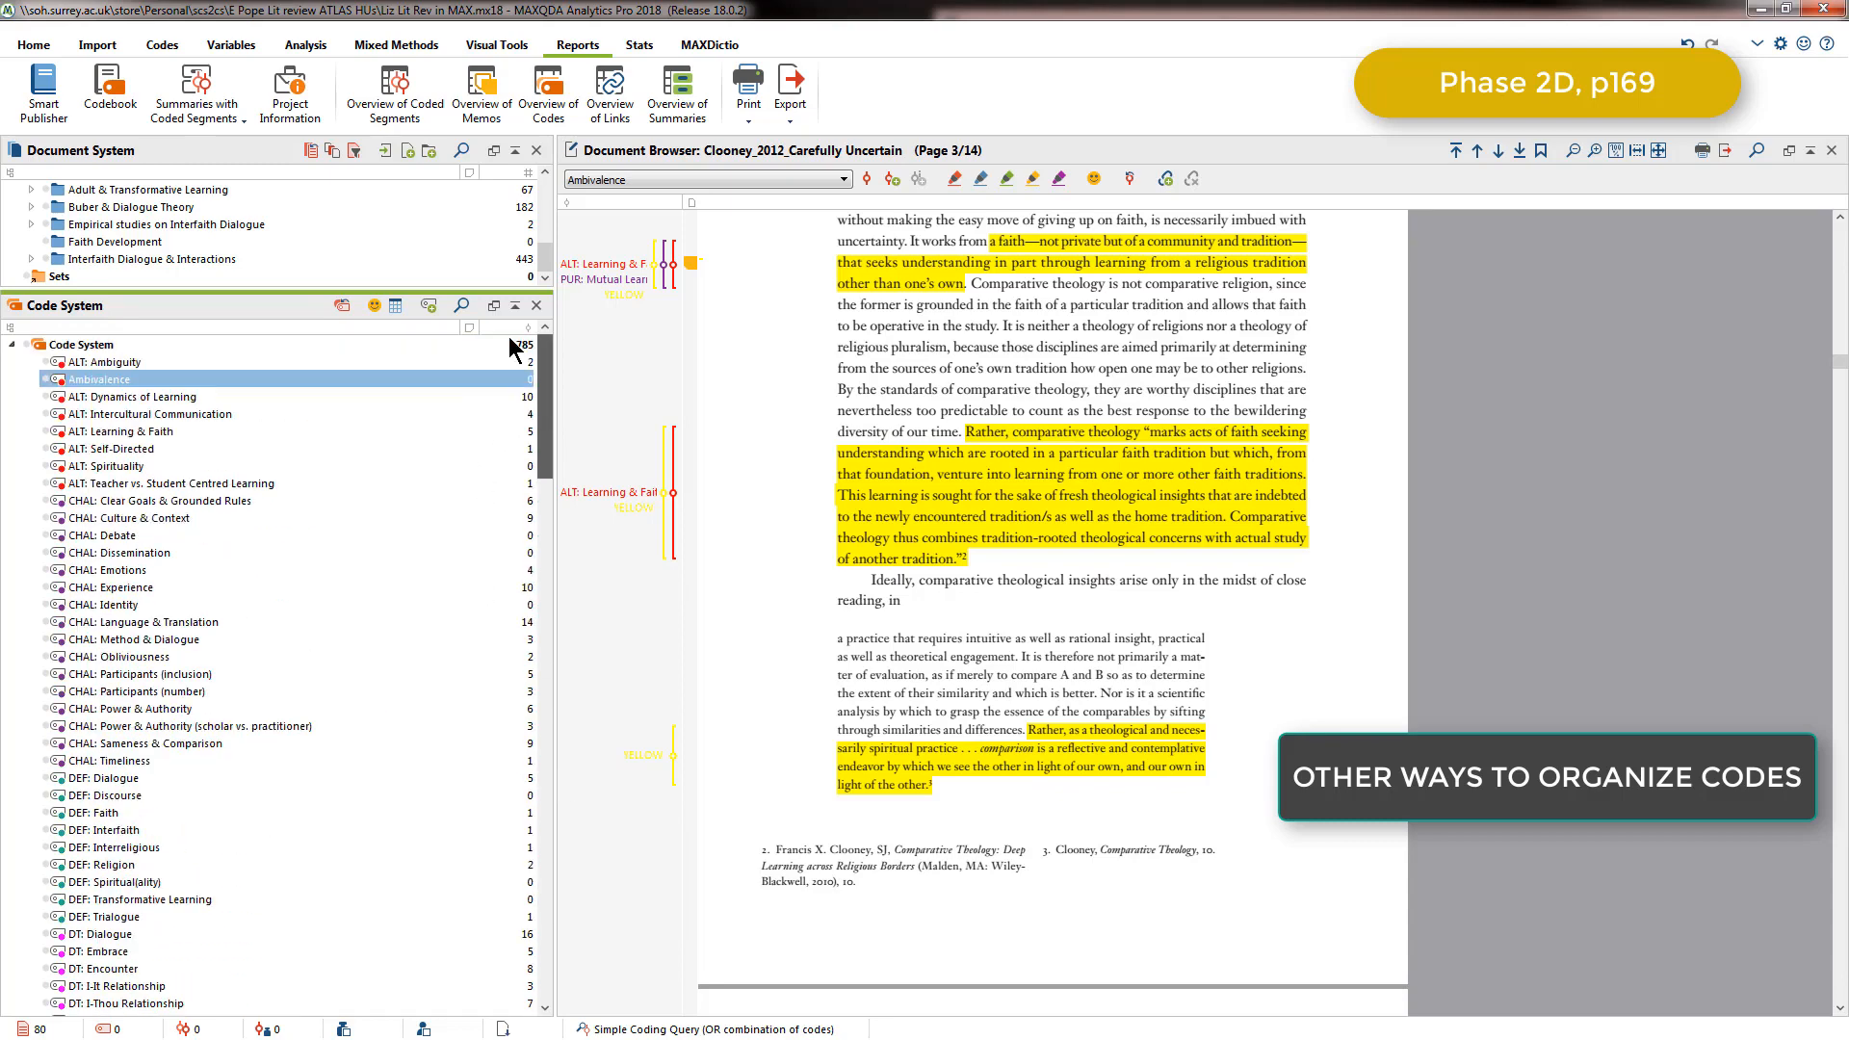
- Create a new top-level code named 'Challenges' in the code system
left_click(83, 345)
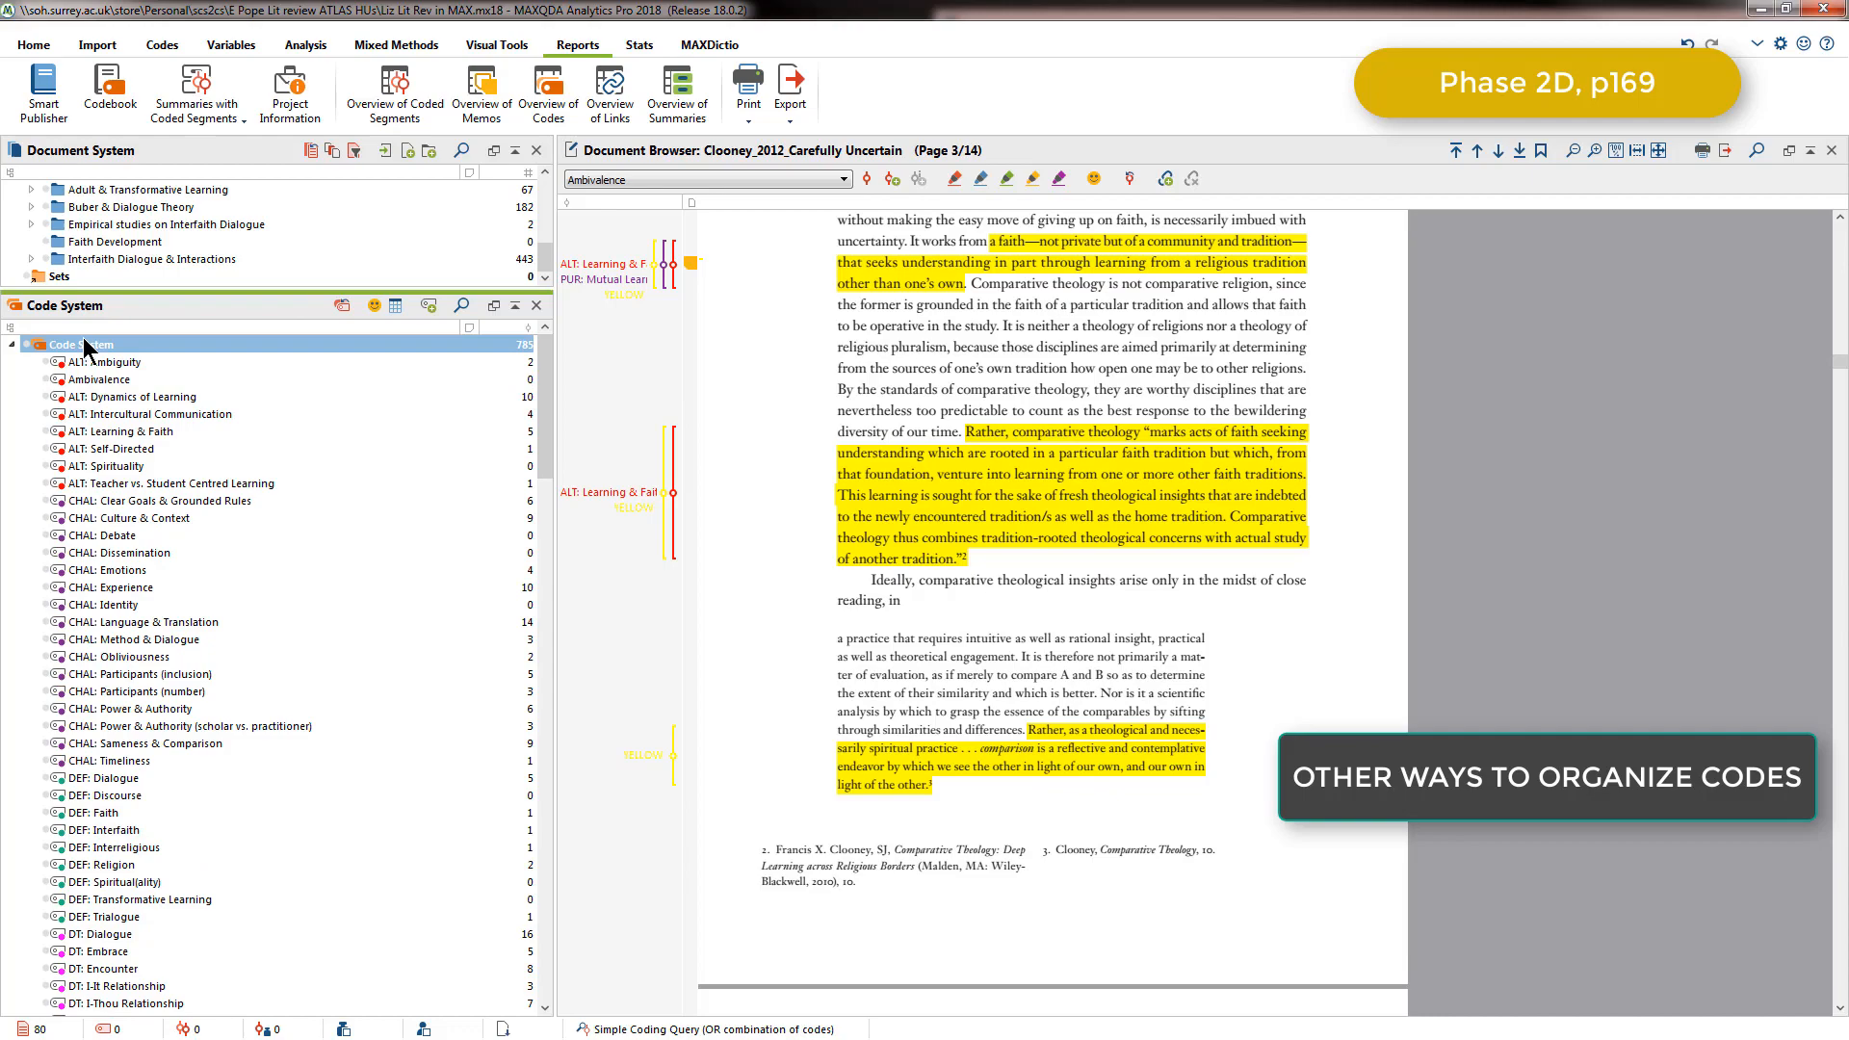
right_click(79, 345)
type("C")
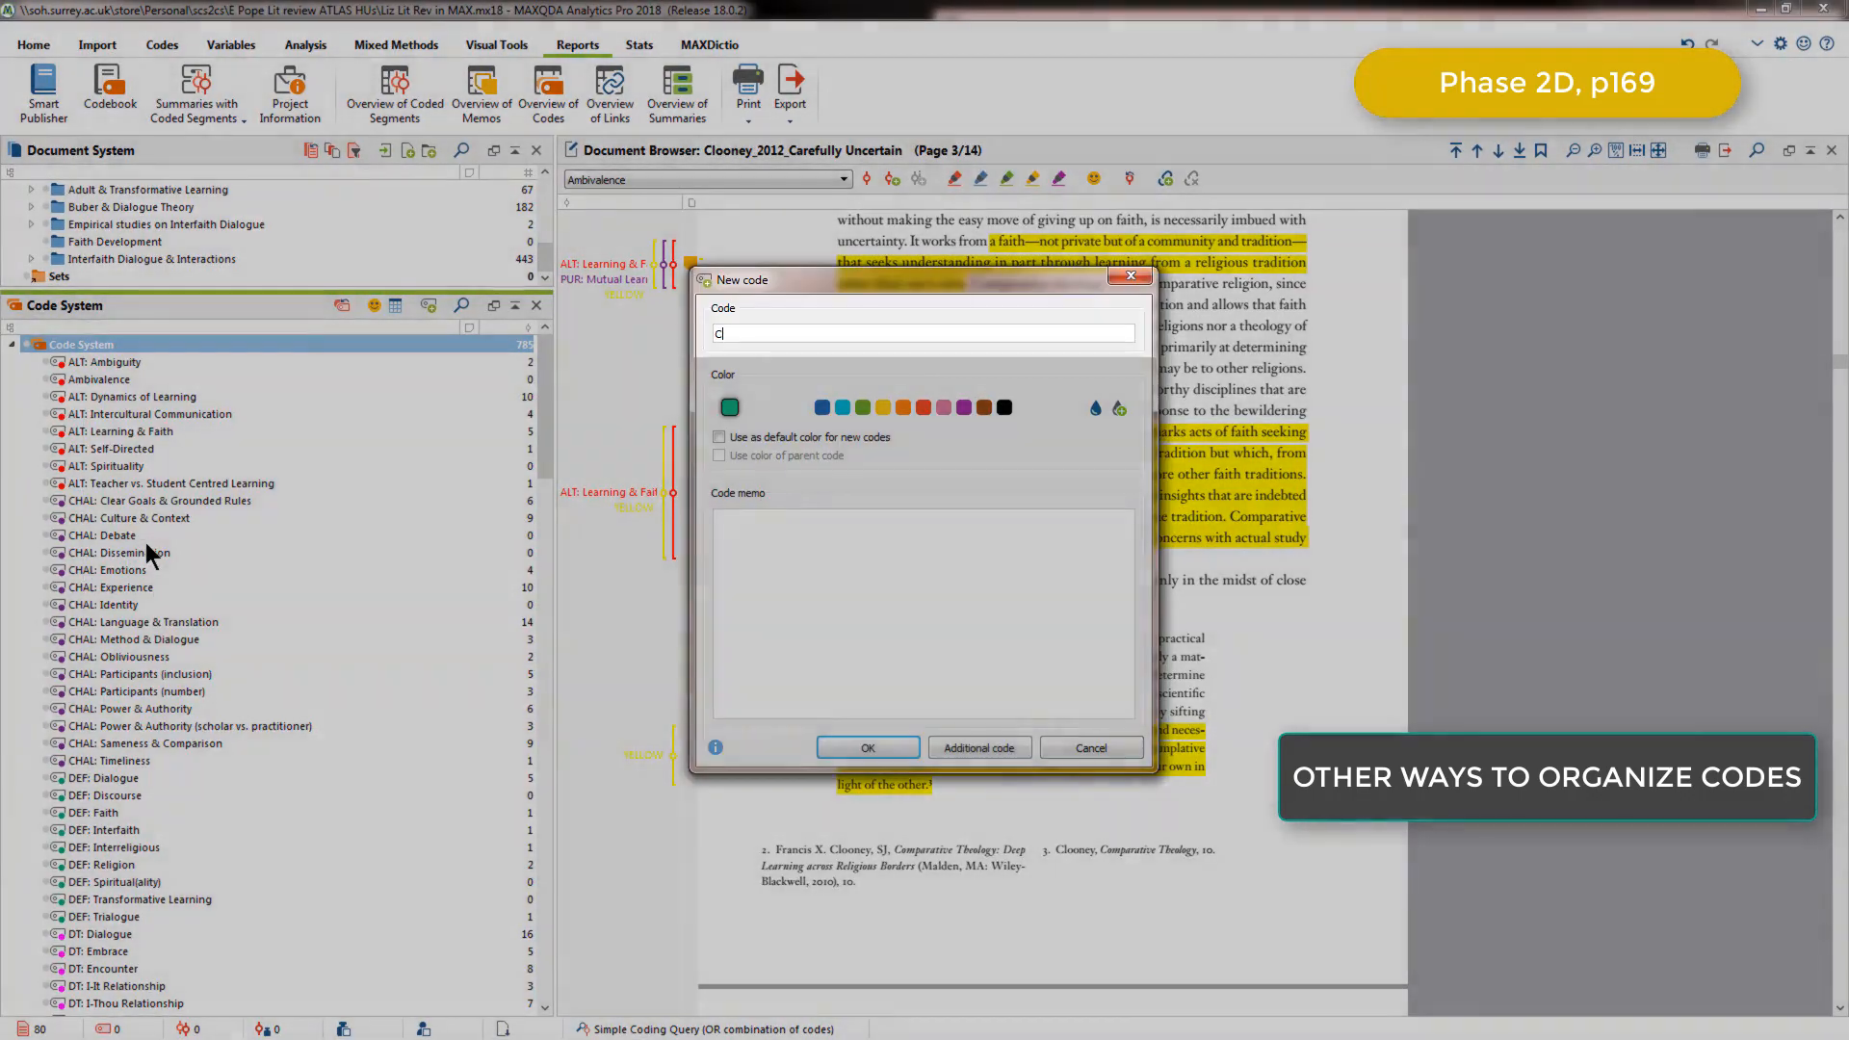
type("hallenge")
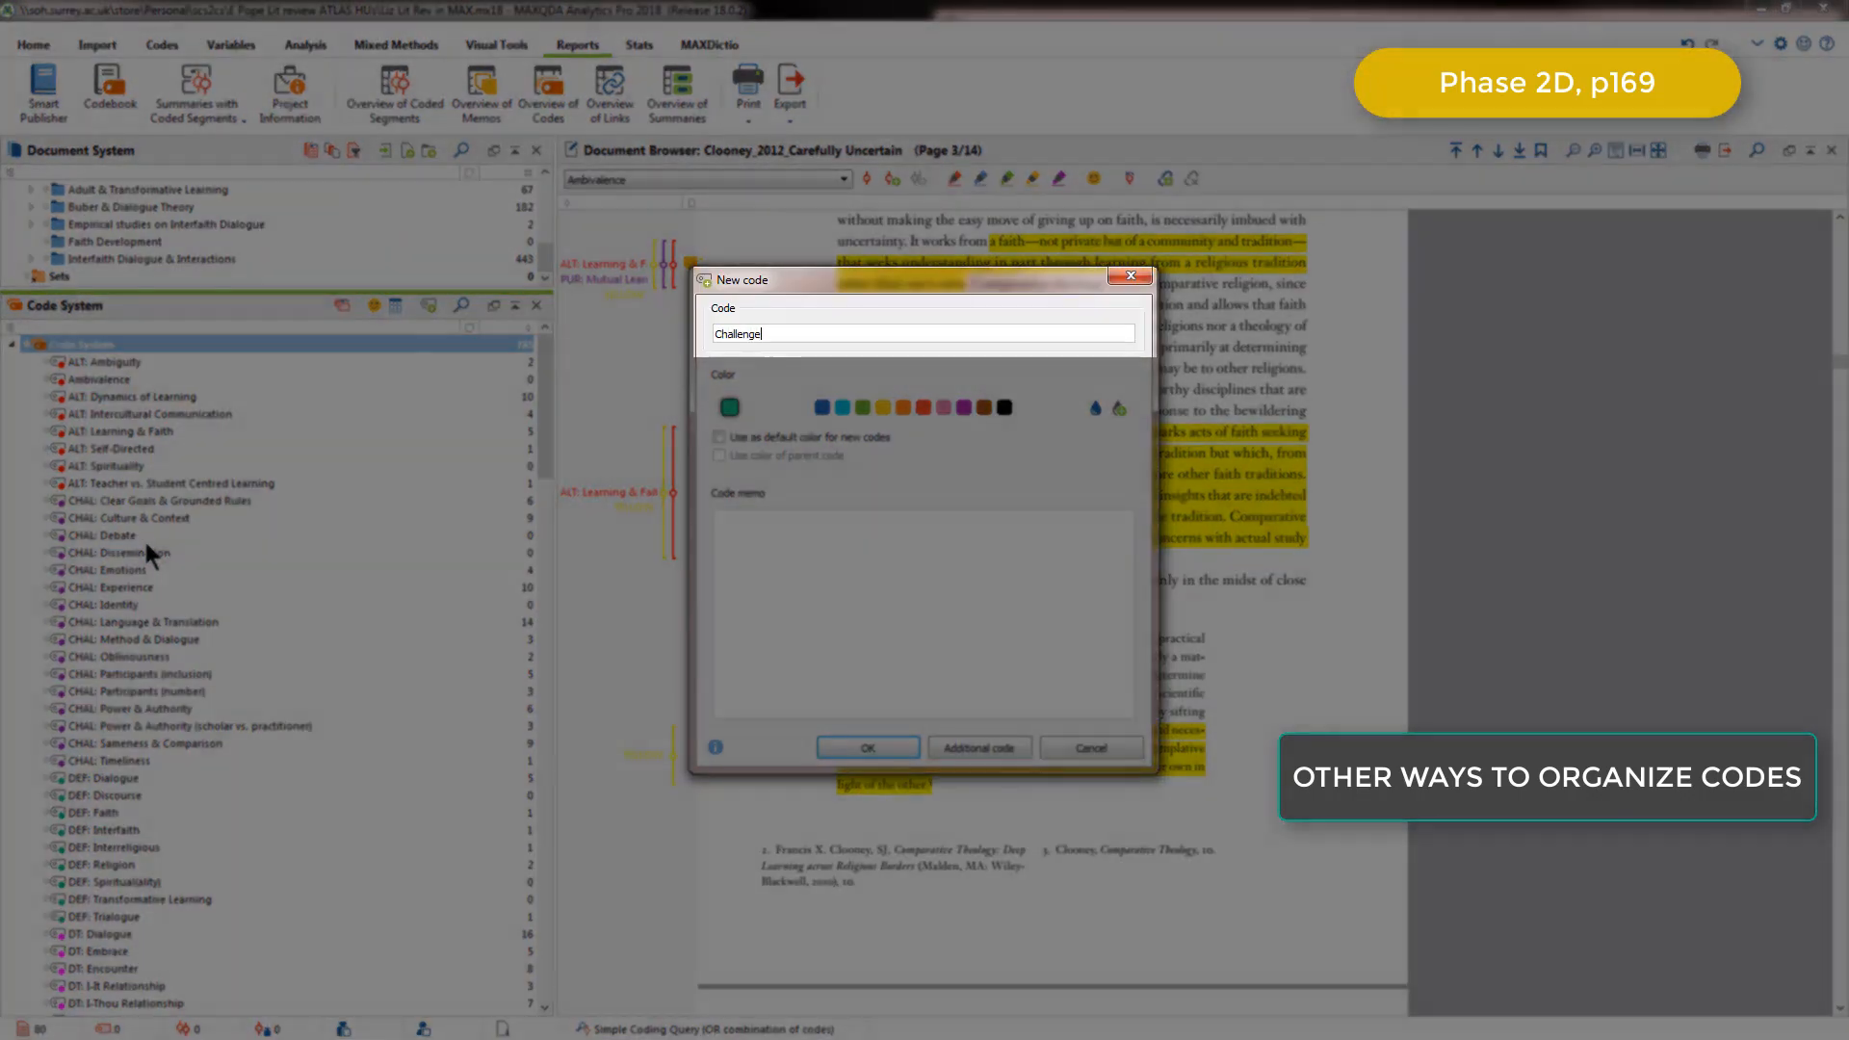
left_click(867, 747)
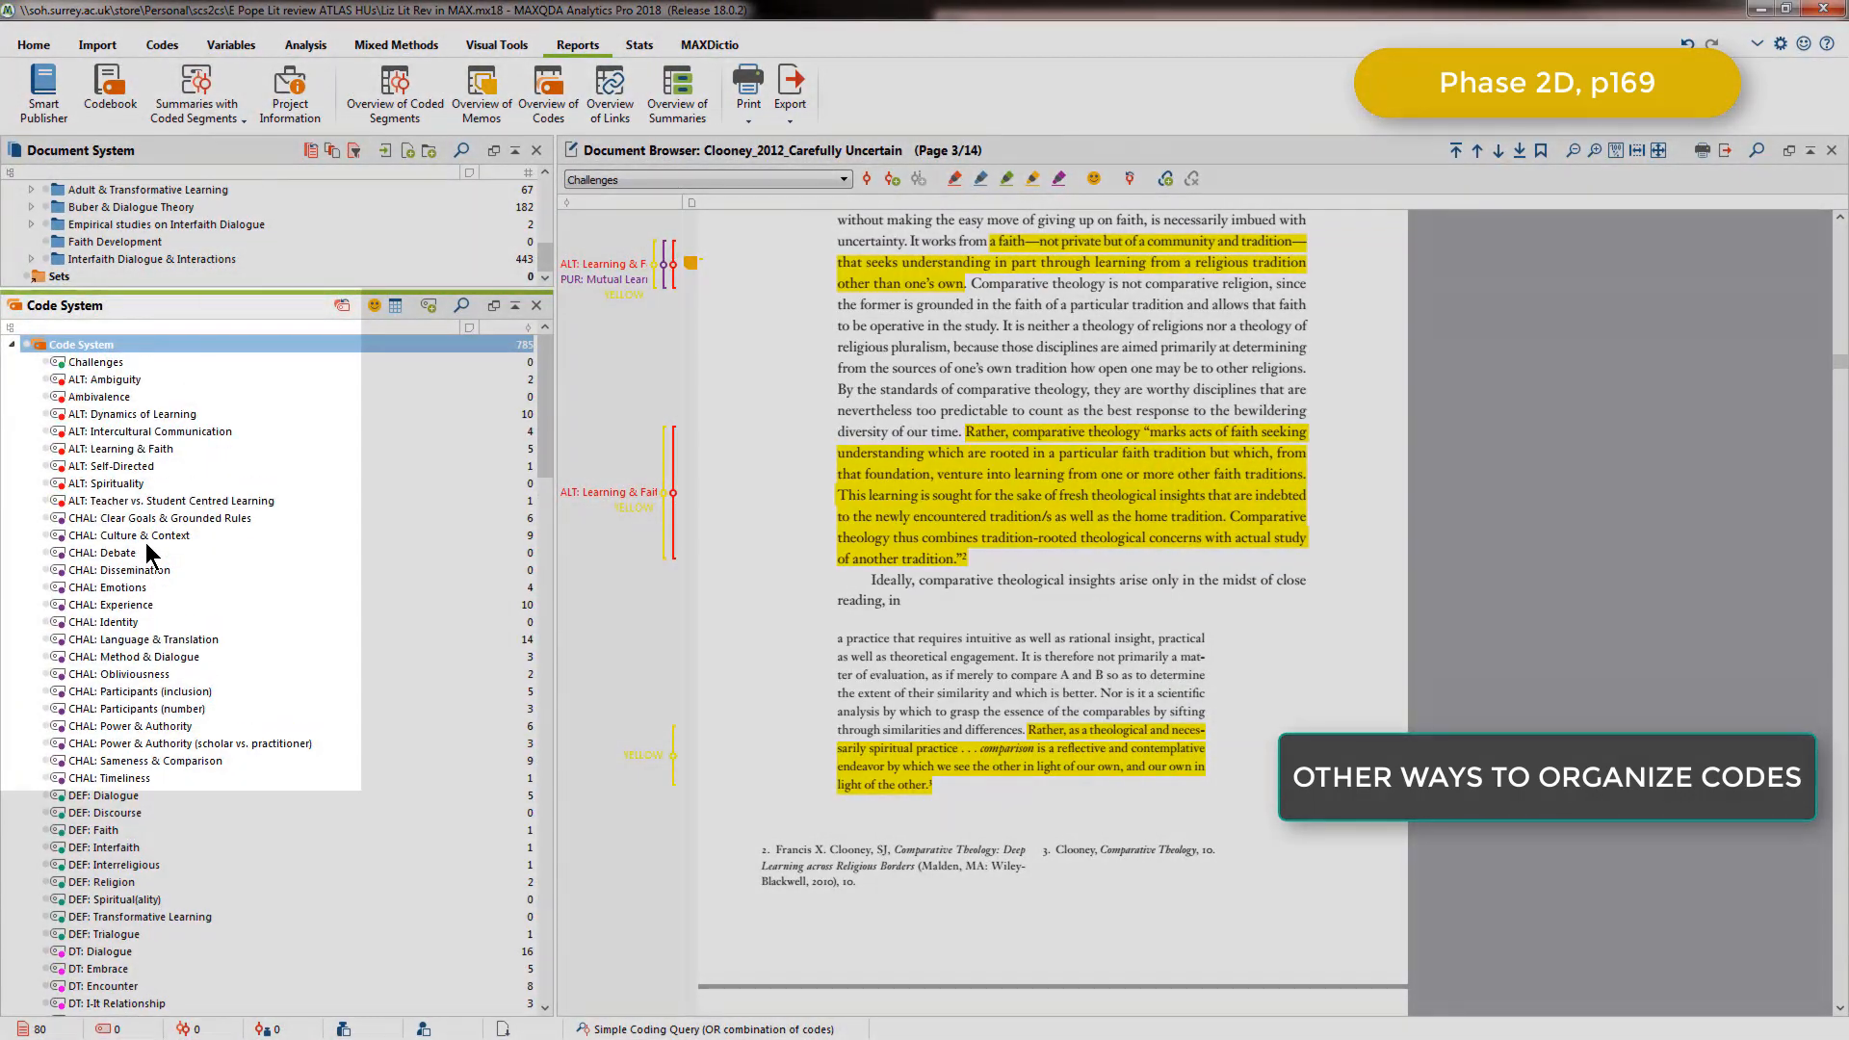
- Move the CHAL: Clear Goals & Grounded Rules code under Challenges
left_click(165, 518)
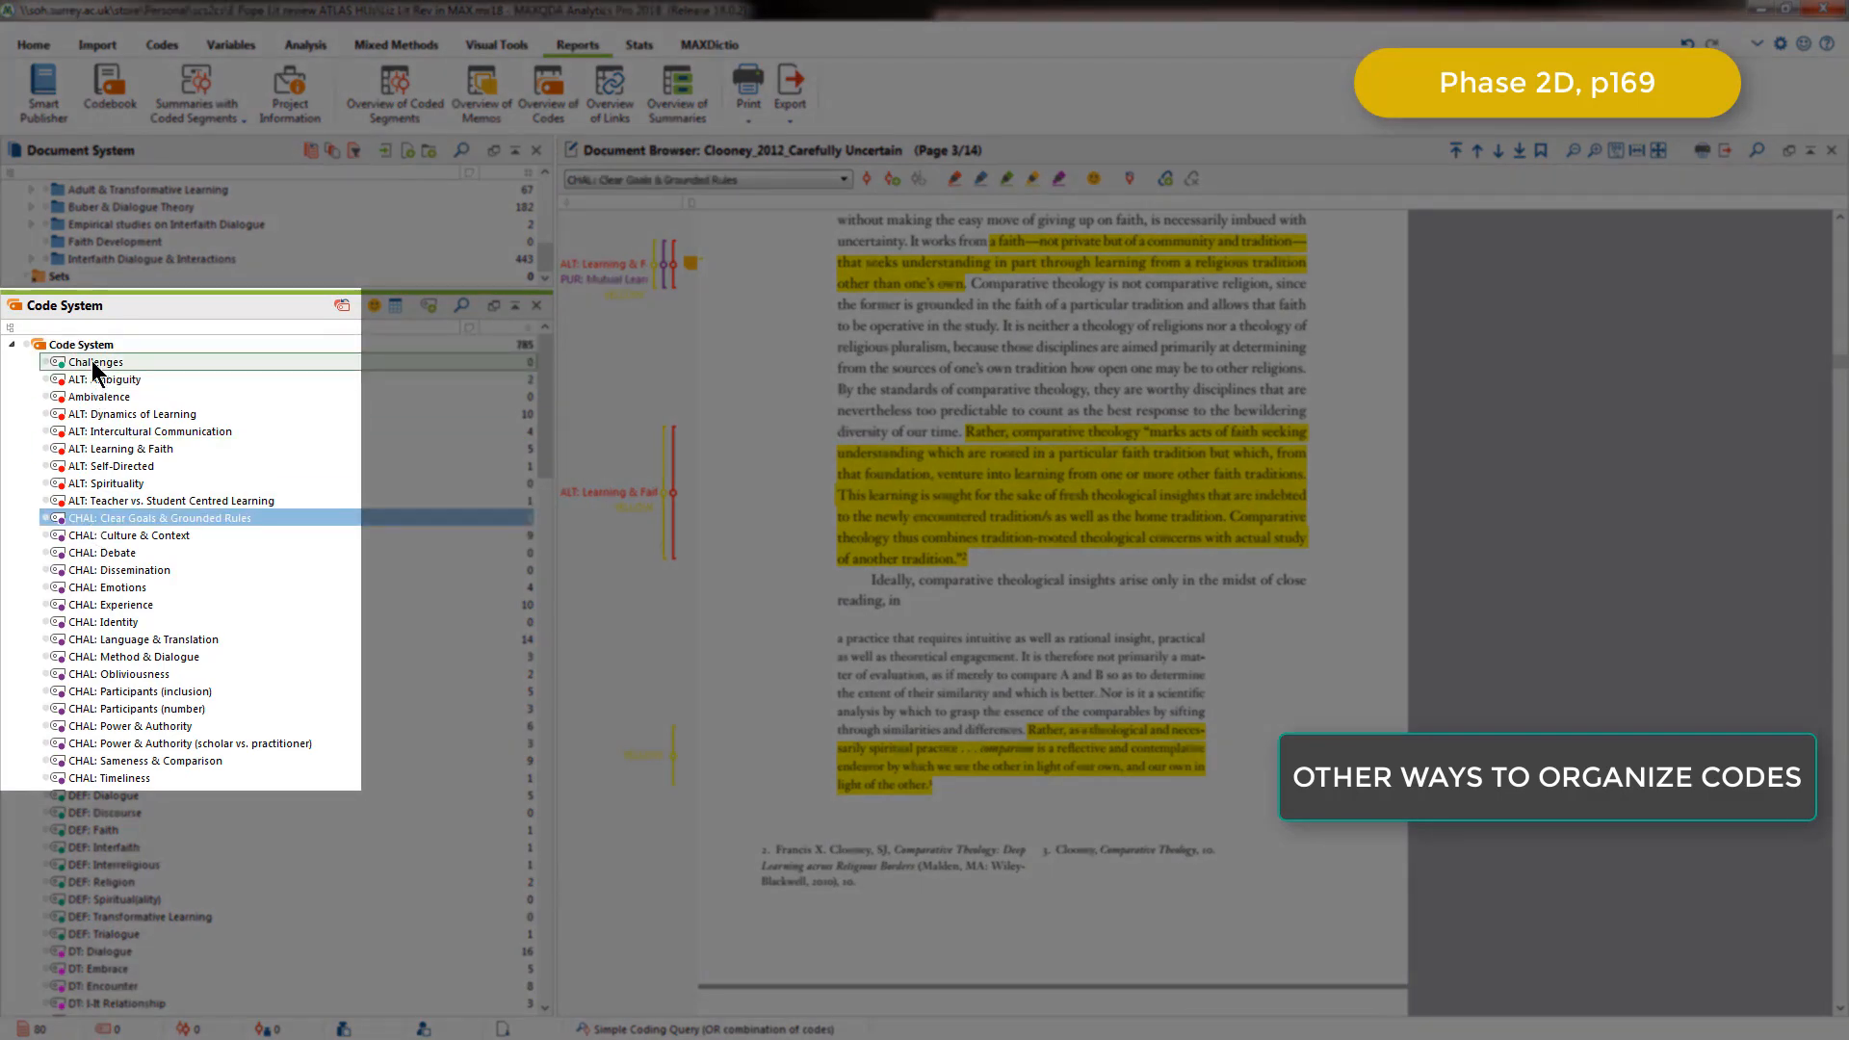
left_click(133, 533)
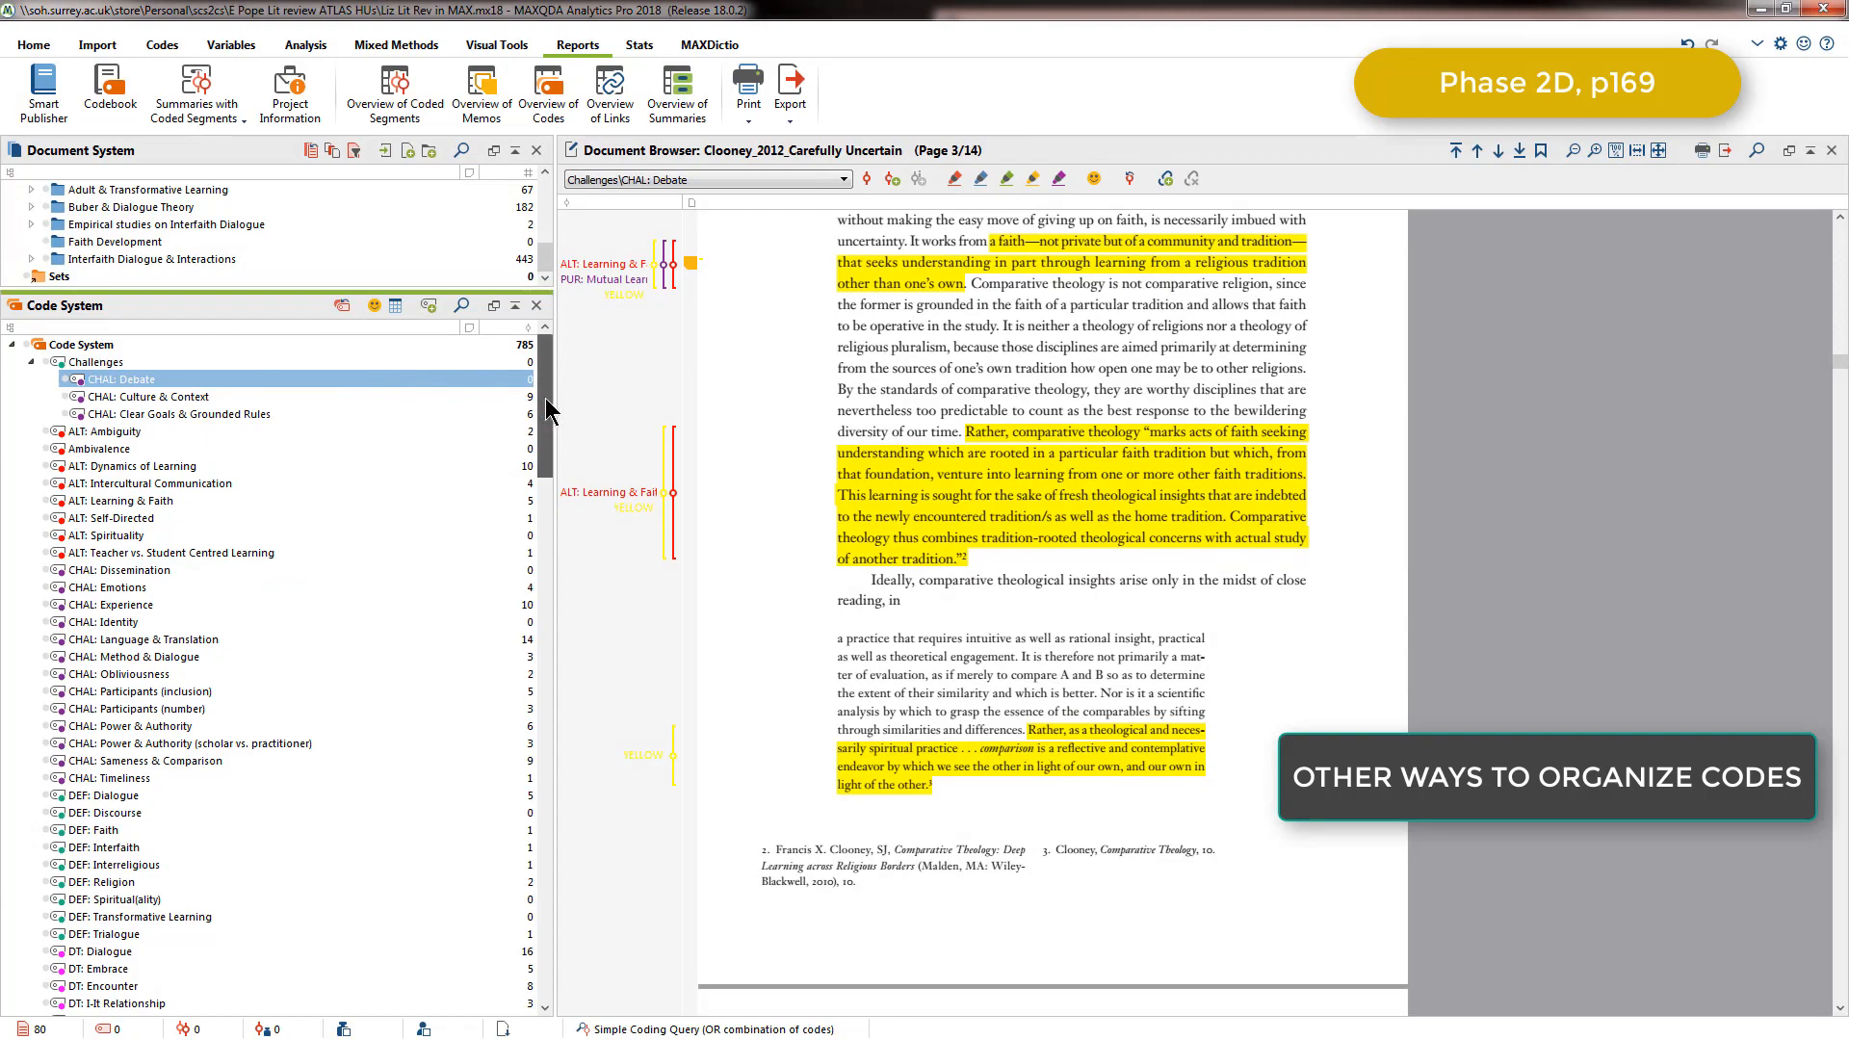
scroll("down", 3)
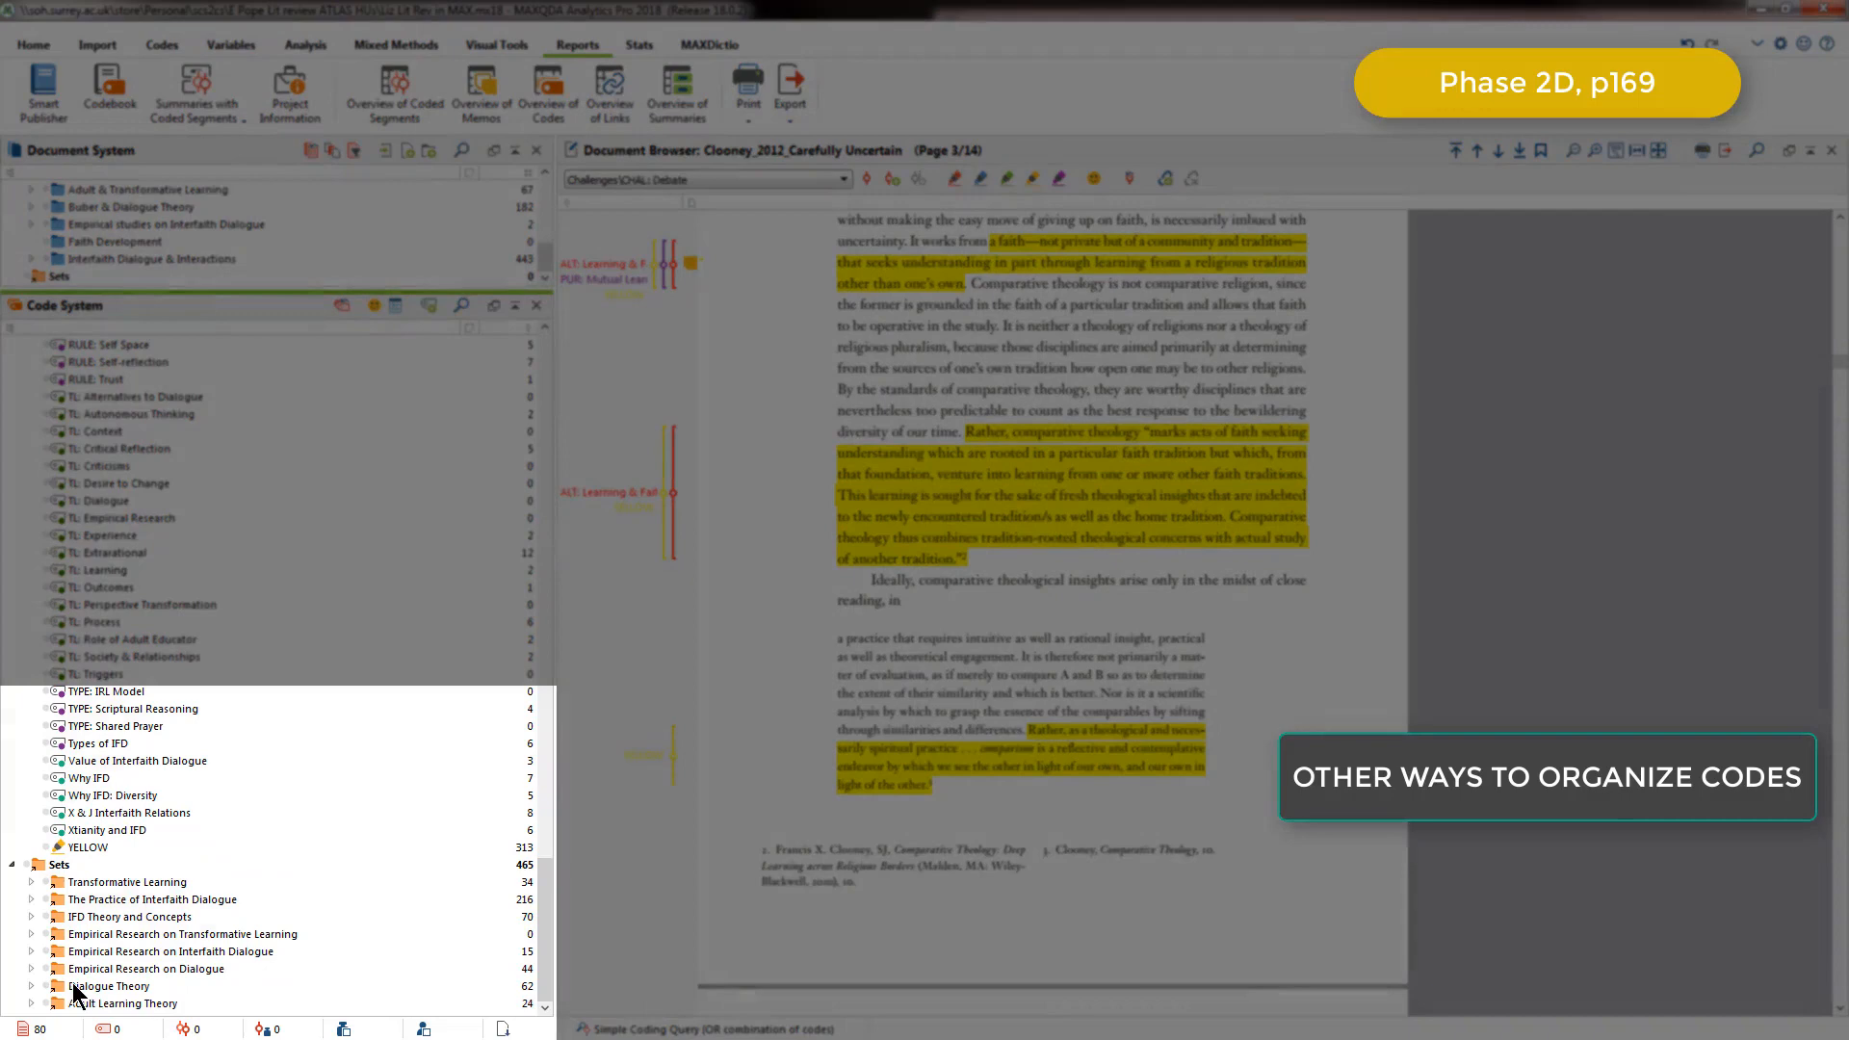
left_click(31, 986)
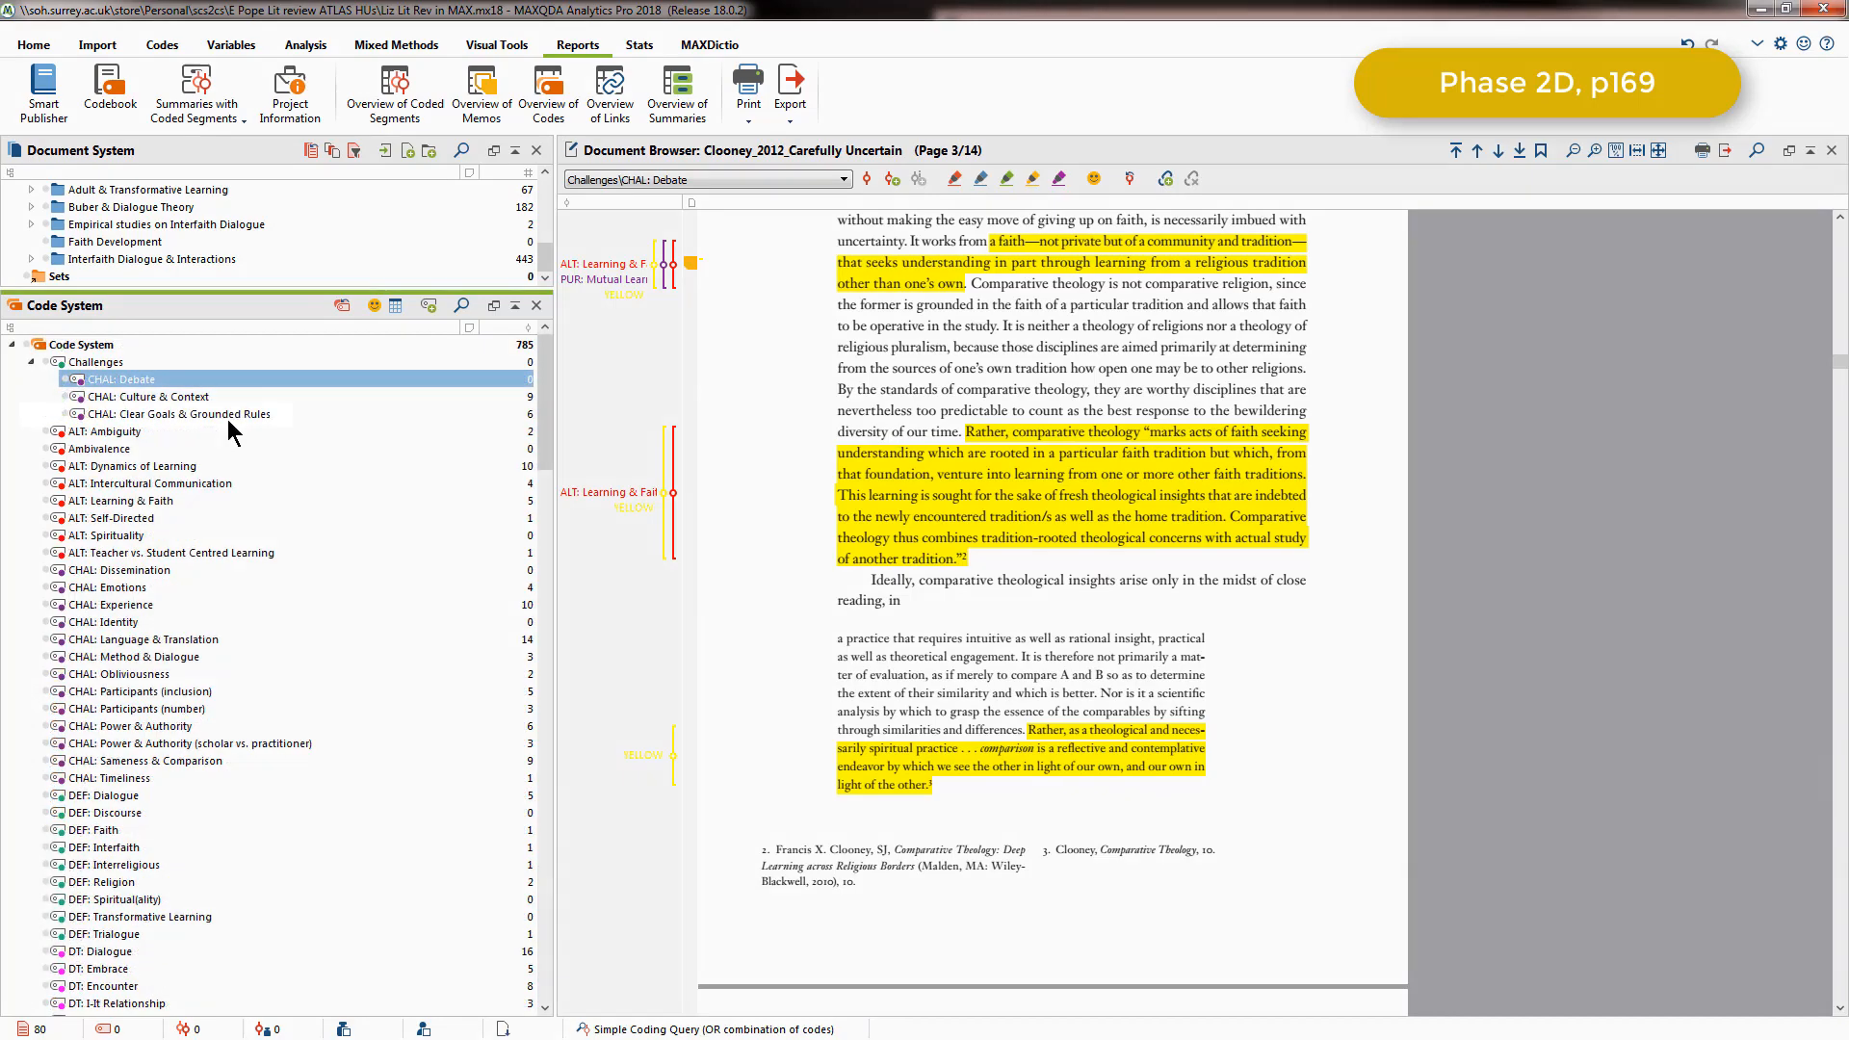
- Select Clear Goals & Grounded Rules, then bring up the Code System root's context menu
left_click(177, 414)
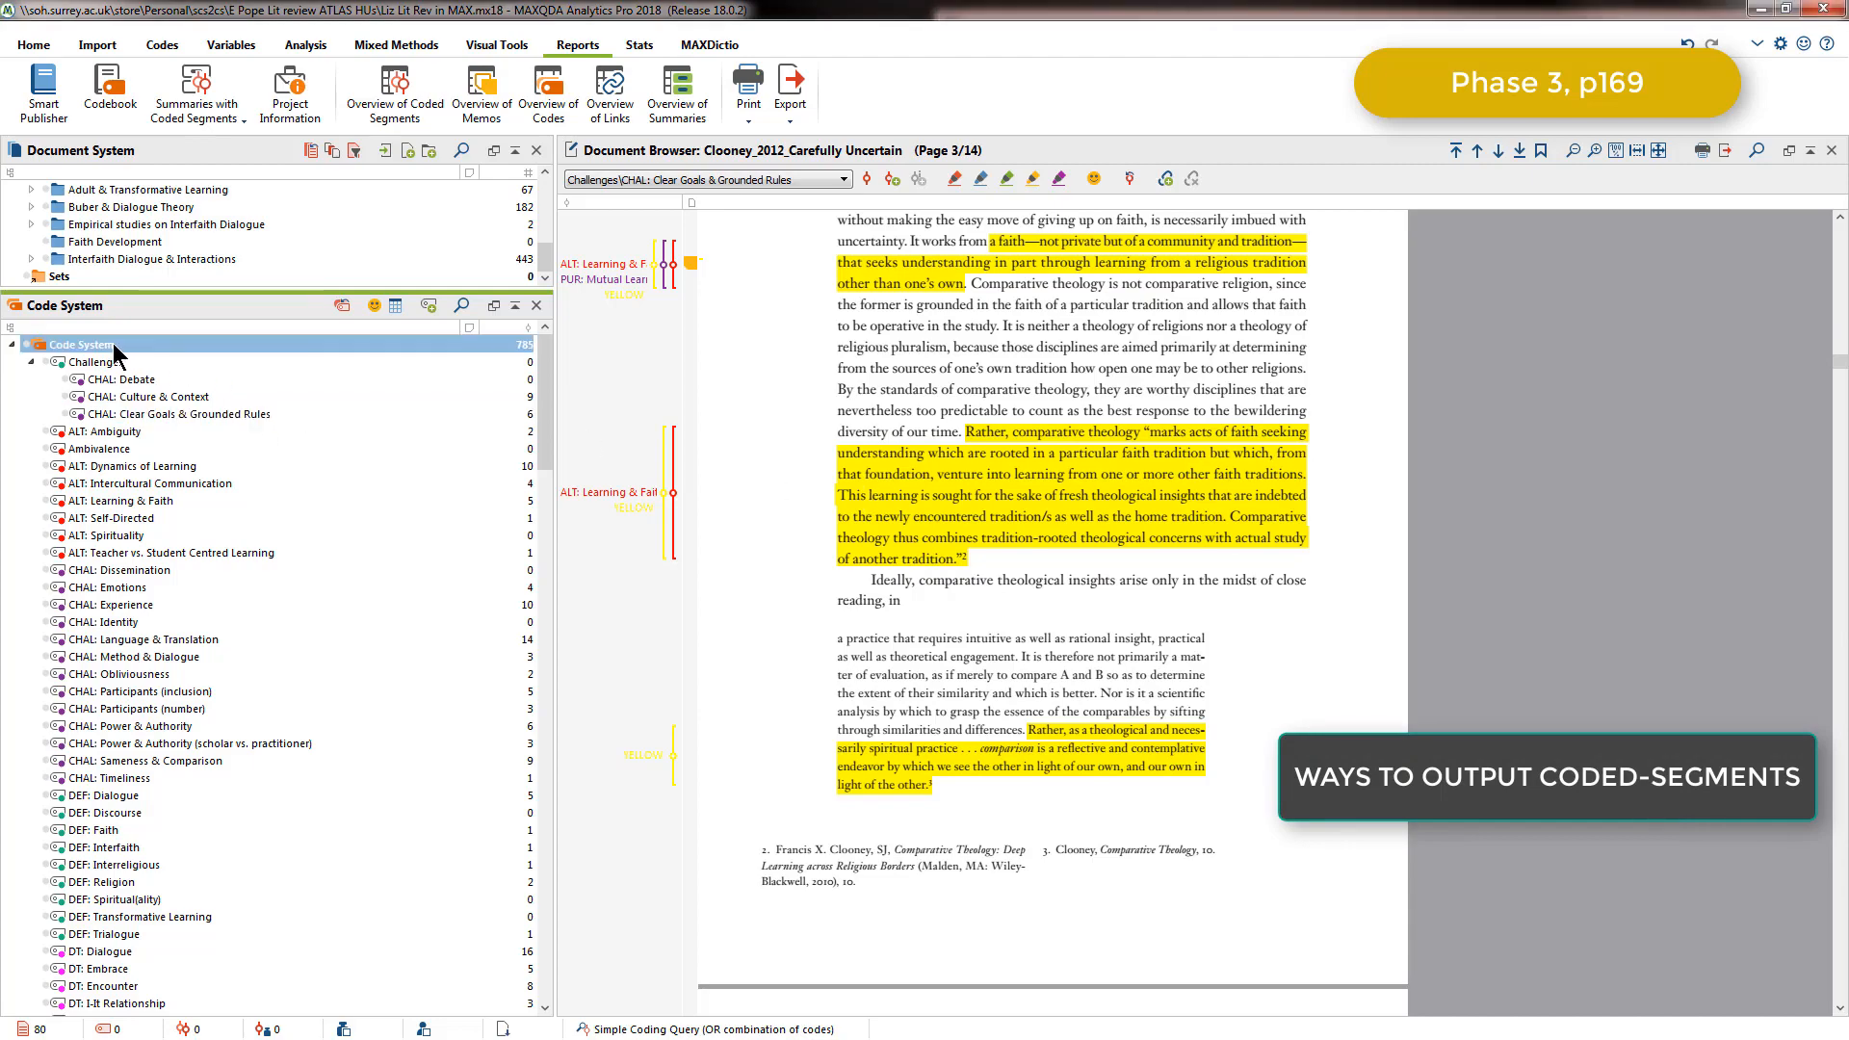
right_click(79, 345)
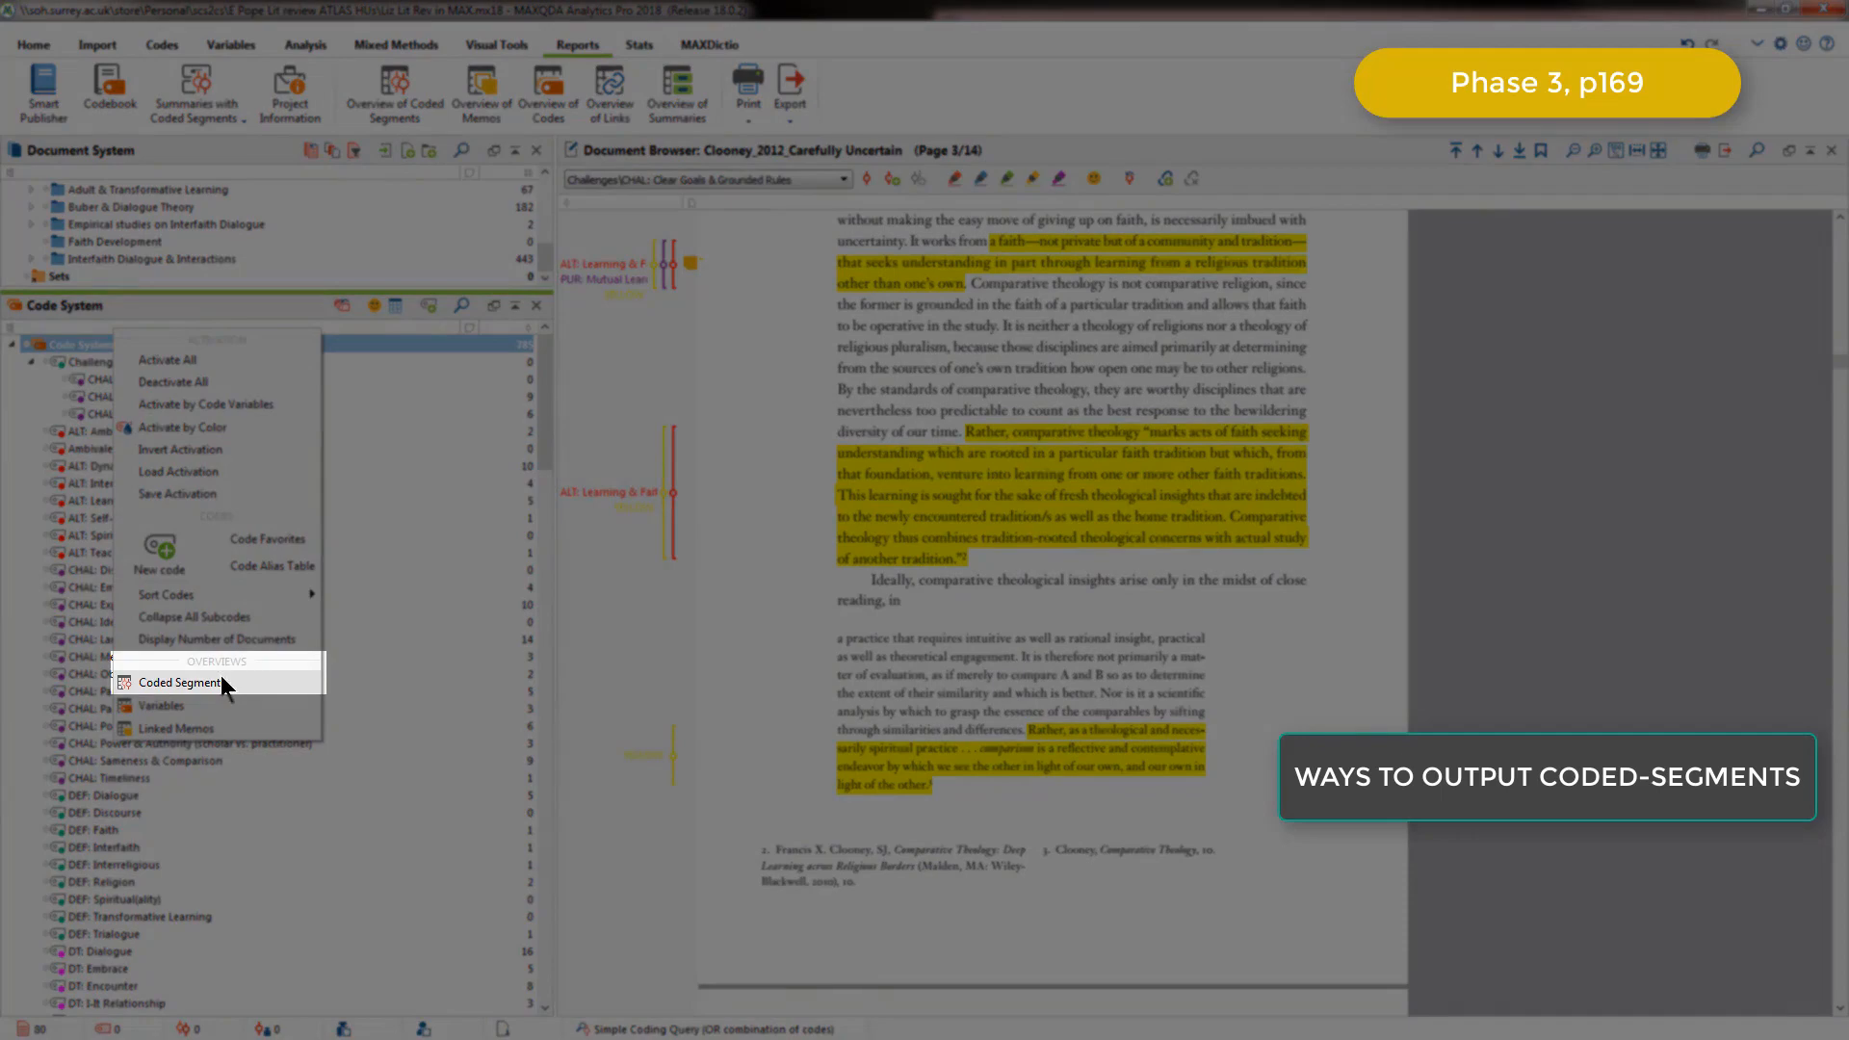
- List all 785 coded segments in the overview and show the Holtz_1996 segment in its document
left_click(177, 682)
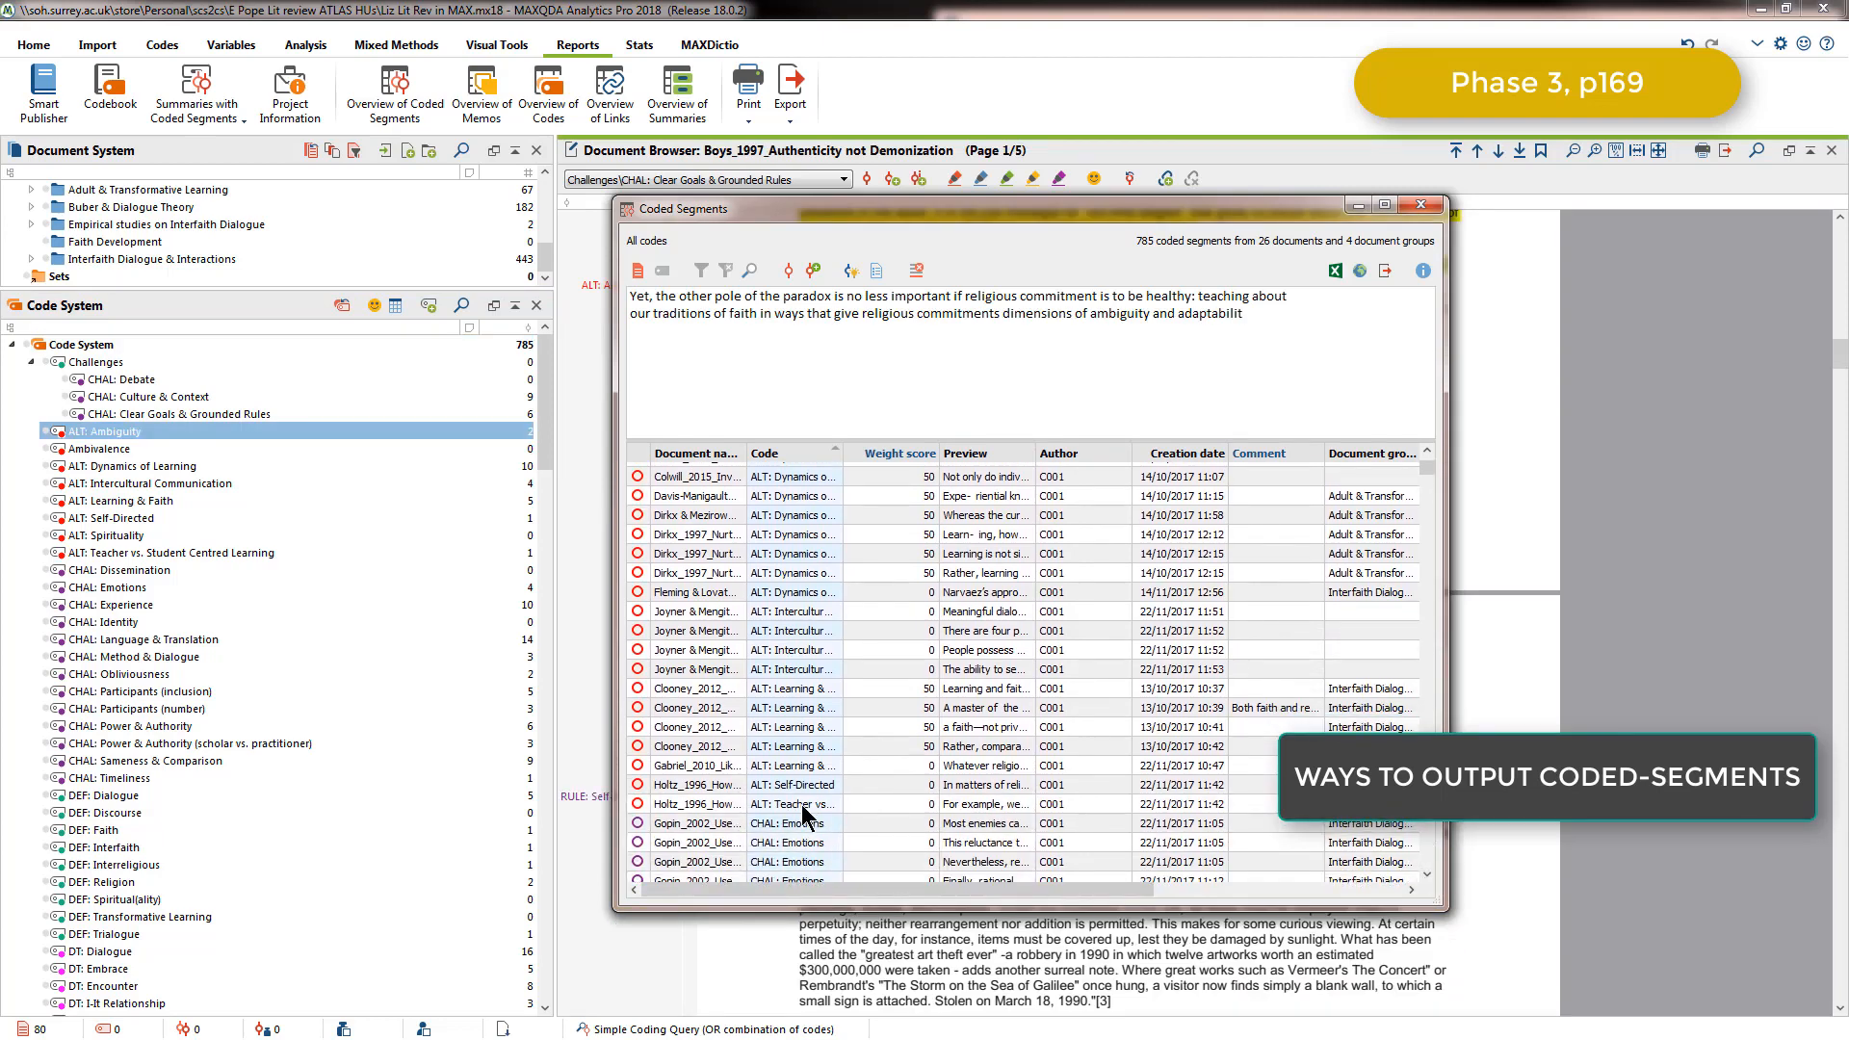
double_click(792, 805)
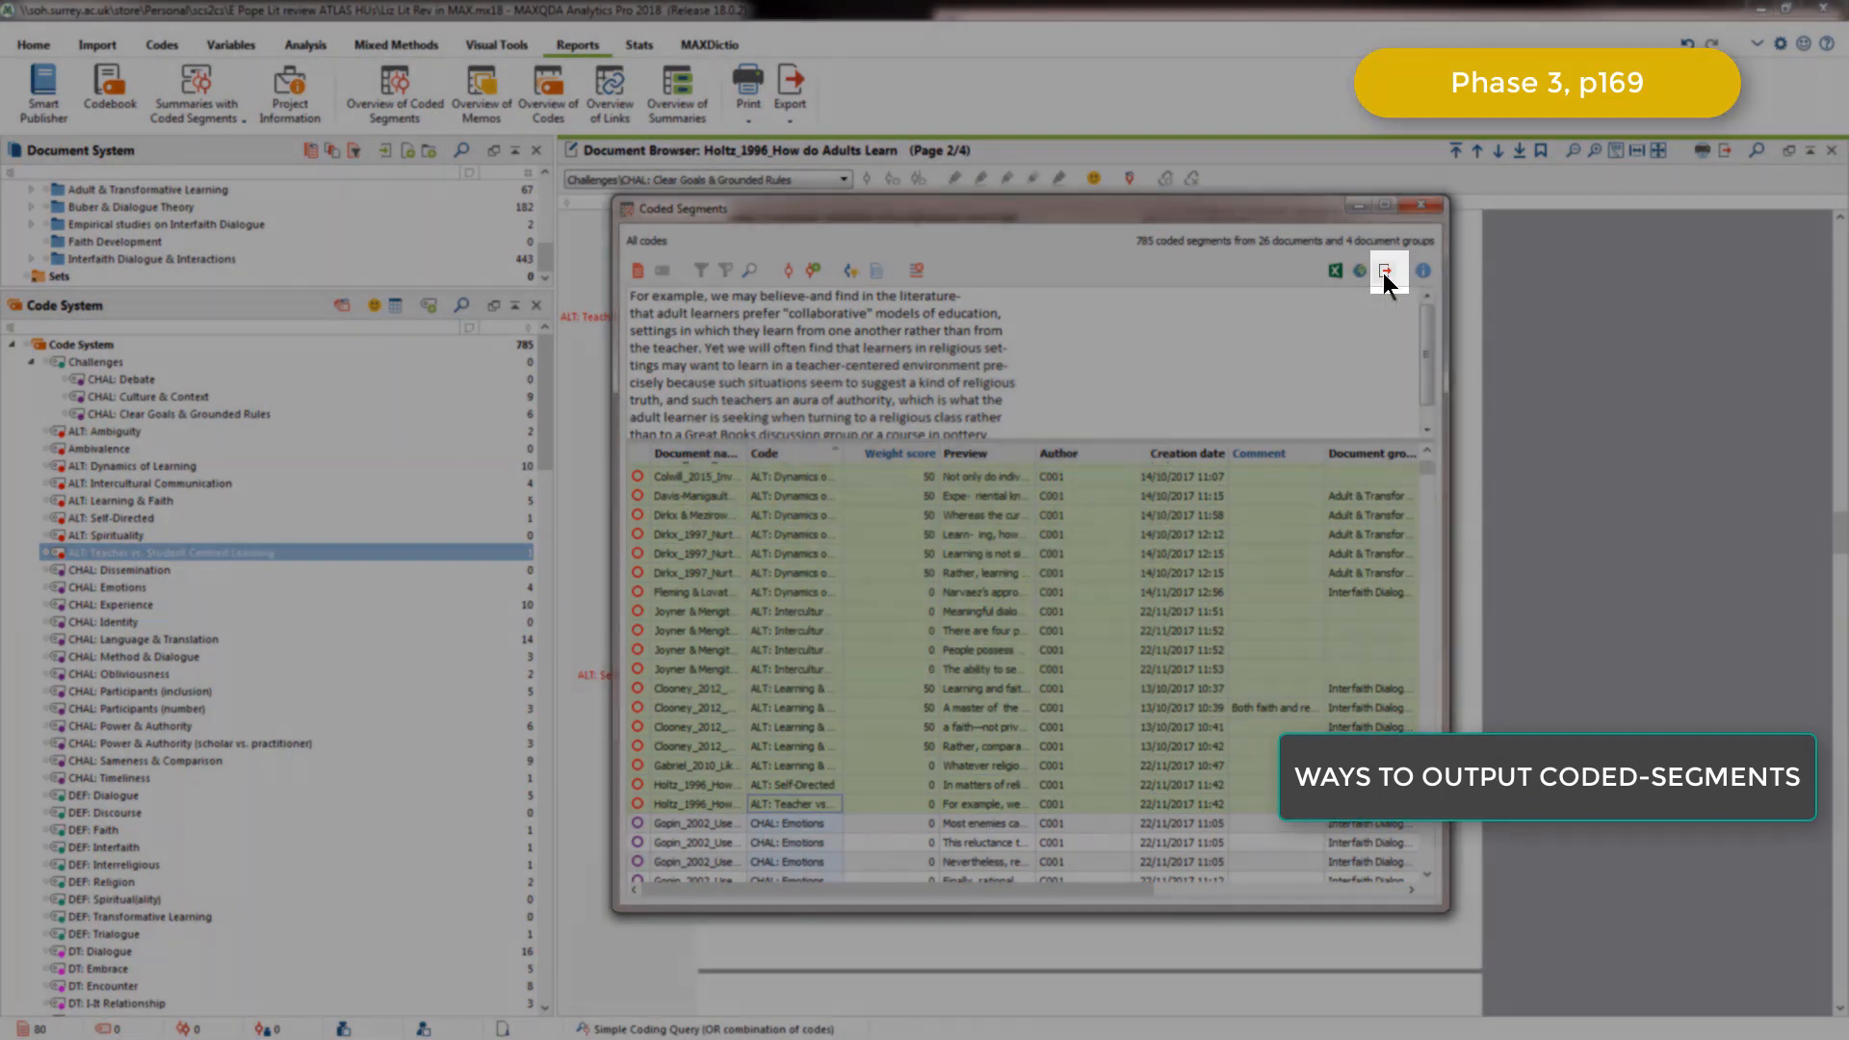
- Export the coded segments as Text document (RTF), replacing the existing Coded segments.rtf
left_click(1385, 270)
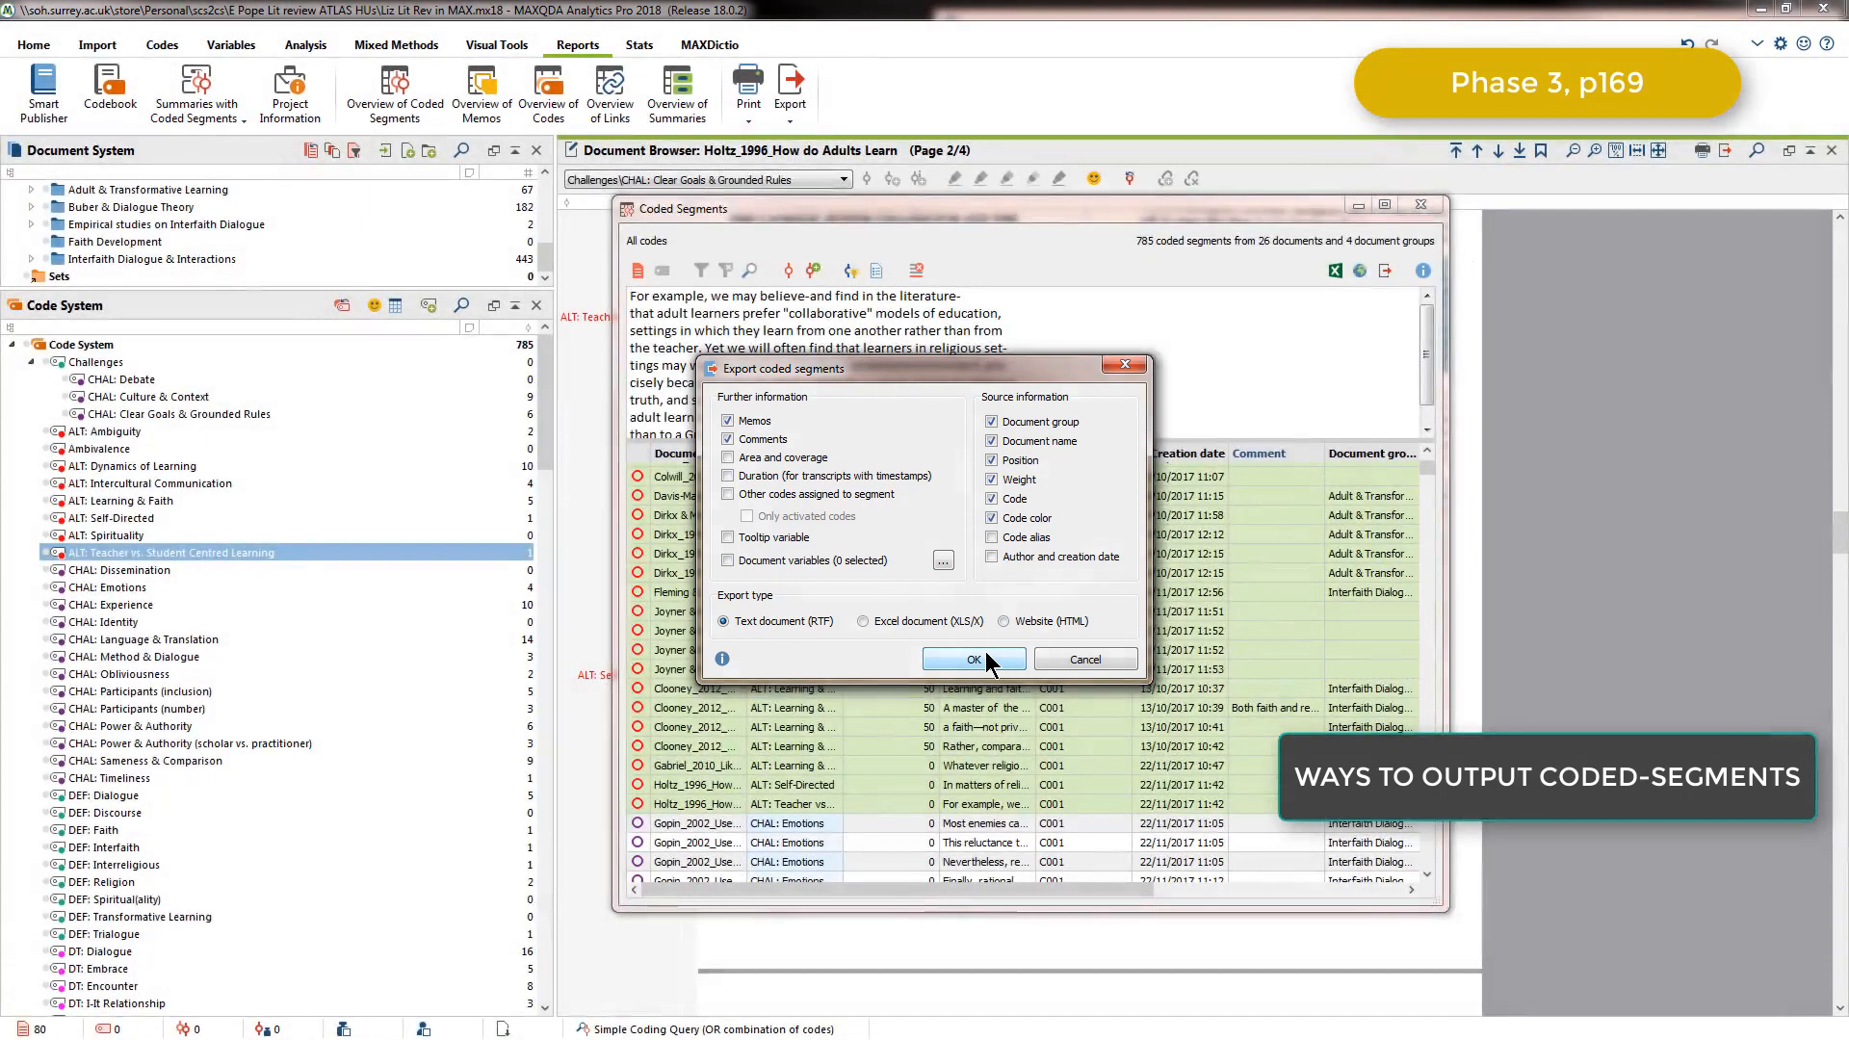
left_click(971, 658)
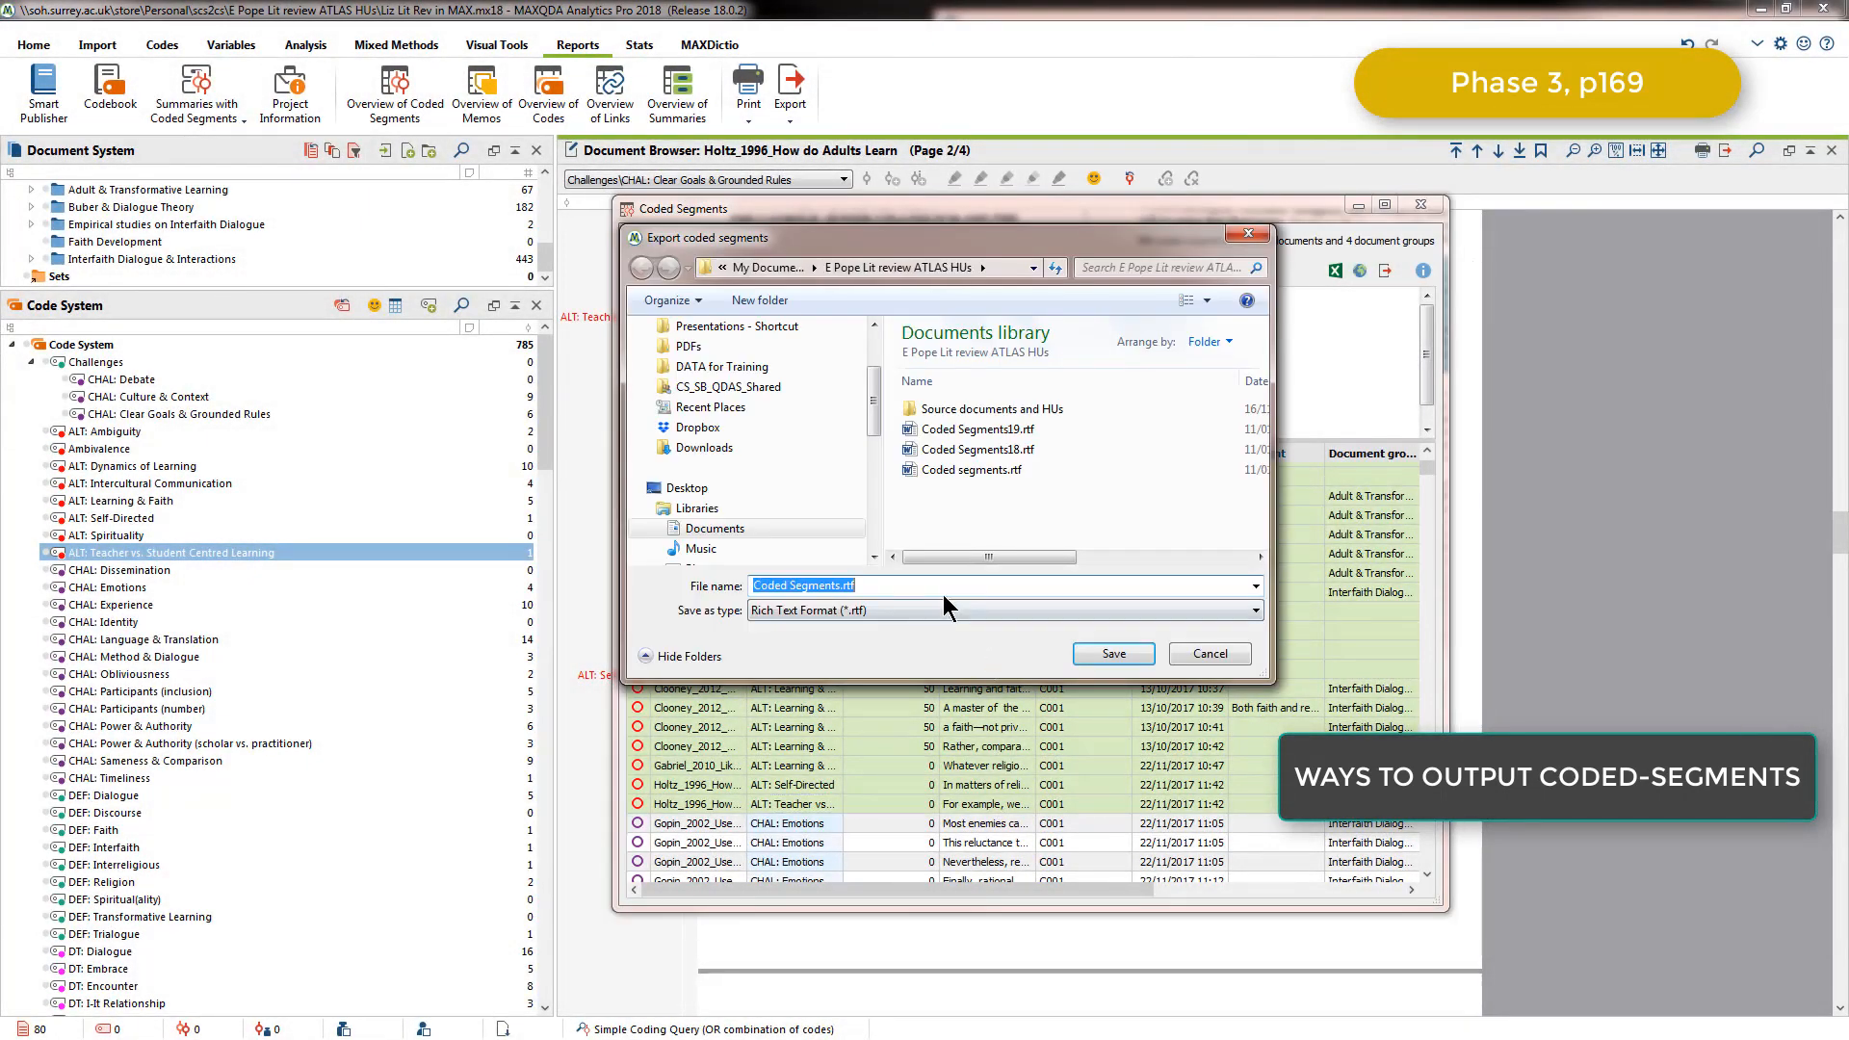
left_click(1112, 653)
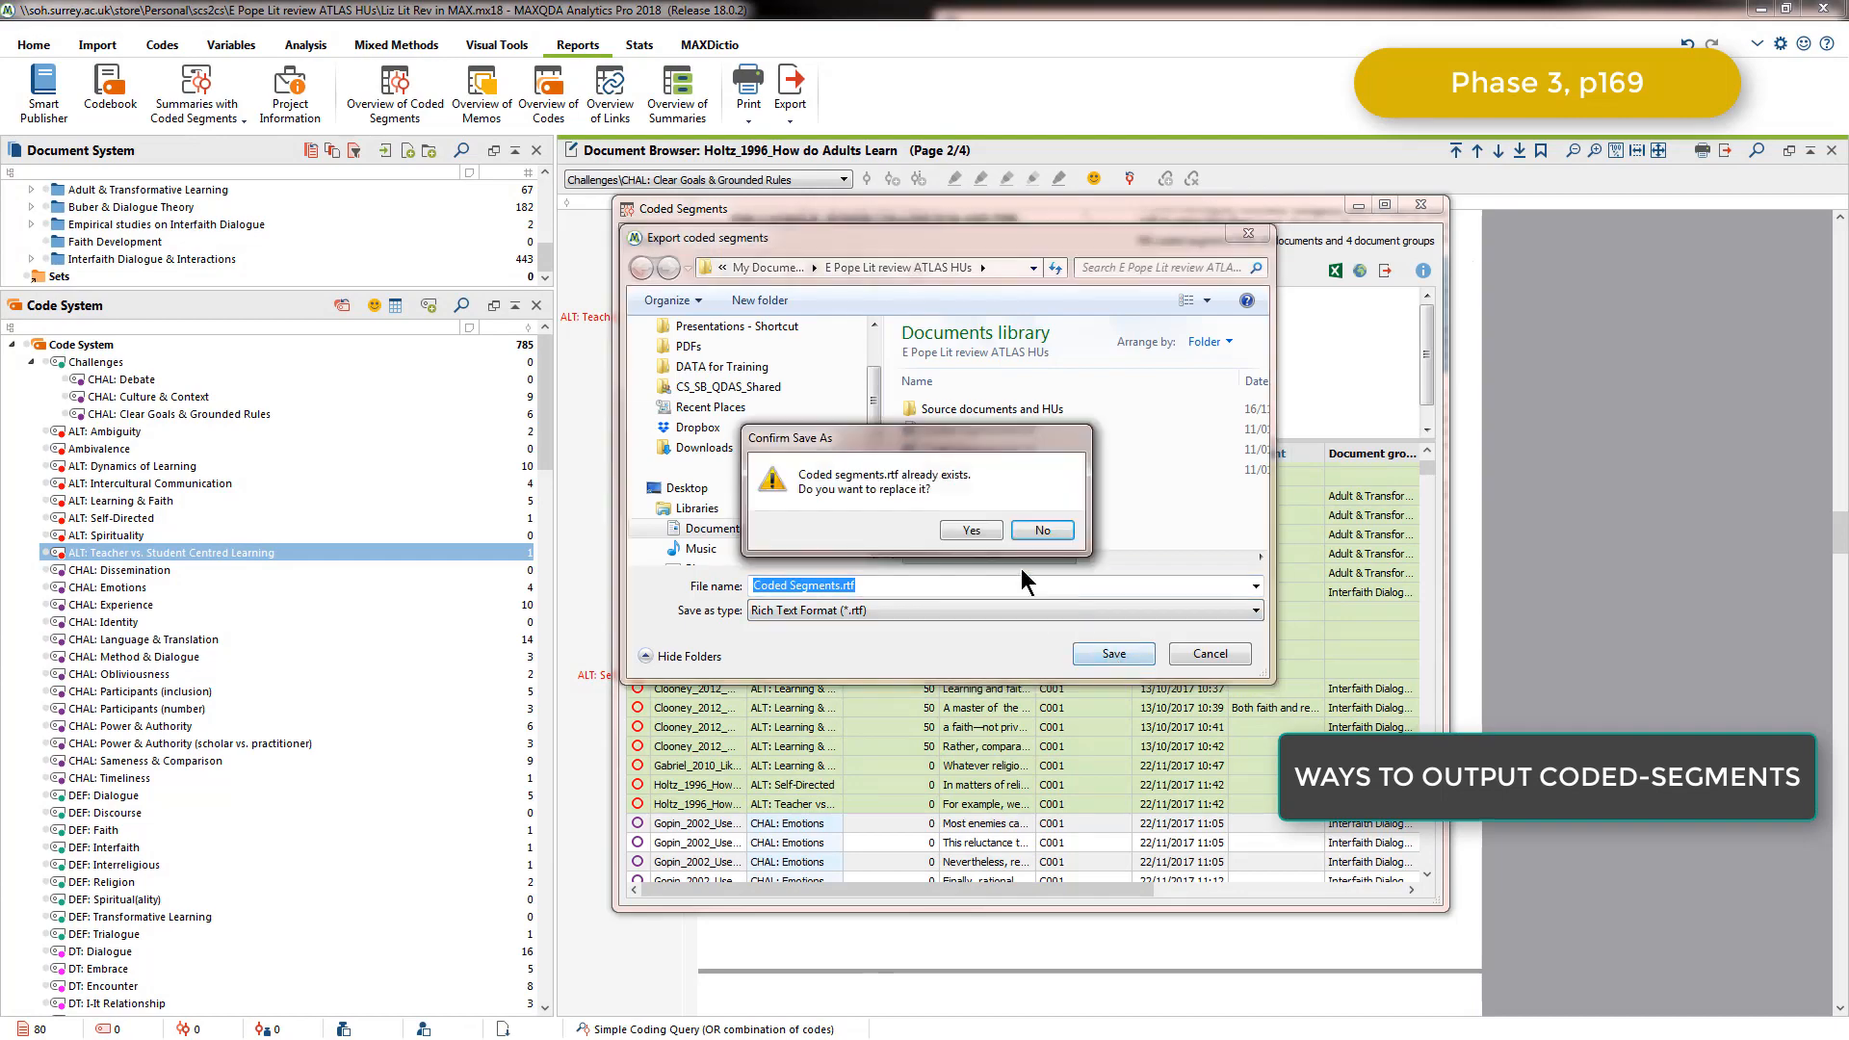
left_click(969, 529)
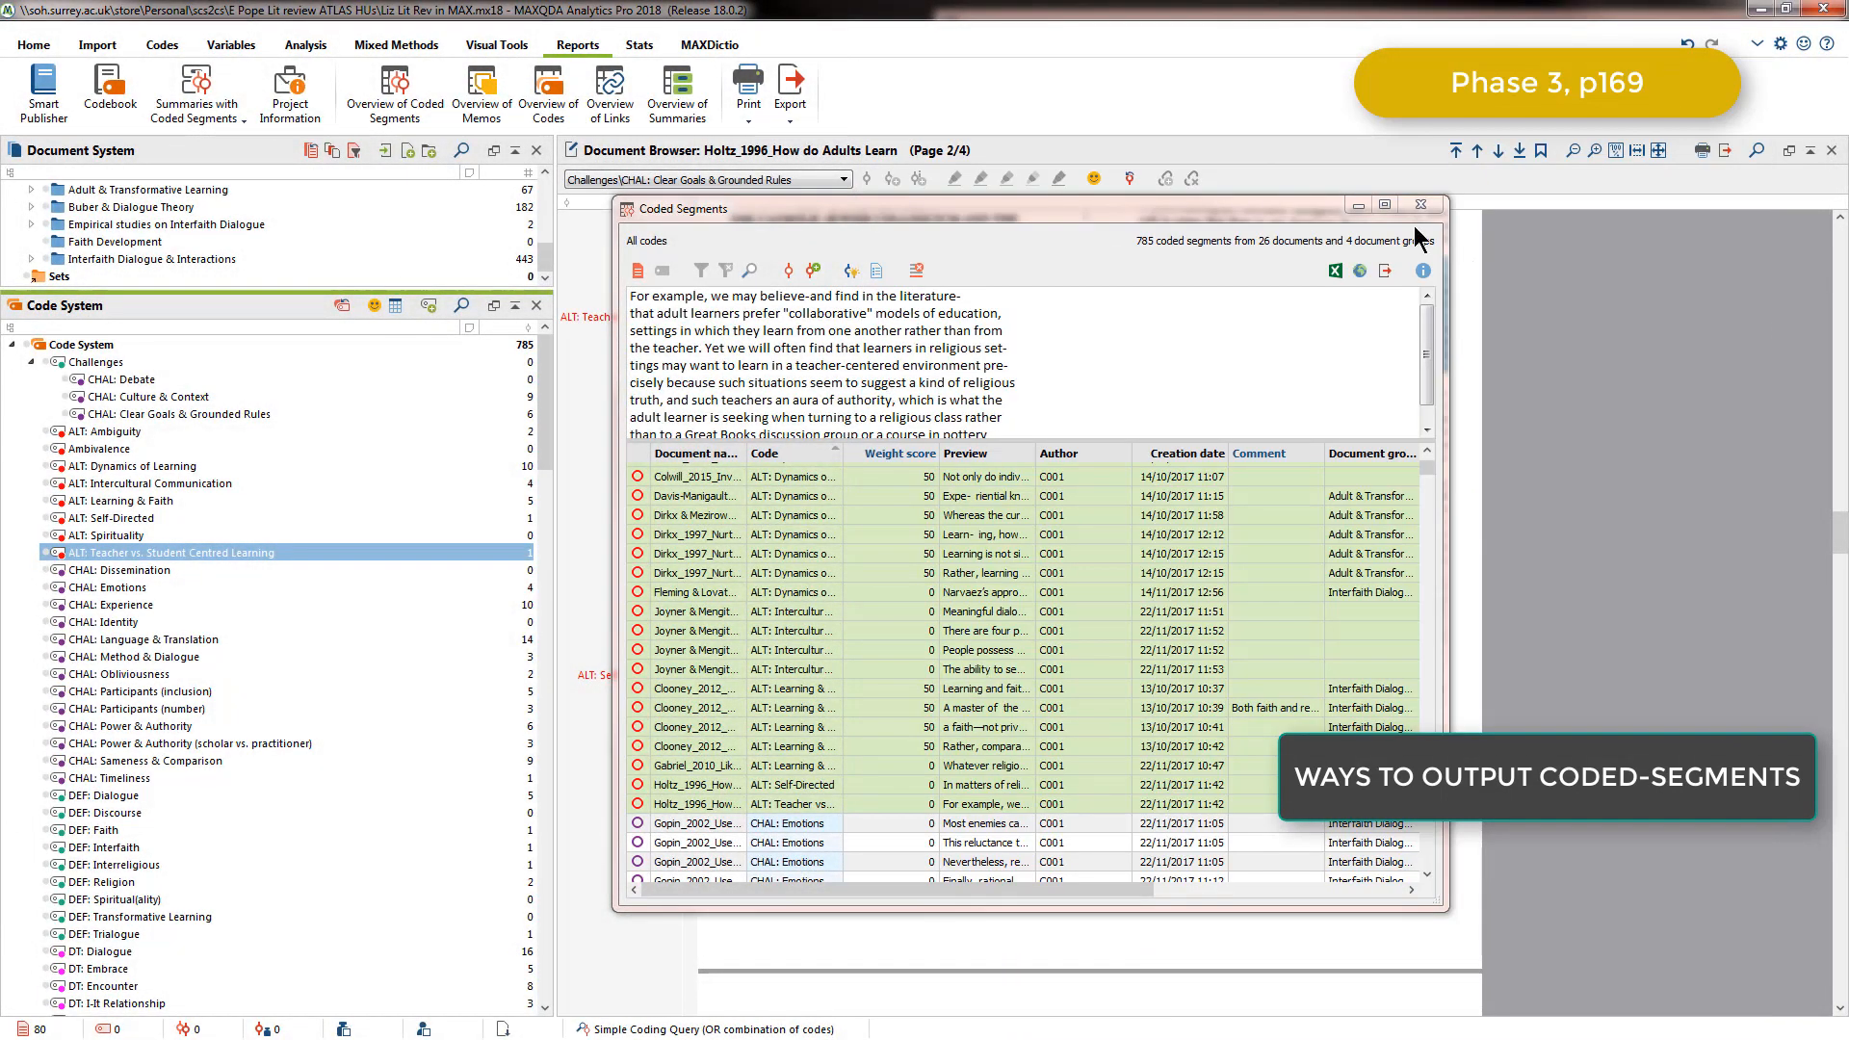
- Close the overview, activate another CHAL code and show the activated codes' segments in Retrieved Segments
left_click(1425, 205)
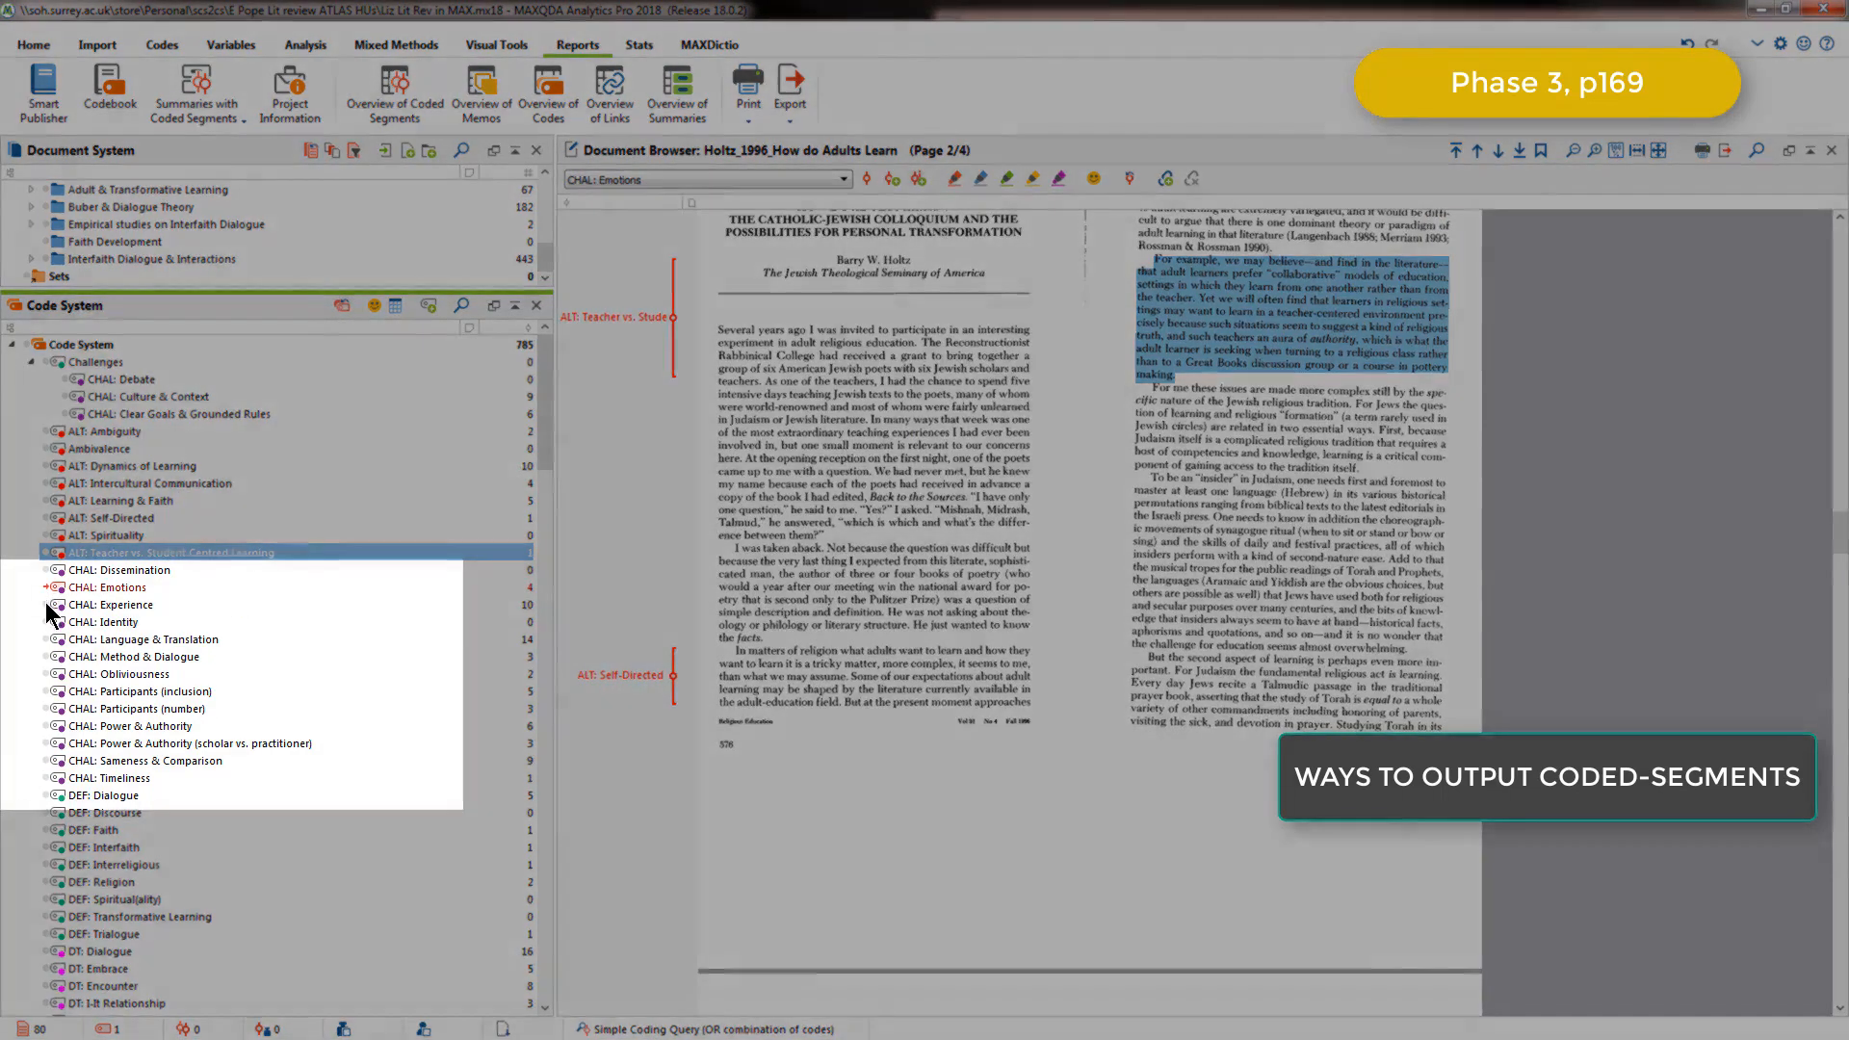
left_click(106, 605)
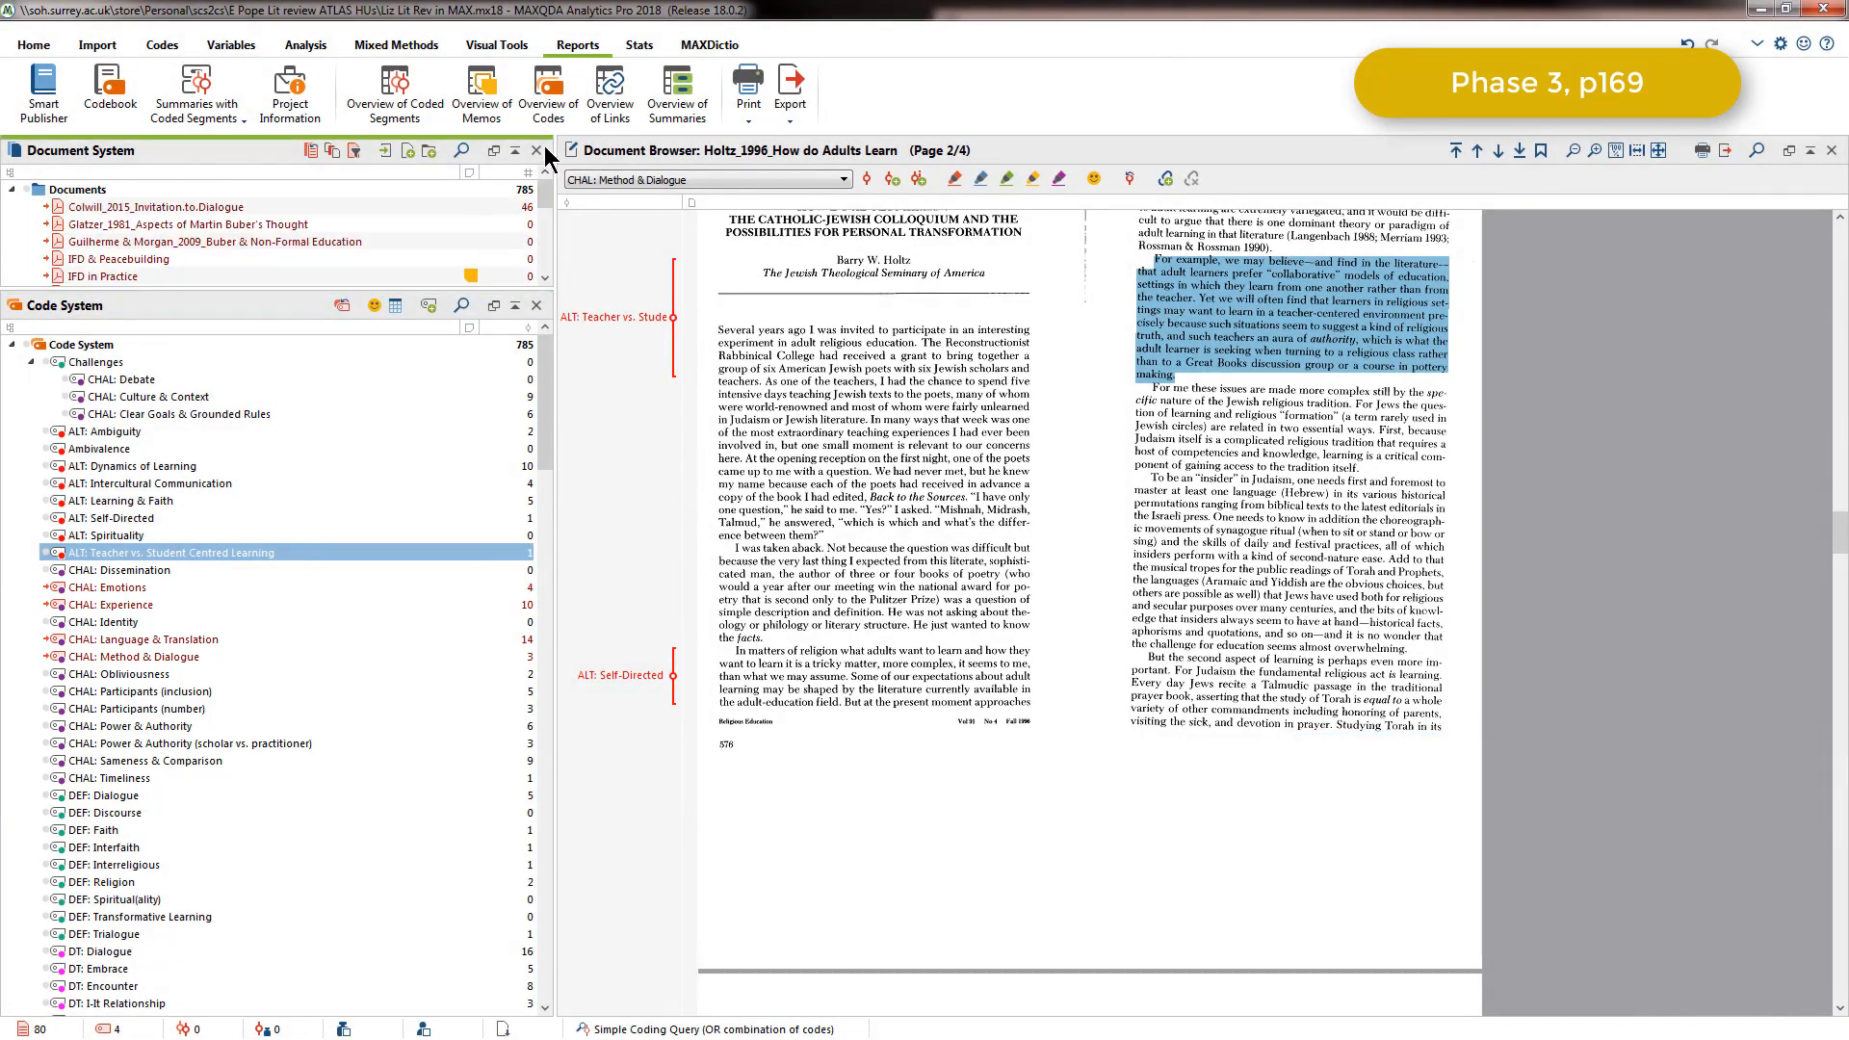
left_click(33, 45)
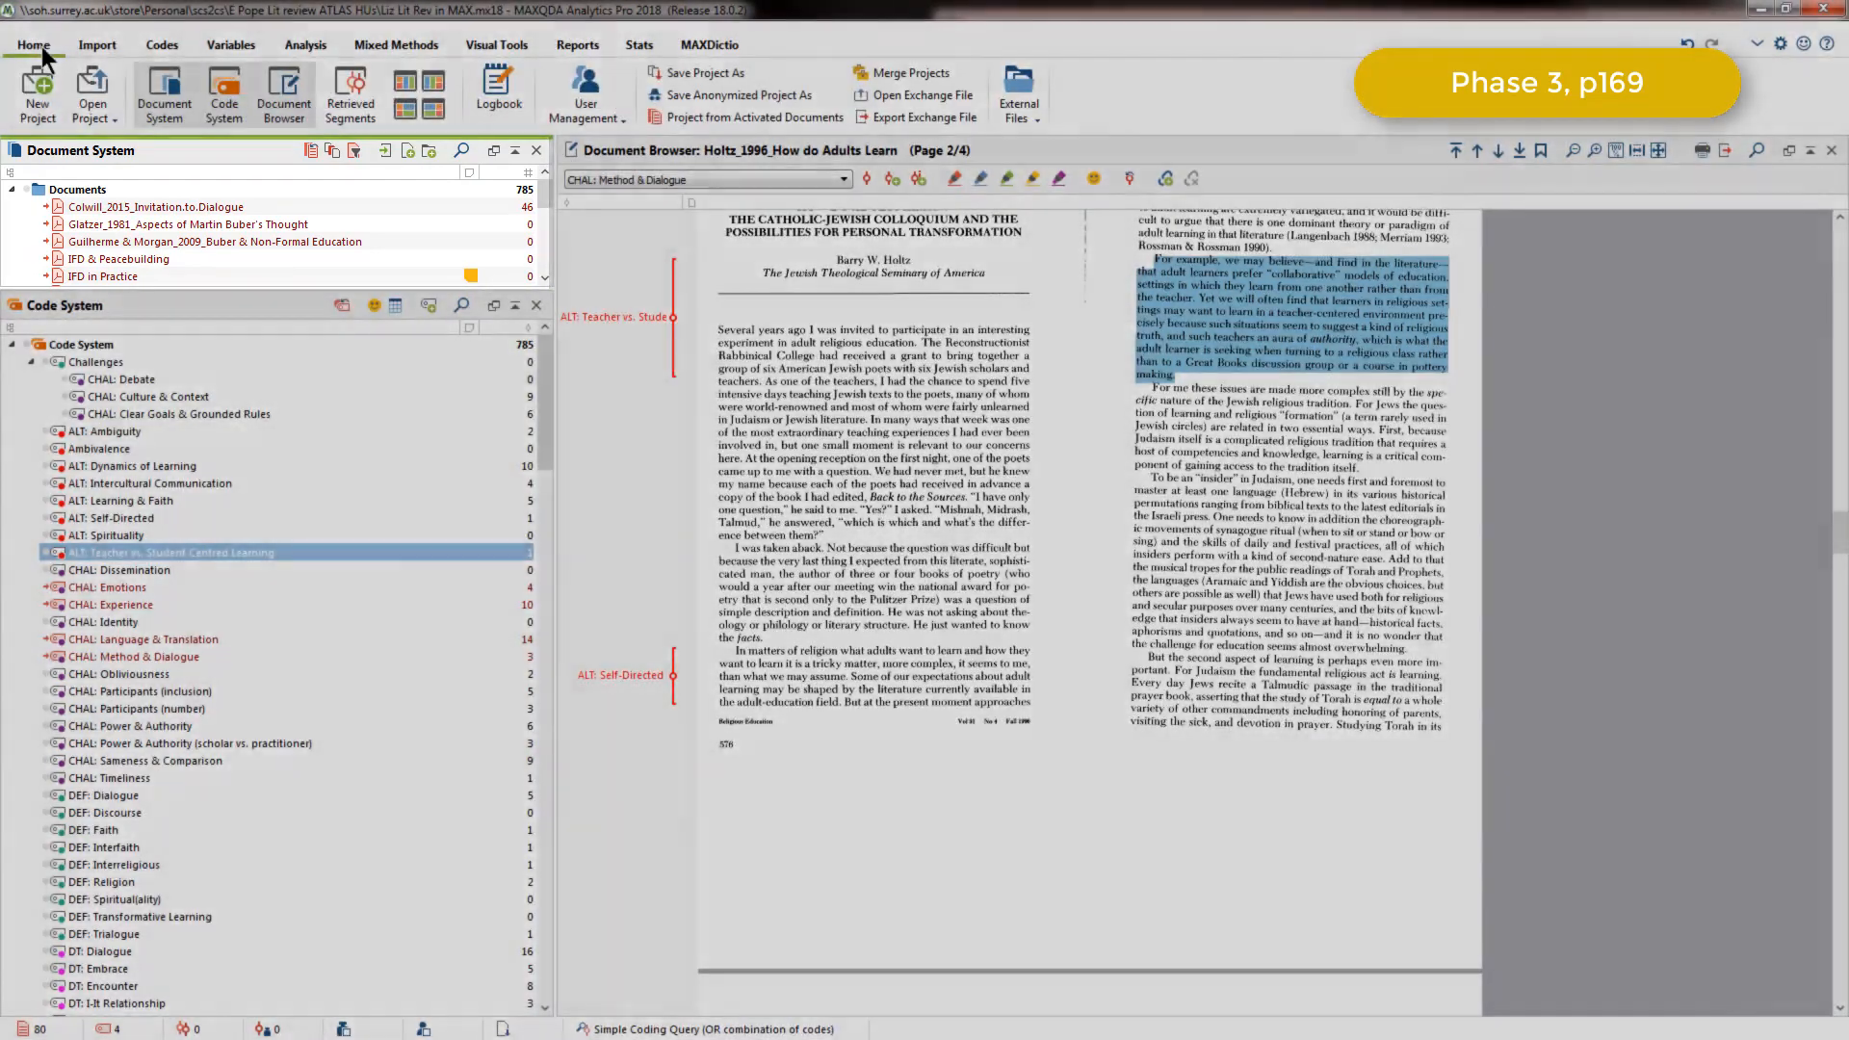
left_click(349, 93)
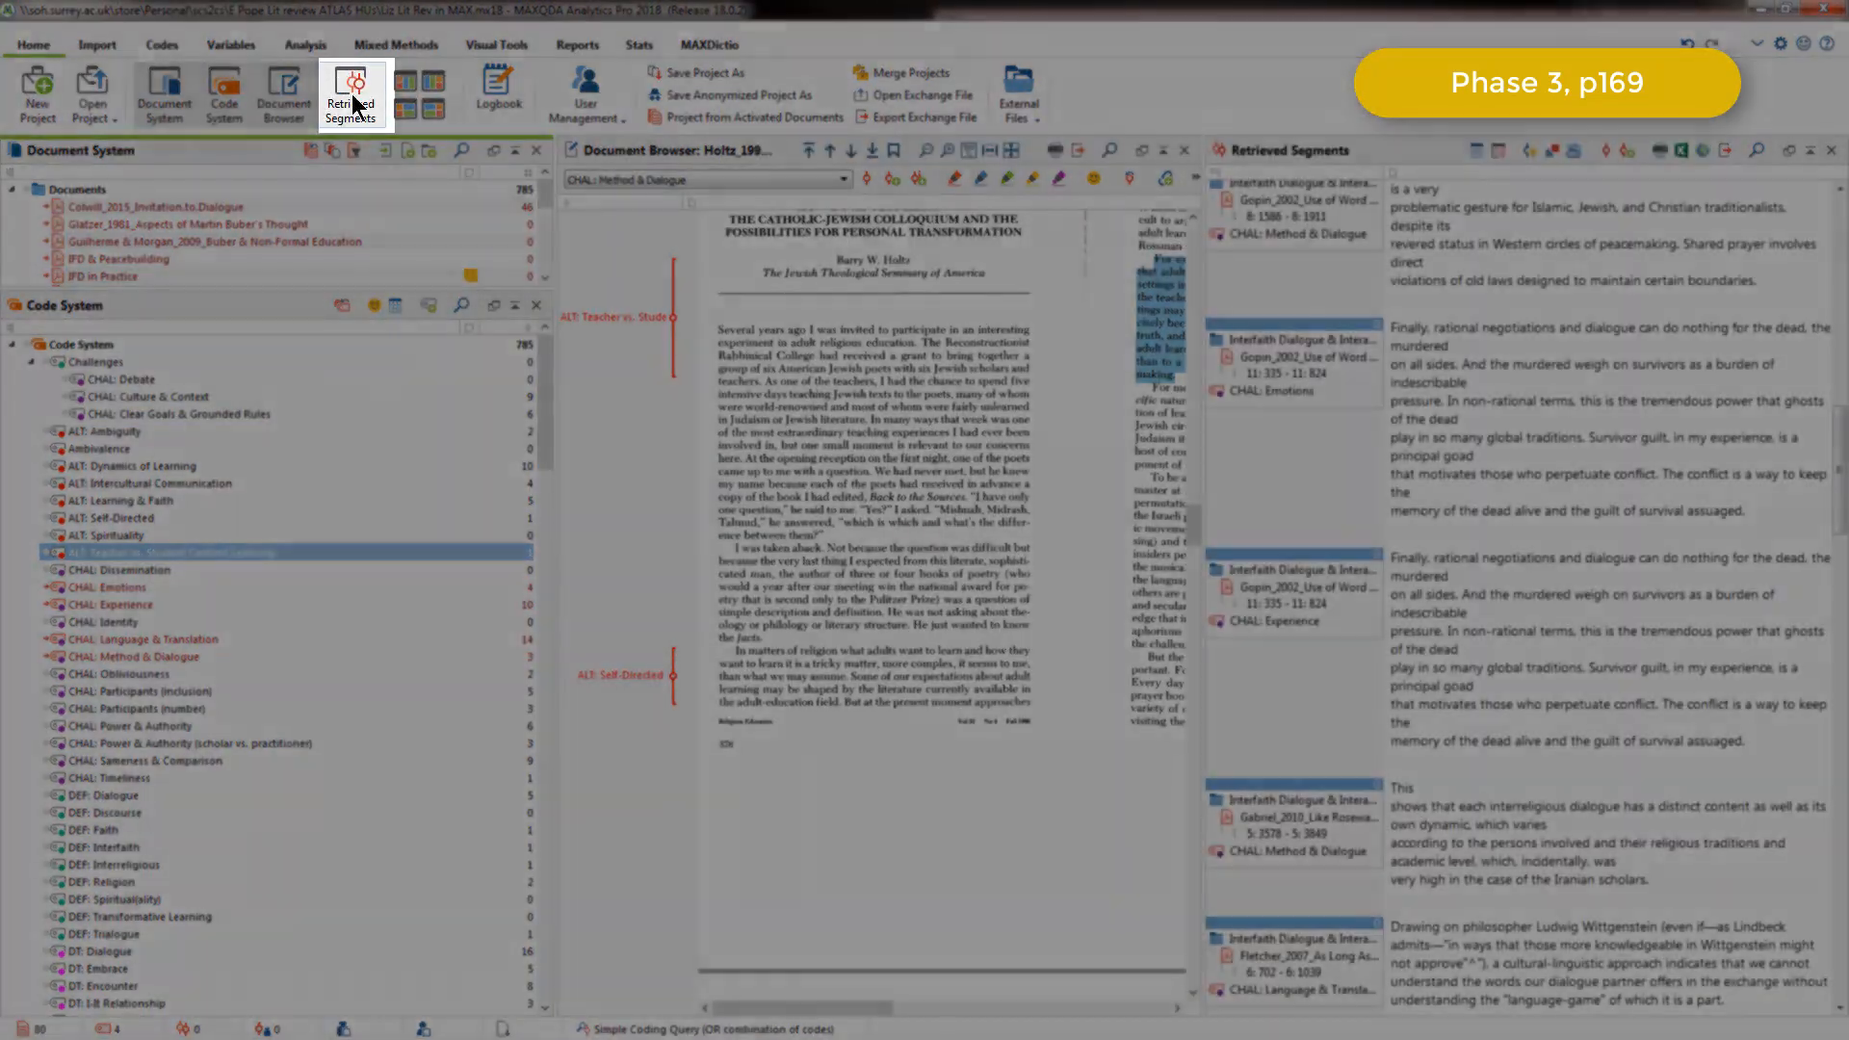